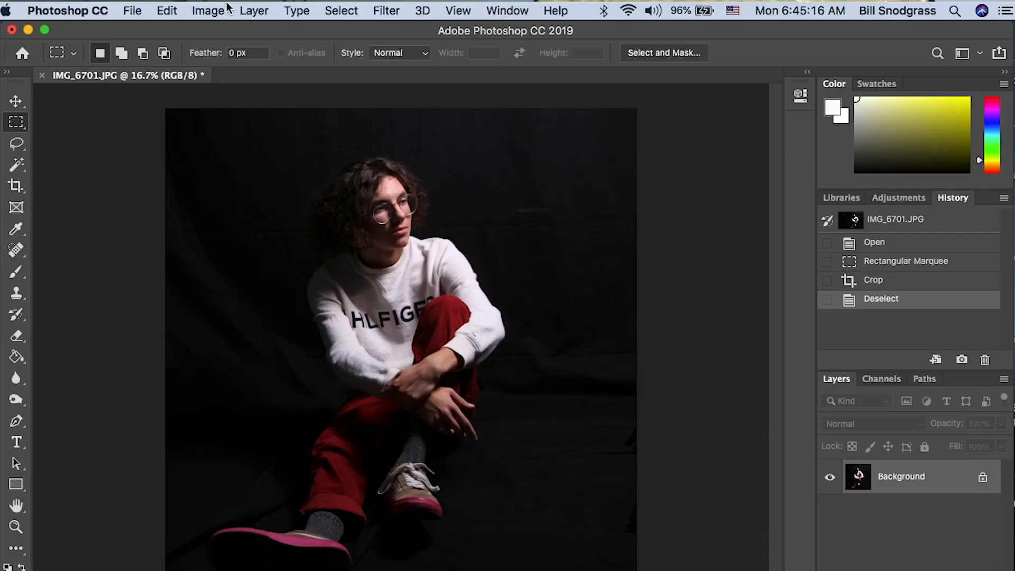
{"action": "mouse_move", "coordinate": [401, 332]}
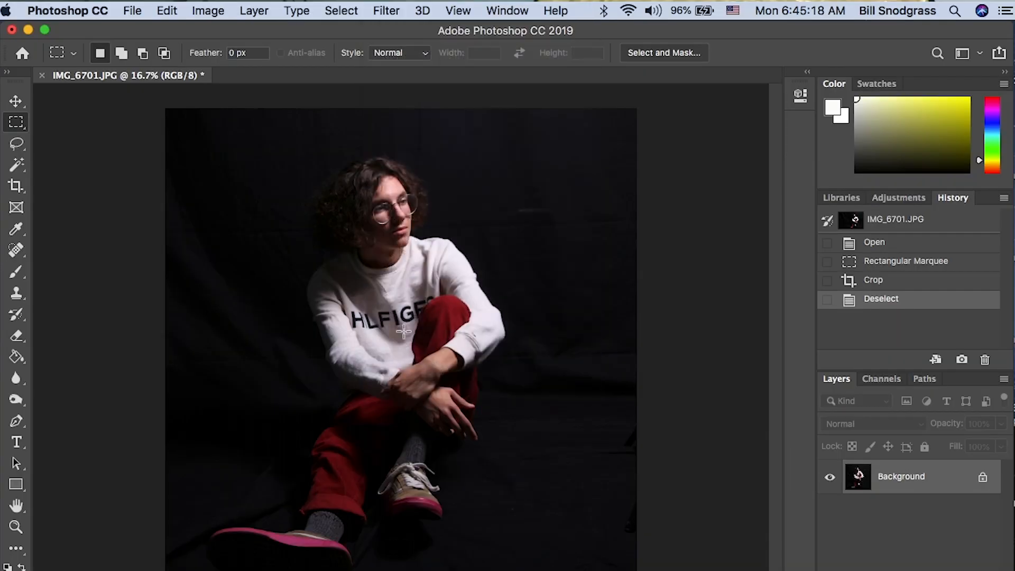
- Open Photoshop's Filter menu to reach the Anthropics PortraitPro entry
{"action": "left_click", "coordinate": [386, 11]}
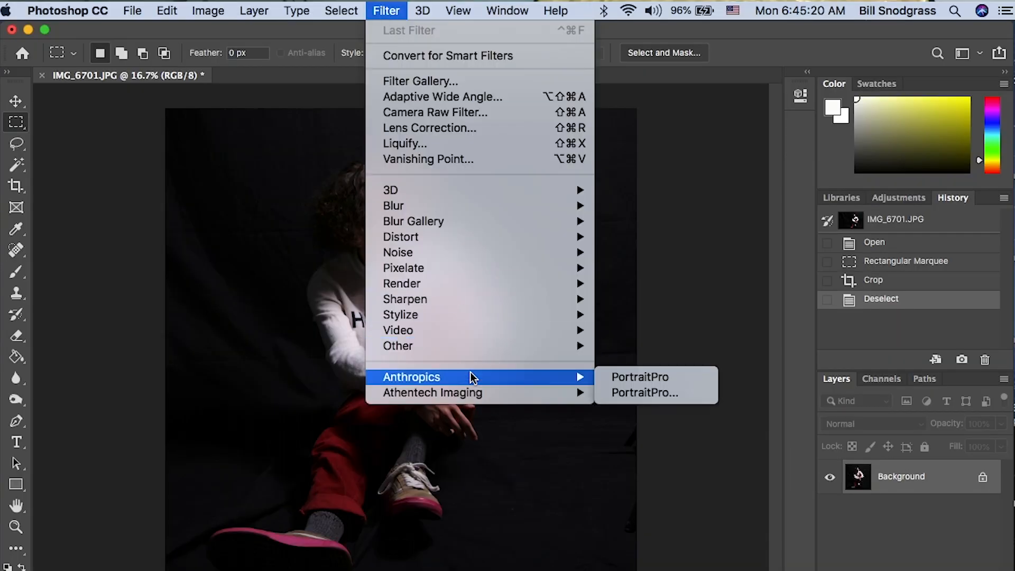
{"action": "mouse_move", "coordinate": [649, 403]}
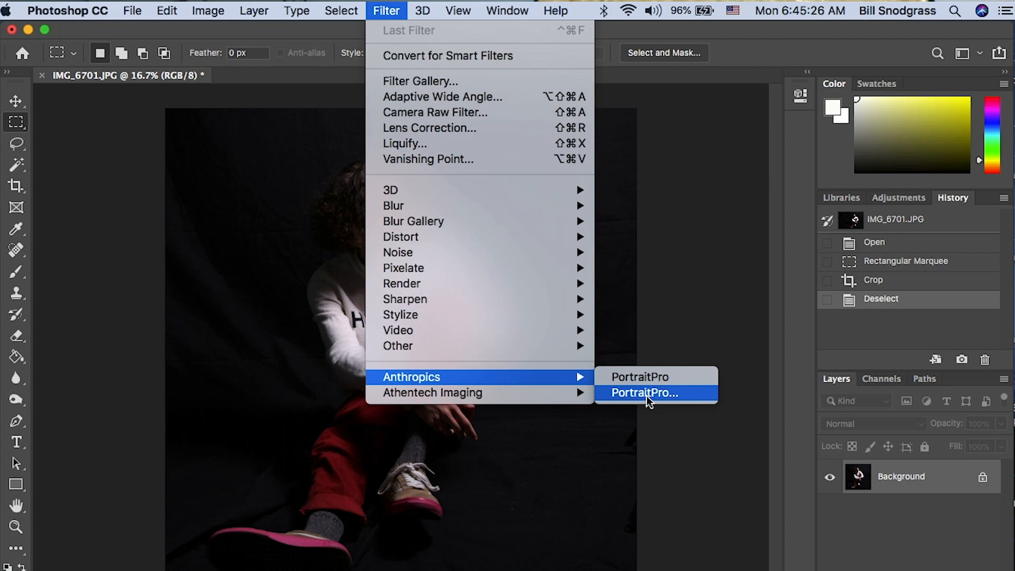
- Launch the PortraitPro plug-in on the photo and tag the detected face as Male
{"action": "left_click", "coordinate": [641, 393]}
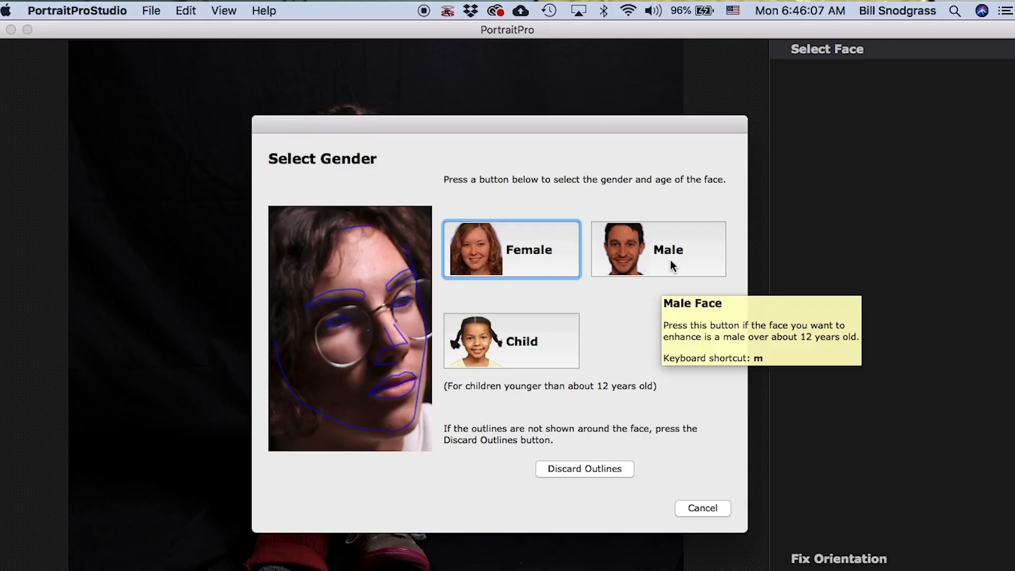
{"action": "left_click", "coordinate": [658, 249]}
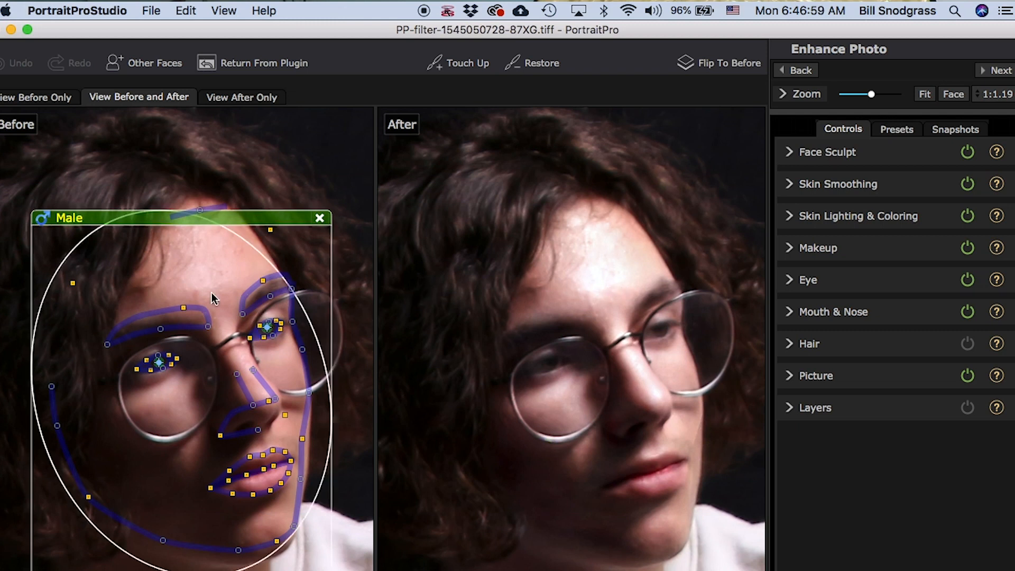
- Check the eye and eyebrow outlines up close, then reopen the gender options with Male kept
{"action": "left_click", "coordinate": [319, 218]}
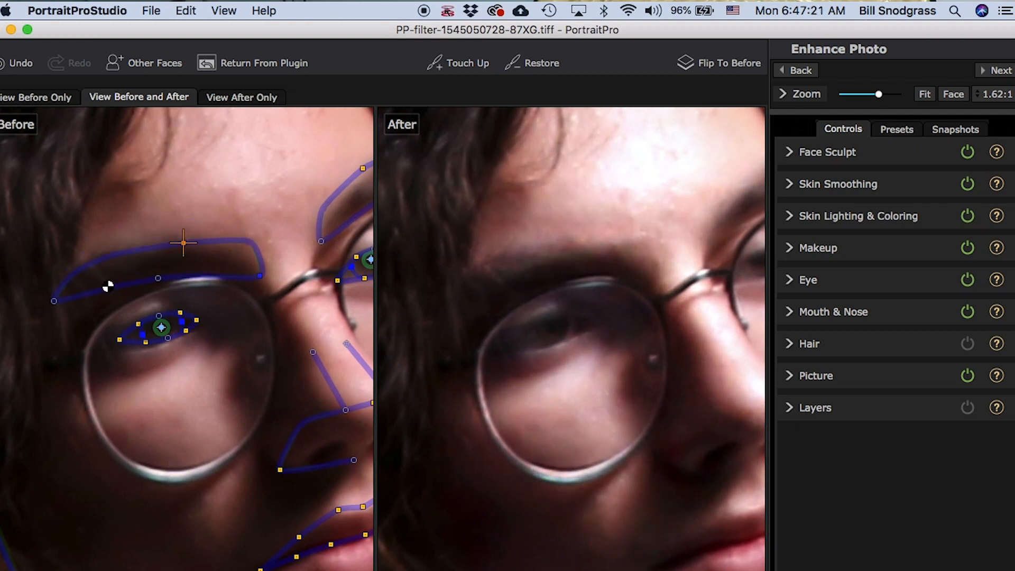
{"action": "mouse_move", "coordinate": [55, 303]}
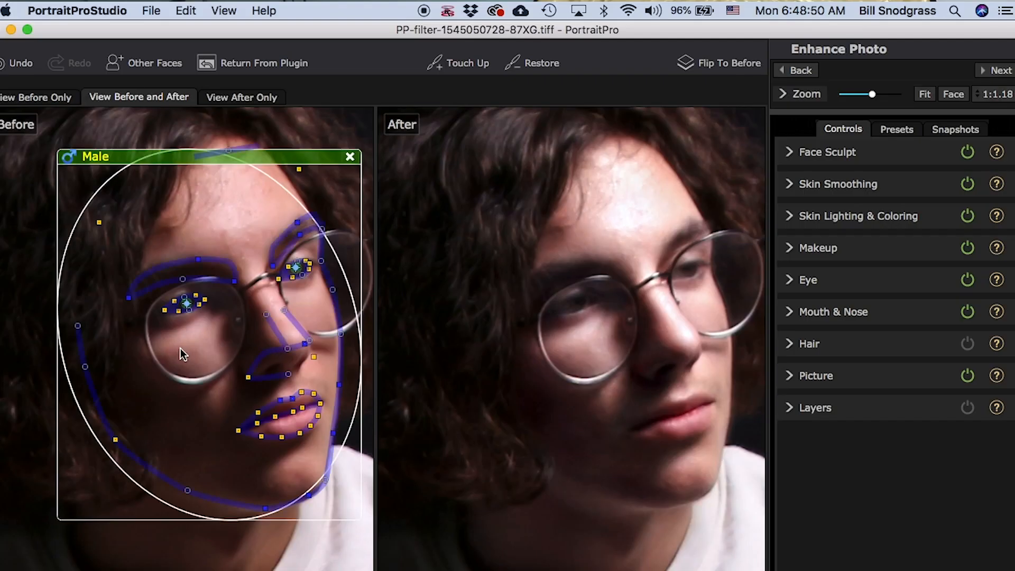
{"action": "left_click", "coordinate": [96, 156]}
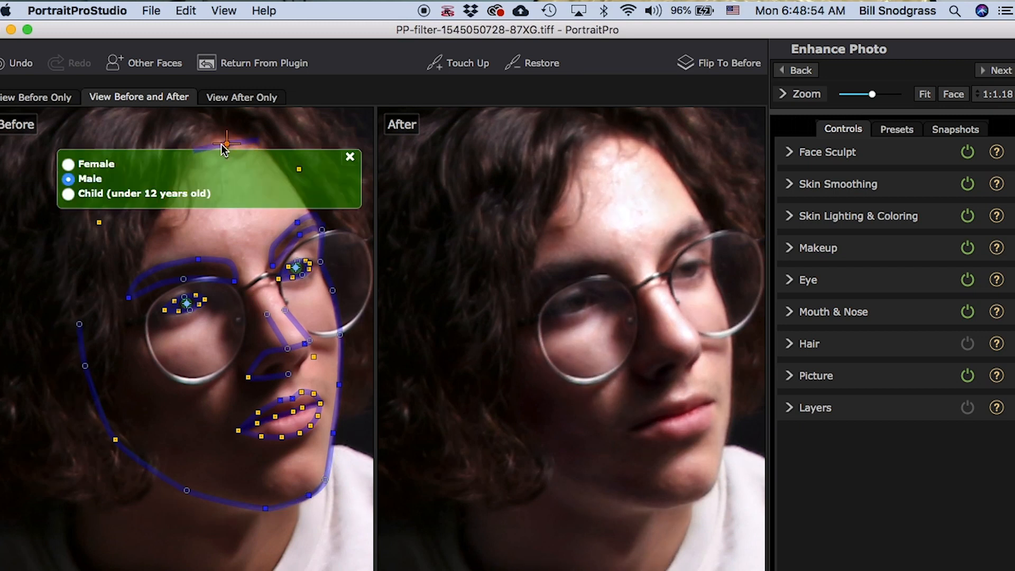
{"action": "mouse_move", "coordinate": [211, 307]}
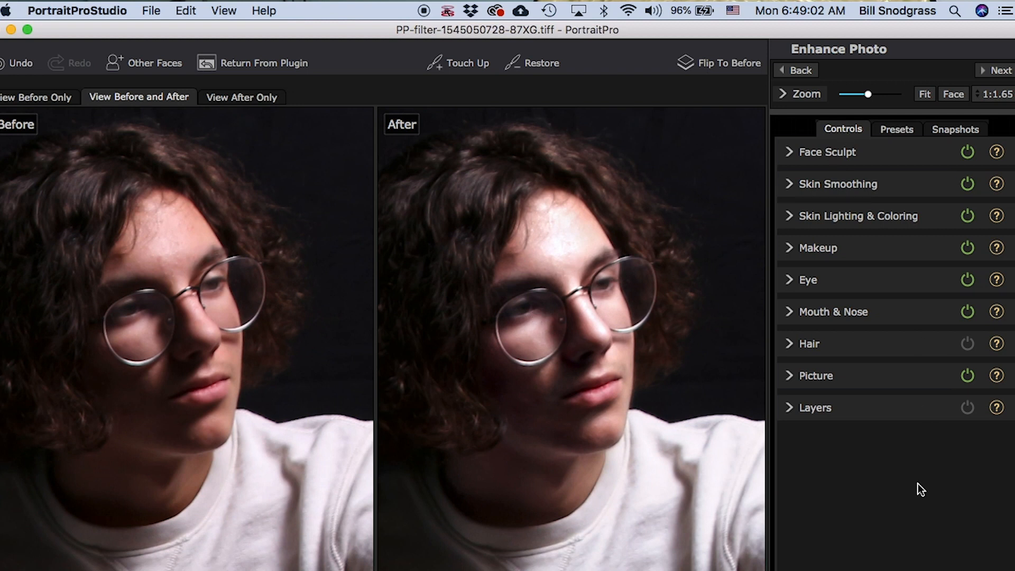
{"action": "mouse_move", "coordinate": [762, 176]}
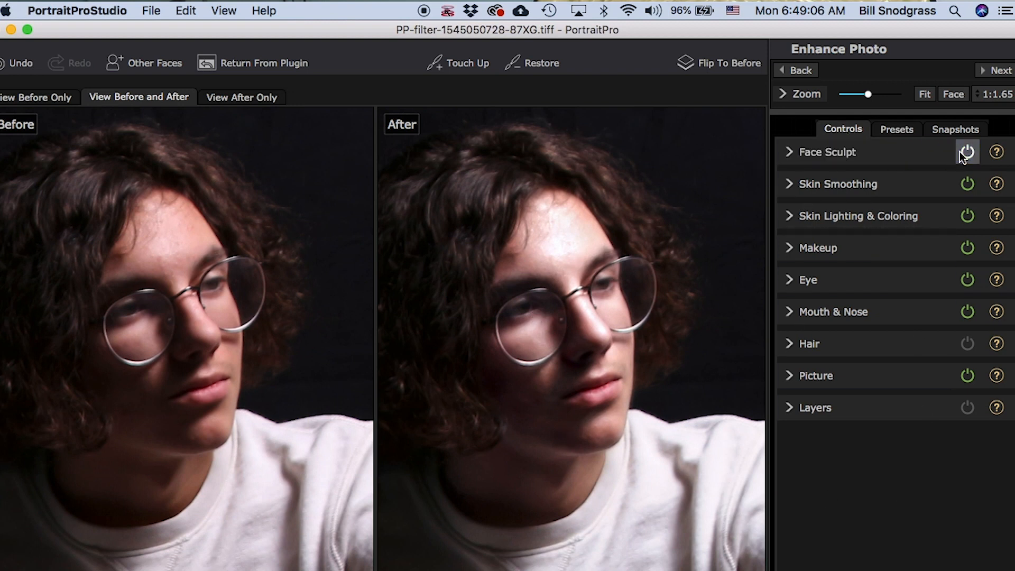
- Turn off Face Sculpt so only Skin Smoothing applies, and pick the Touch Up brush
{"action": "left_click", "coordinate": [967, 279]}
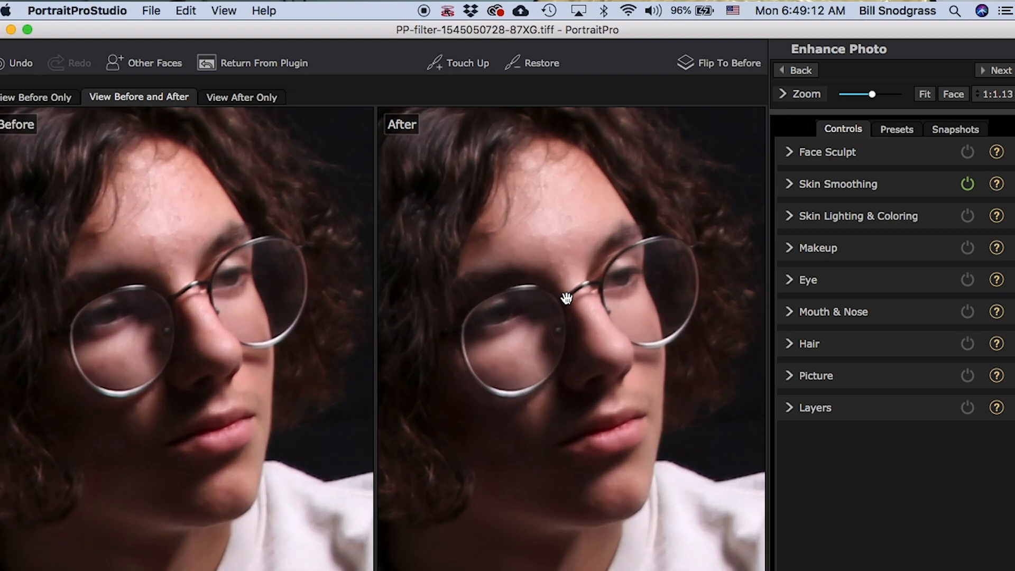
{"action": "left_click", "coordinate": [533, 63]}
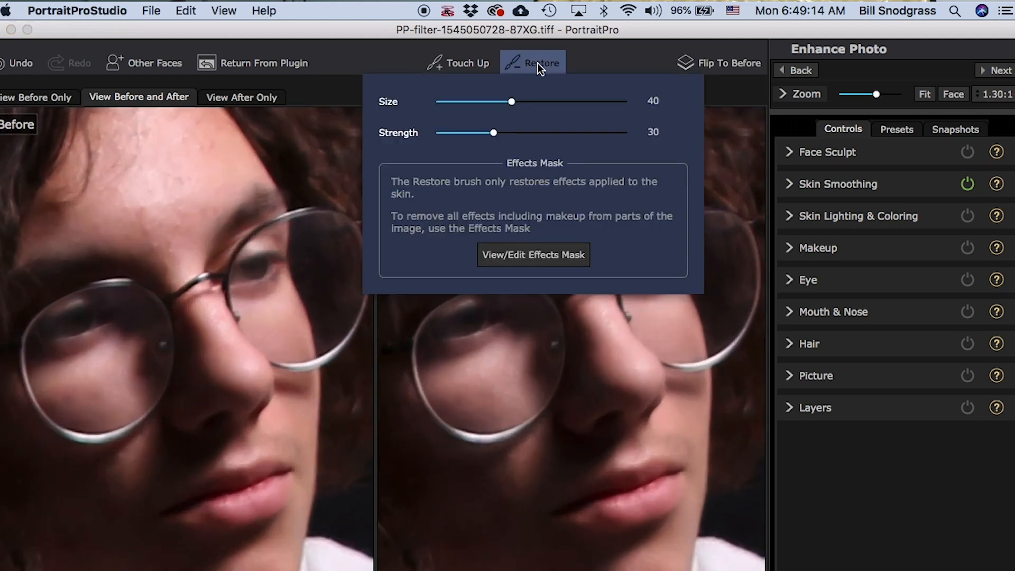
{"action": "left_click", "coordinate": [460, 63]}
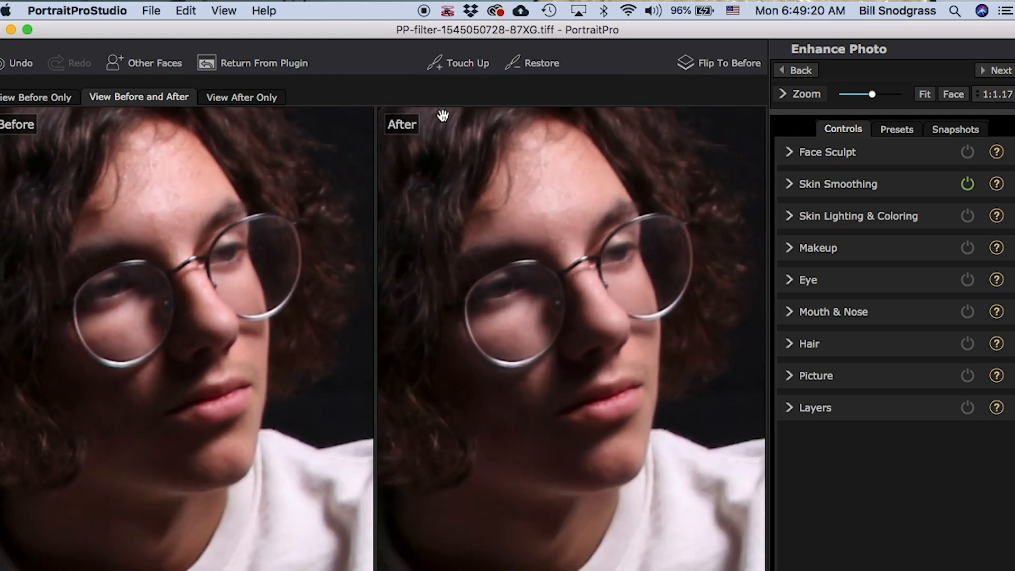
{"action": "left_click", "coordinate": [458, 63]}
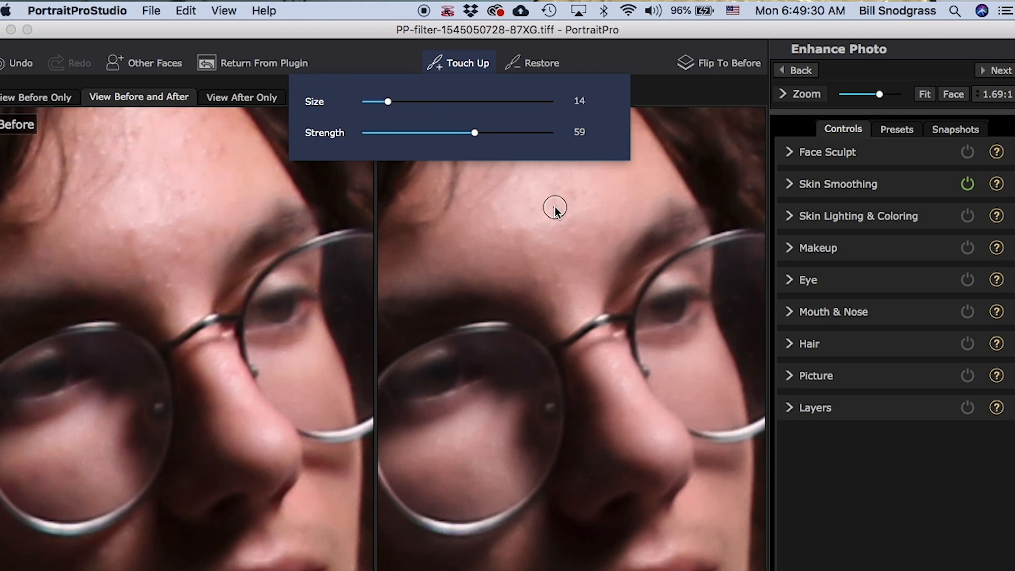
{"action": "mouse_move", "coordinate": [568, 191]}
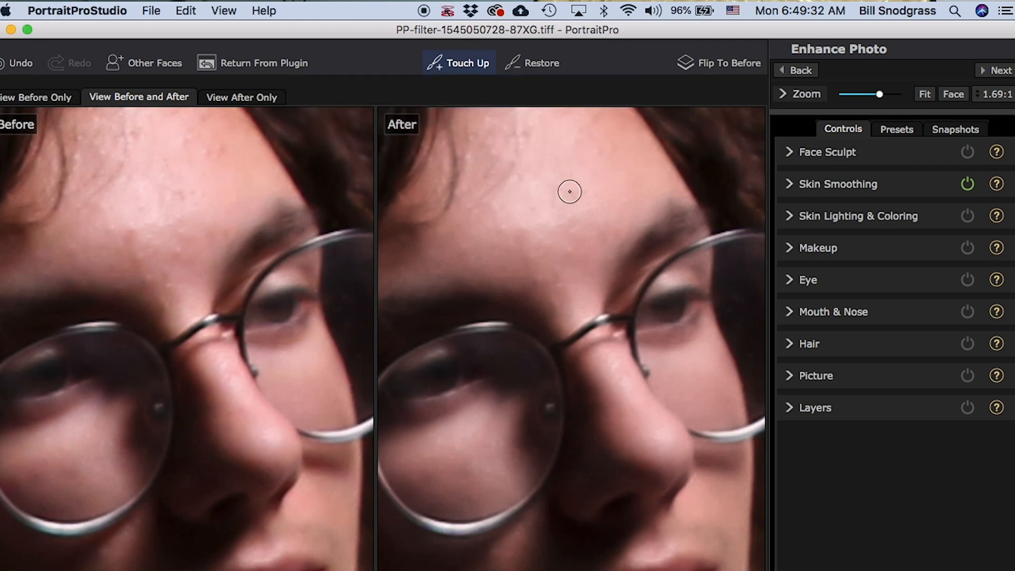
{"action": "mouse_move", "coordinate": [580, 142]}
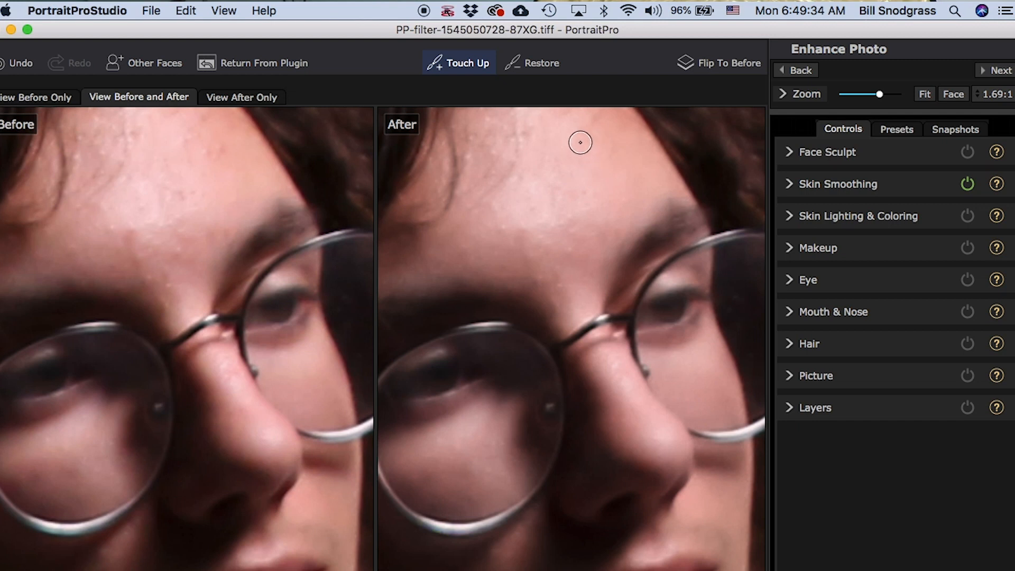
{"action": "mouse_move", "coordinate": [540, 283]}
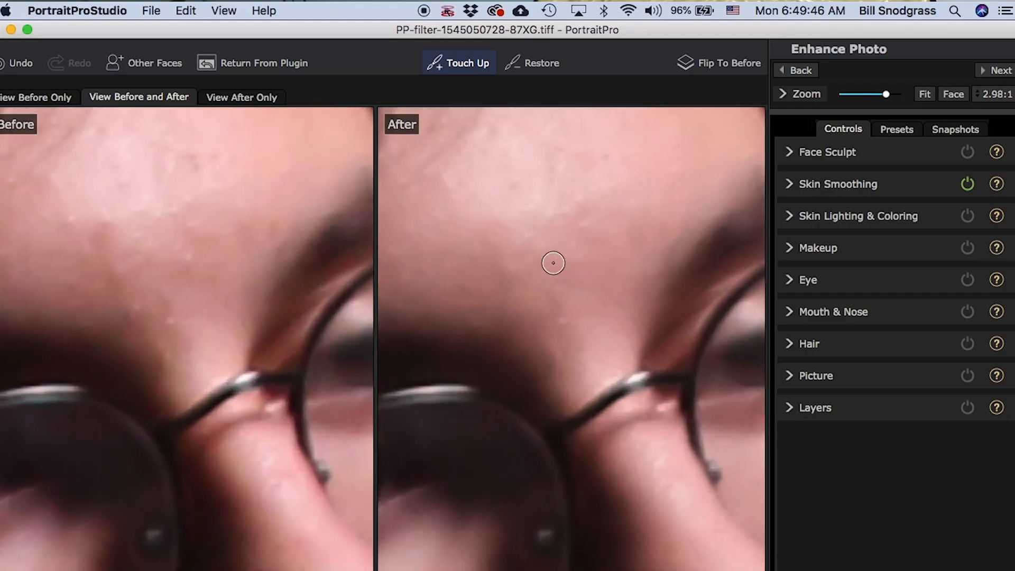
{"action": "mouse_move", "coordinate": [561, 322]}
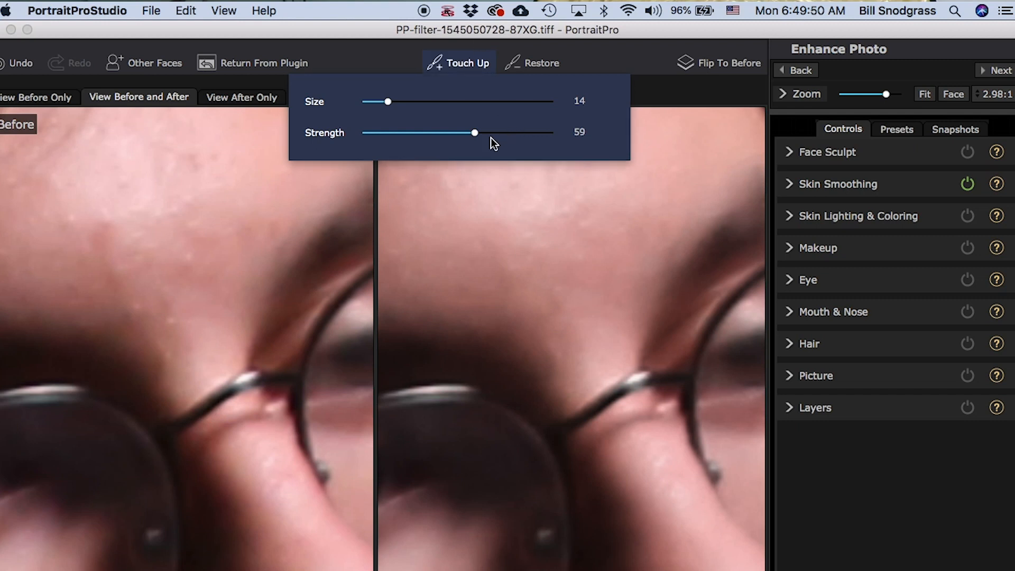
{"action": "mouse_move", "coordinate": [487, 144]}
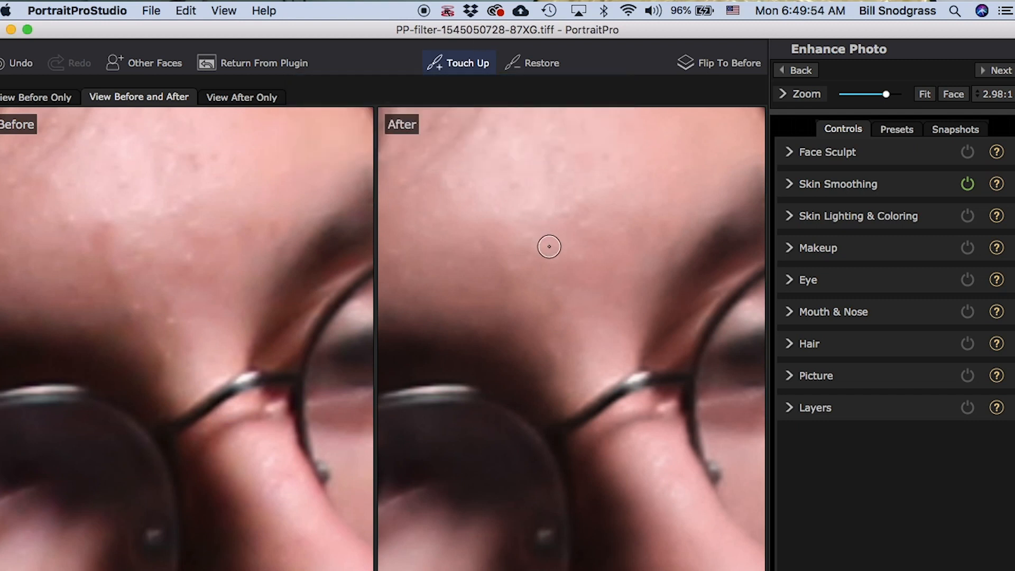
{"action": "mouse_move", "coordinate": [557, 208]}
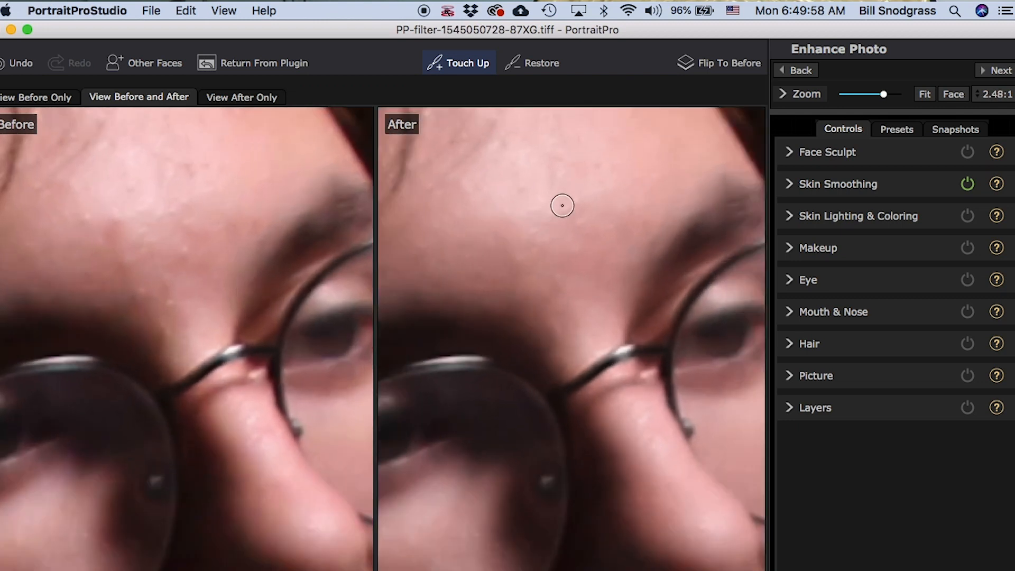
{"action": "mouse_move", "coordinate": [530, 177]}
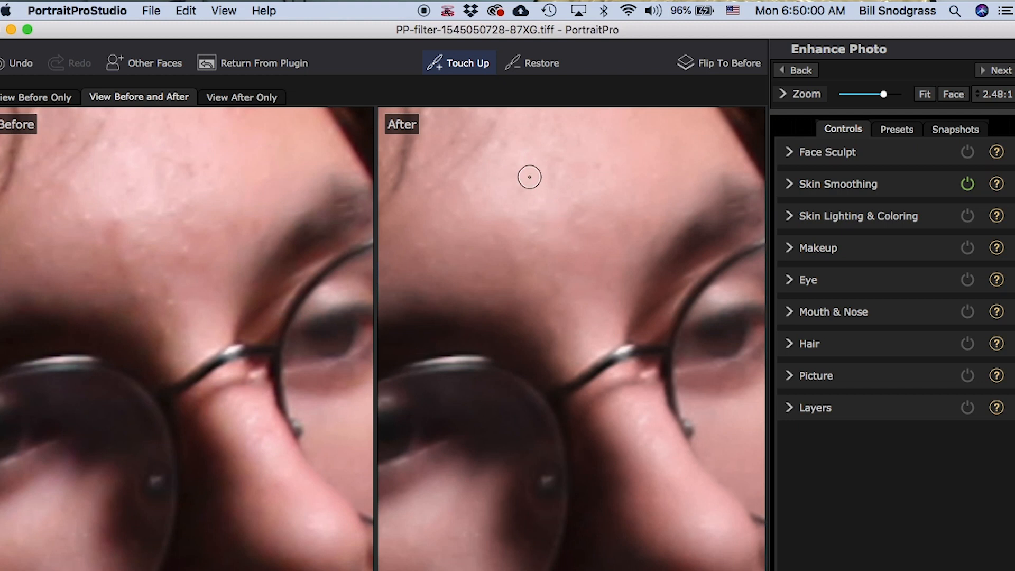
{"action": "mouse_move", "coordinate": [591, 163]}
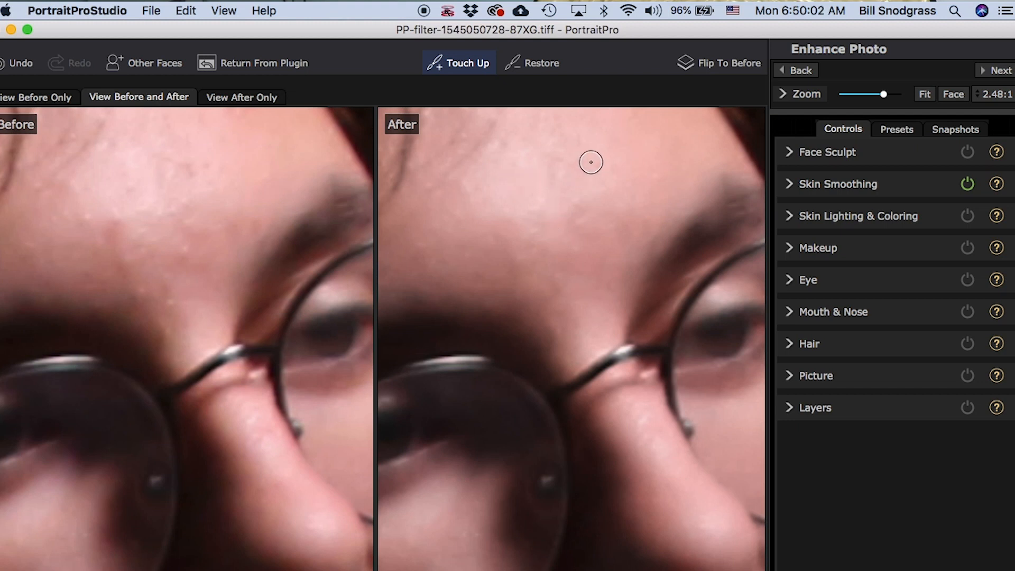
{"action": "mouse_move", "coordinate": [532, 203]}
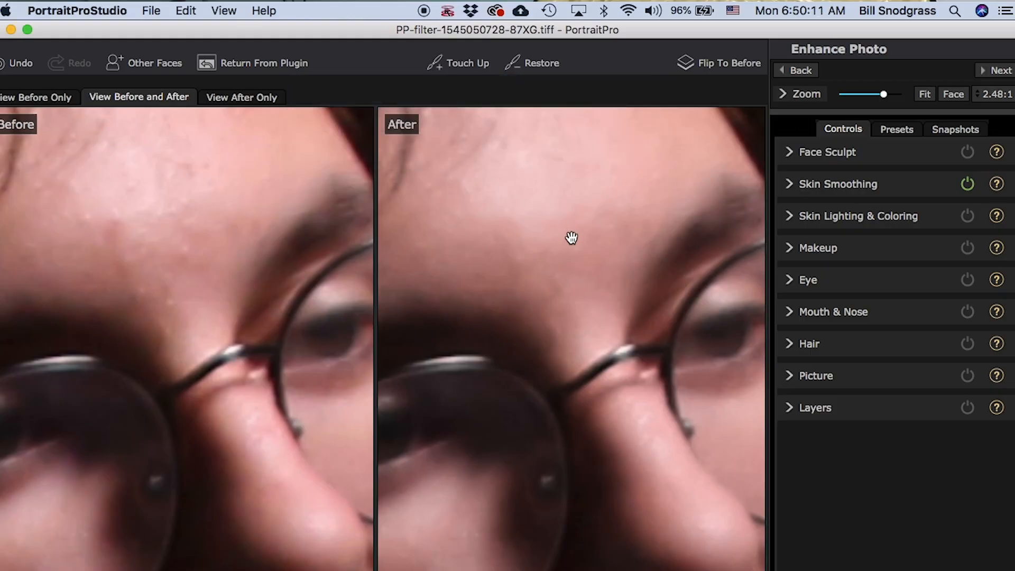
- Pan to another part of the forehead to brush away more blemishes
{"action": "left_click_drag", "start_coordinate": [571, 237], "coordinate": [575, 306]}
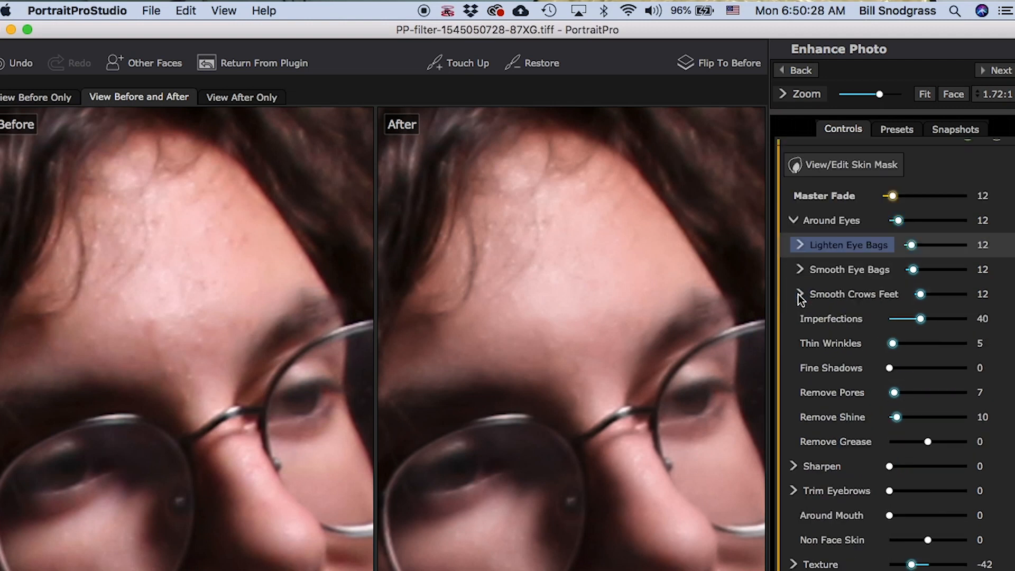
- Raise skin Sharpen to 31 and expand the Left and Right Trim Eyebrows sliders
{"action": "scroll", "scroll_direction": "down", "scroll_amount": 3}
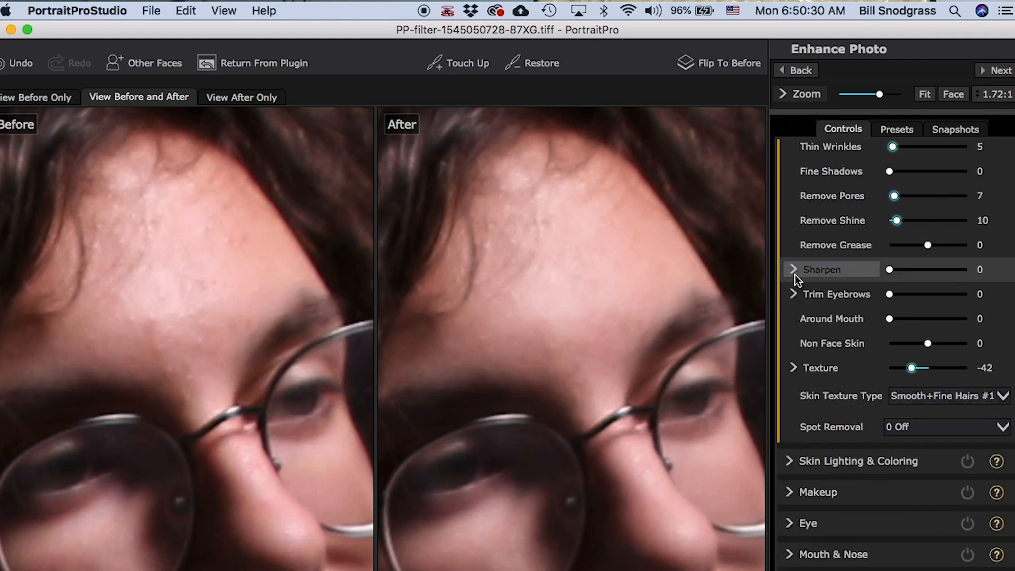
{"action": "left_click", "coordinate": [793, 269]}
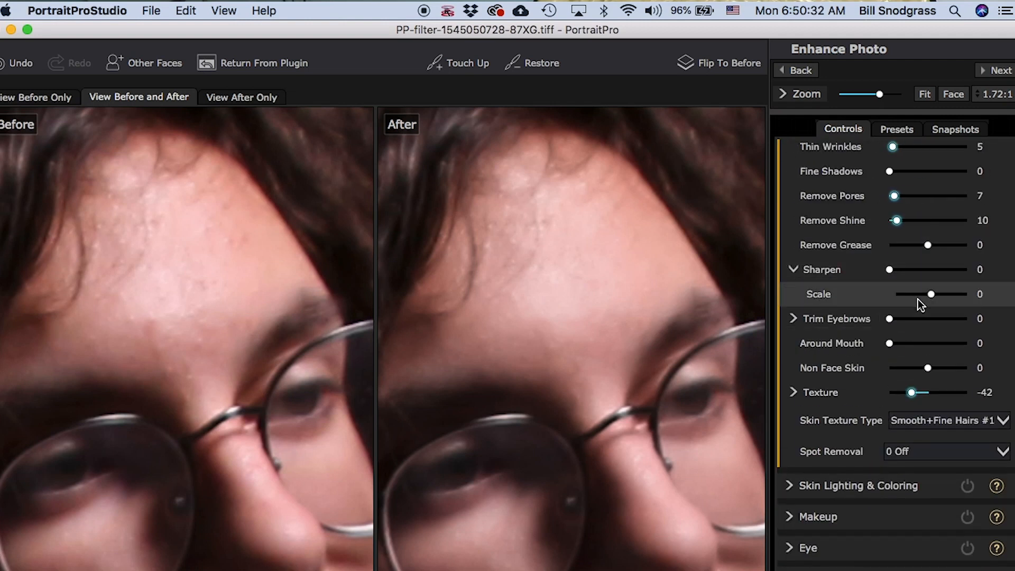
{"action": "left_click_drag", "start_coordinate": [890, 271], "coordinate": [900, 270]}
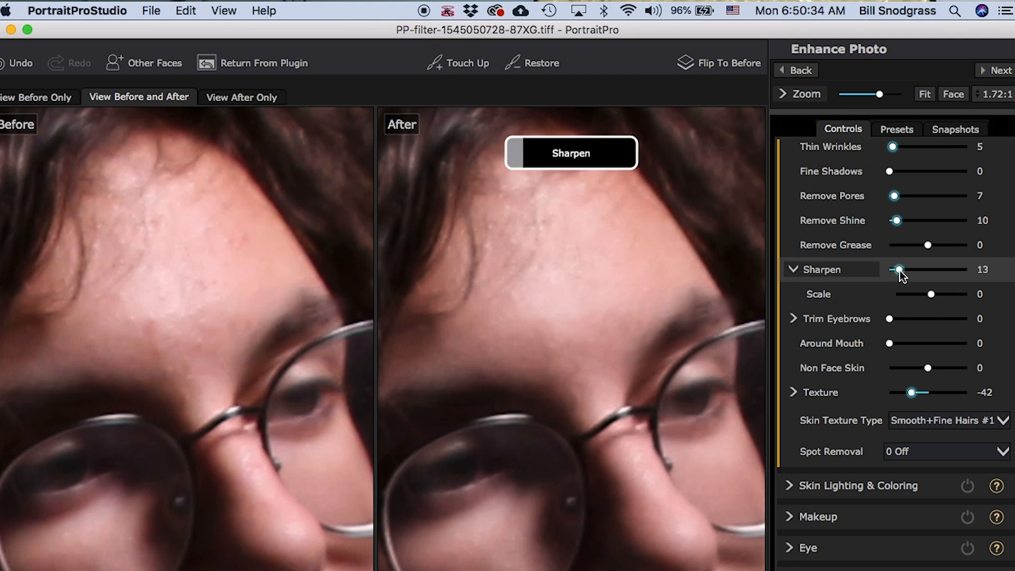
{"action": "left_click_drag", "start_coordinate": [898, 271], "coordinate": [900, 270]}
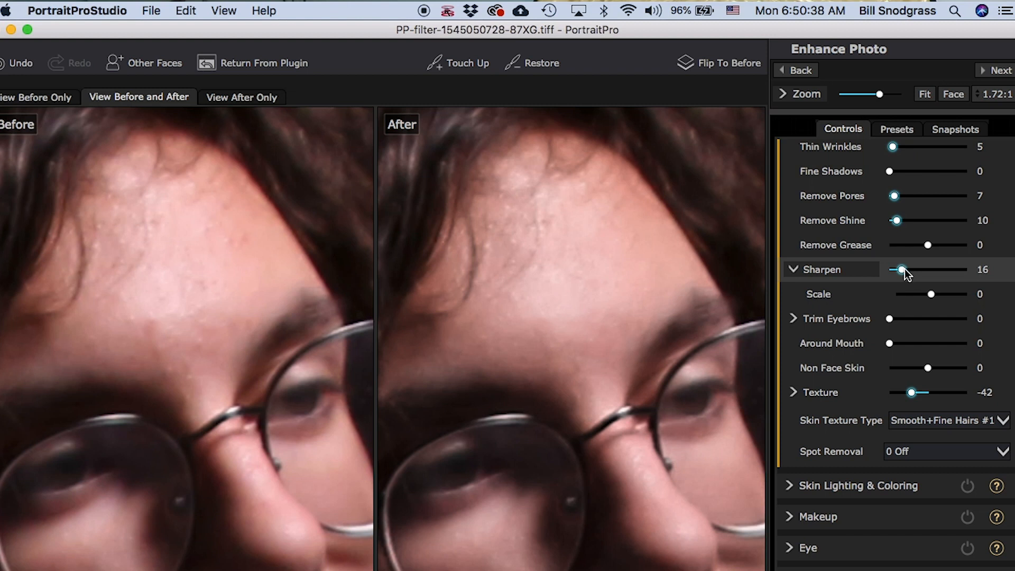
{"action": "left_click_drag", "start_coordinate": [901, 269], "coordinate": [913, 269]}
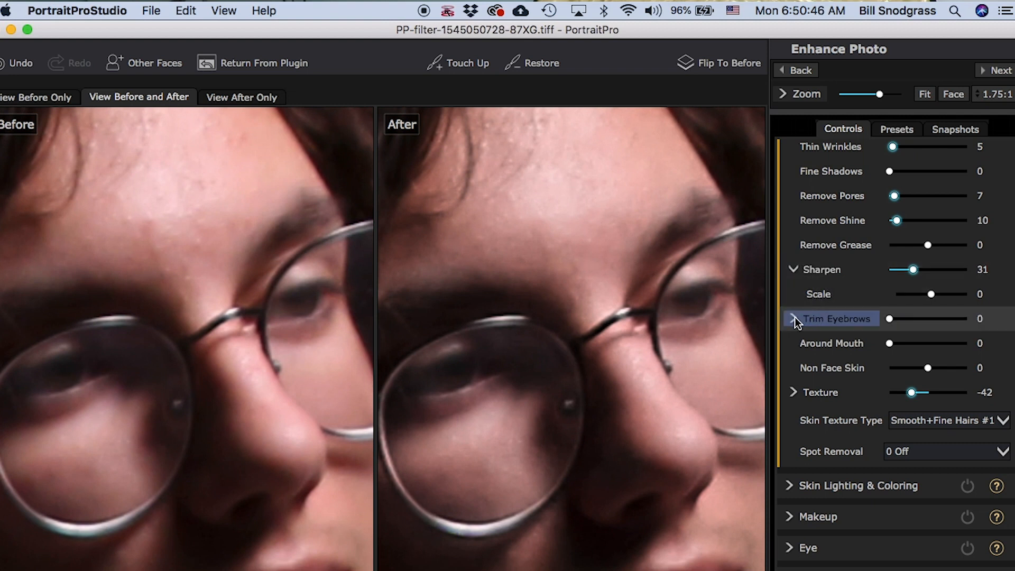
{"action": "left_click", "coordinate": [792, 318]}
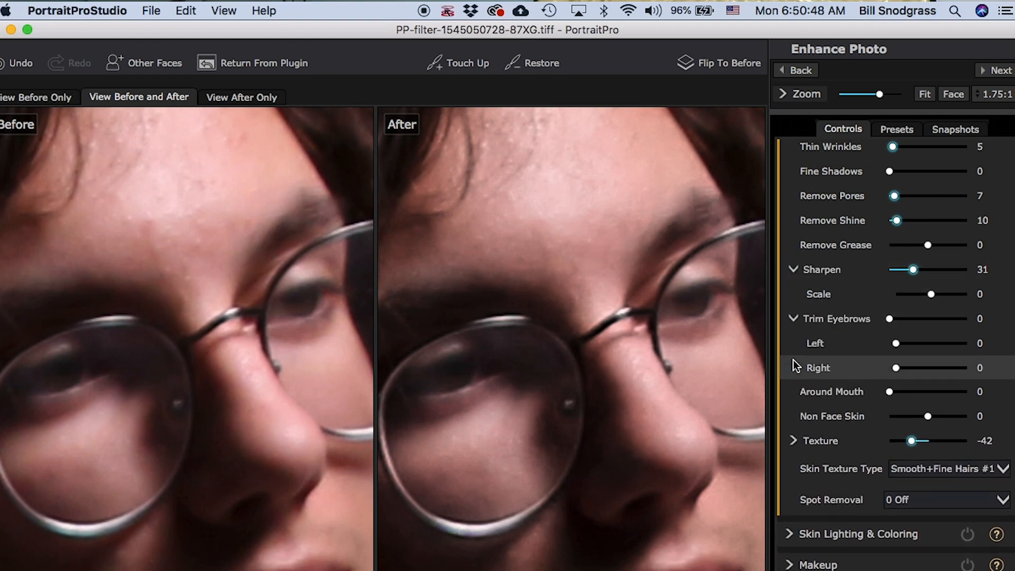
{"action": "left_click", "coordinate": [792, 441]}
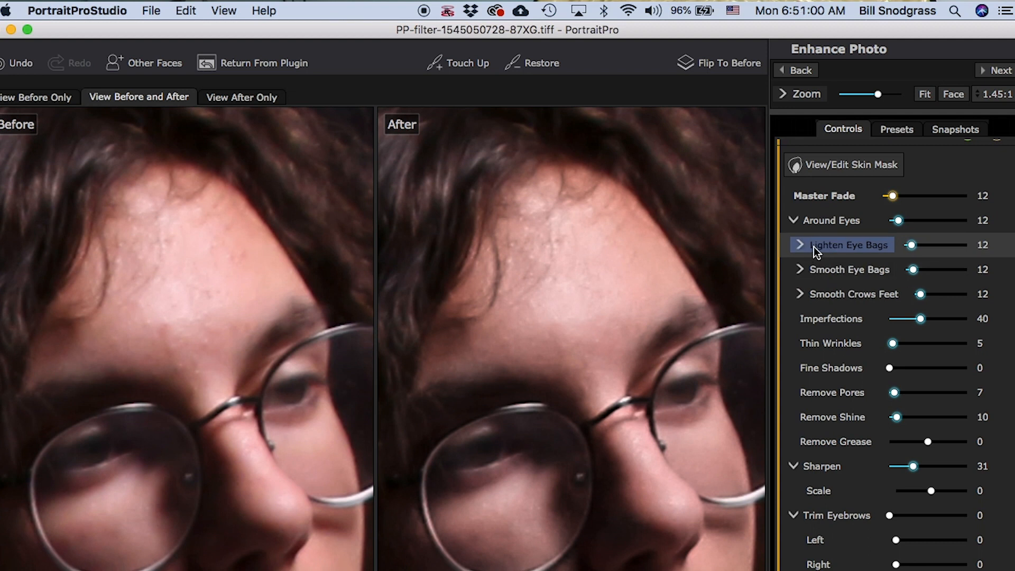
{"action": "mouse_move", "coordinate": [729, 395]}
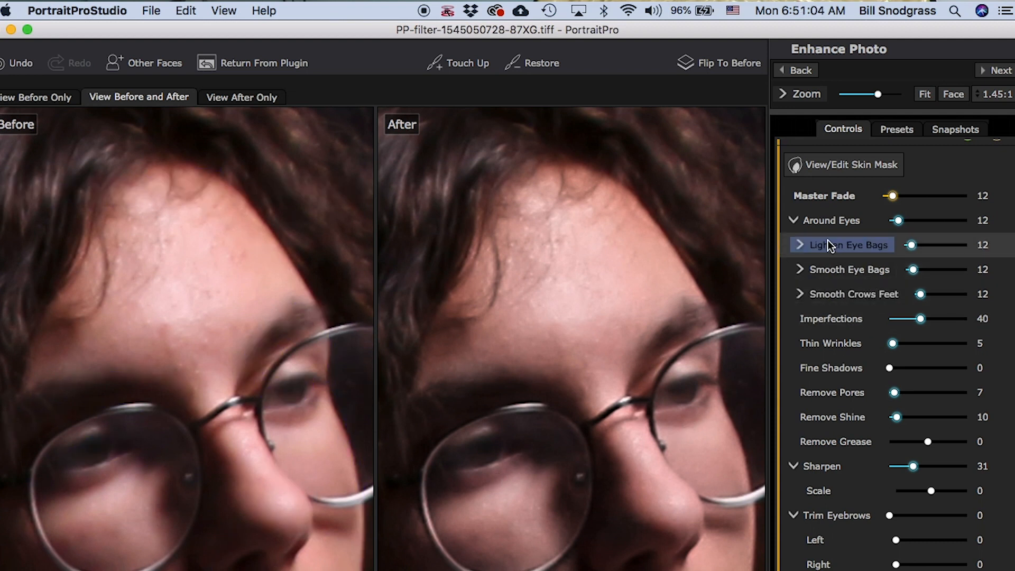
- Expand the left/right settings for eye bag lightening, crow's feet and eye bag smoothing
{"action": "left_click", "coordinate": [800, 244]}
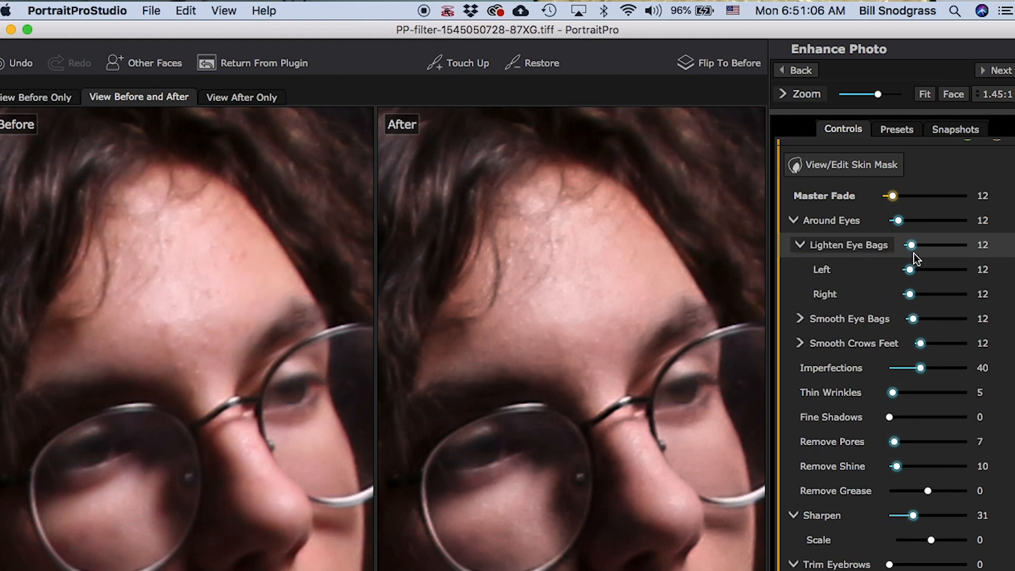
{"action": "left_click", "coordinate": [842, 245]}
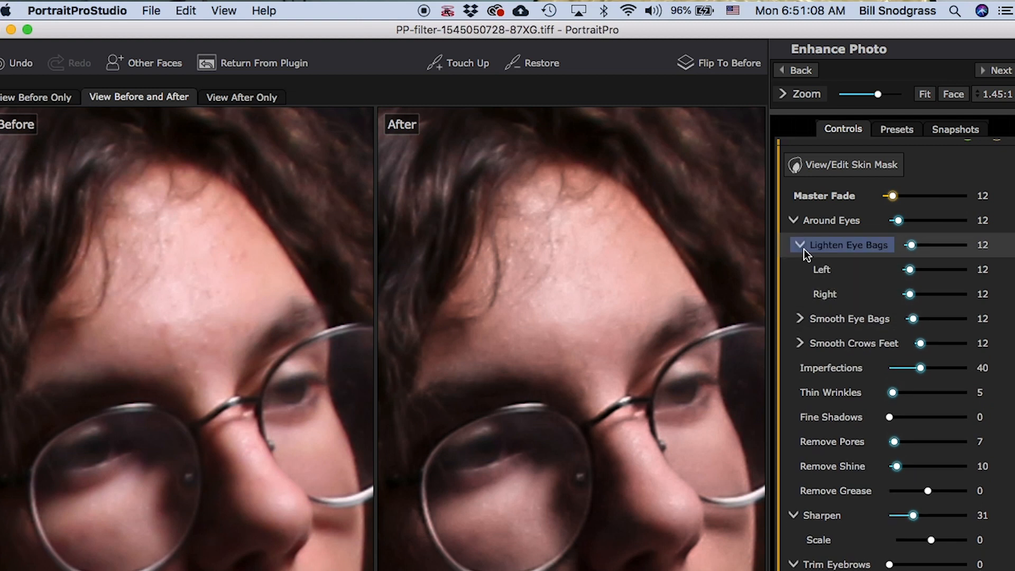
{"action": "left_click", "coordinate": [800, 245]}
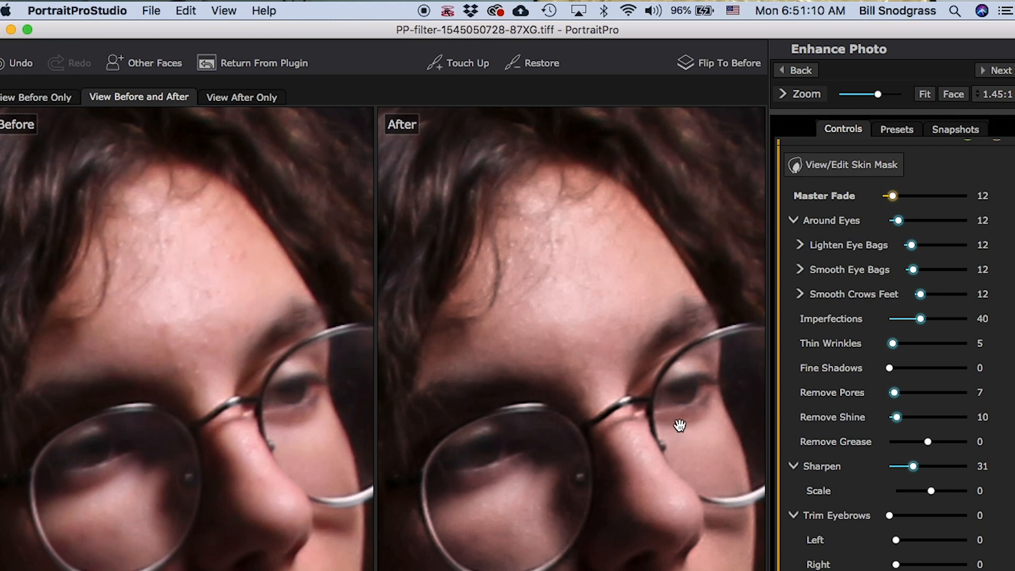
{"action": "mouse_move", "coordinate": [494, 492]}
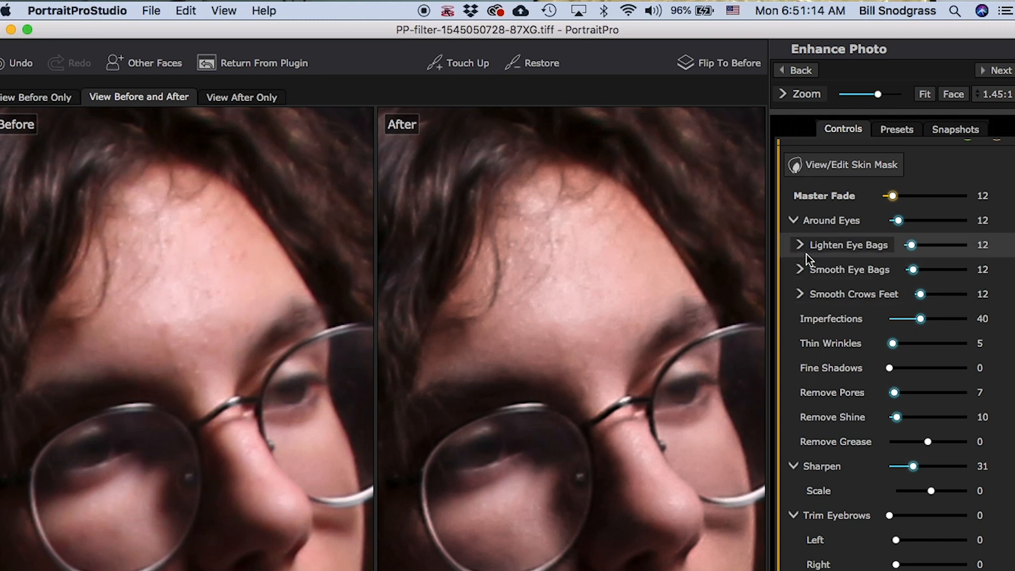
{"action": "left_click", "coordinate": [799, 245]}
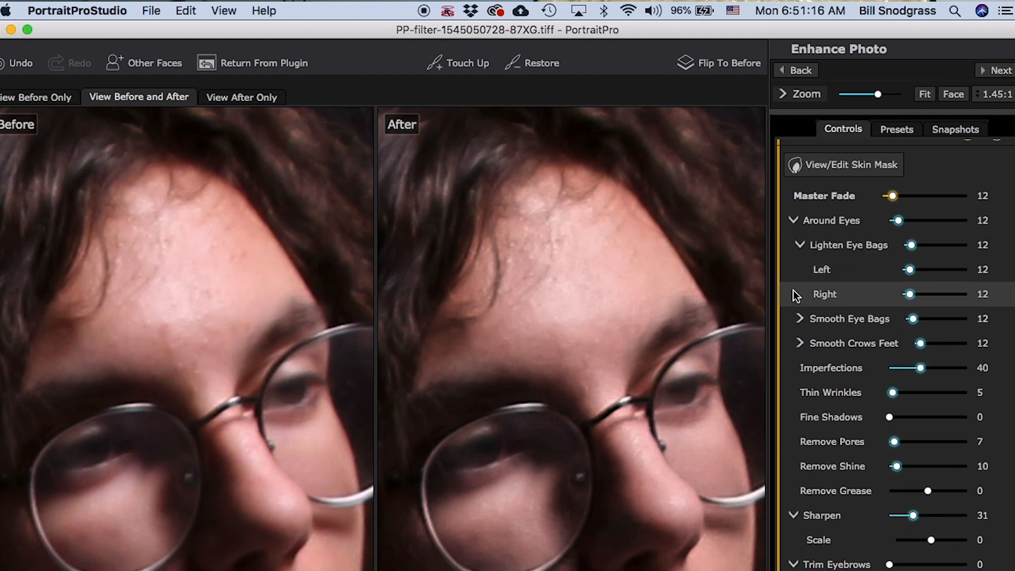
{"action": "mouse_move", "coordinate": [894, 314]}
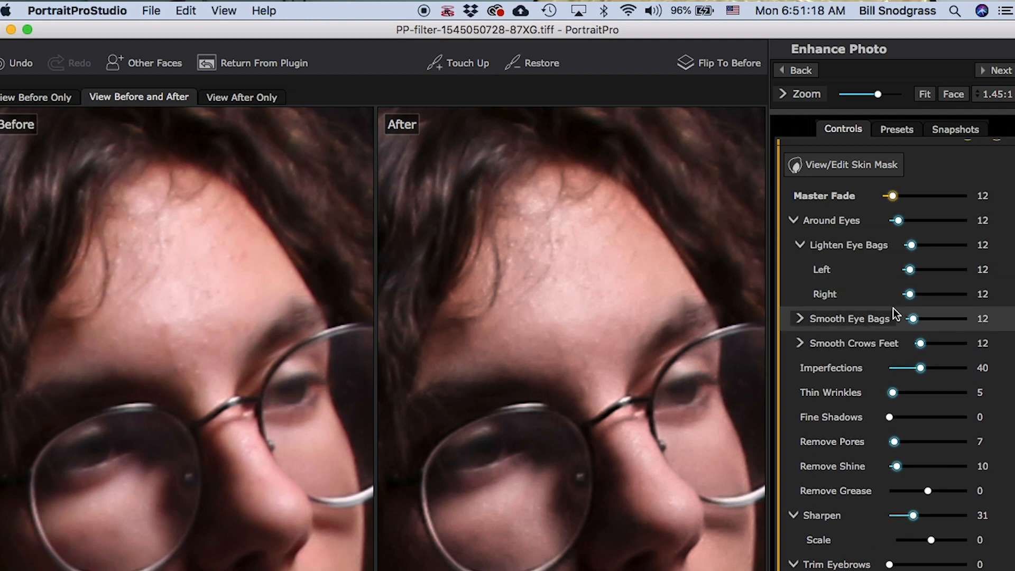
{"action": "left_click", "coordinate": [853, 343]}
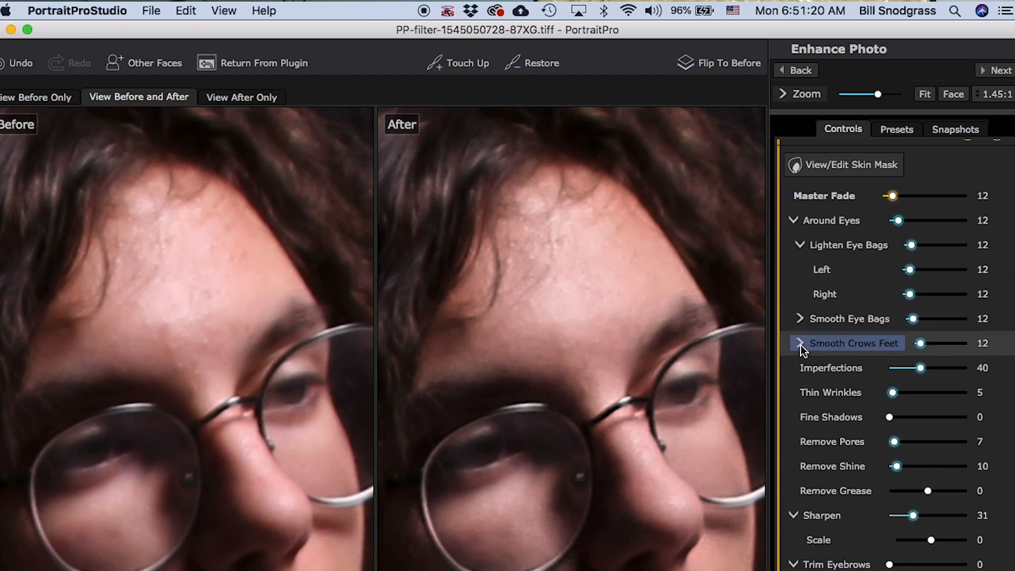
{"action": "left_click", "coordinate": [800, 343]}
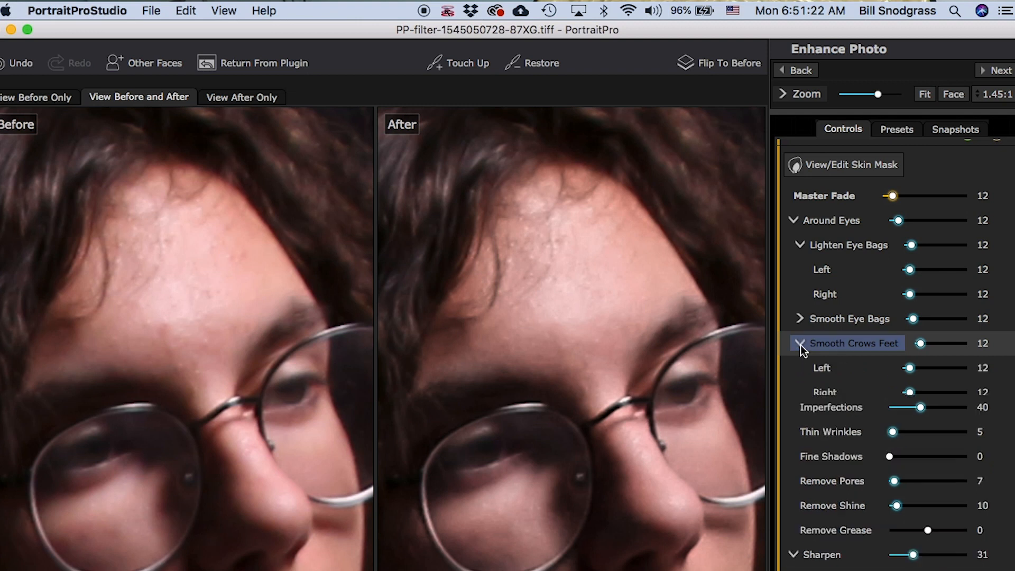
{"action": "left_click", "coordinate": [800, 317]}
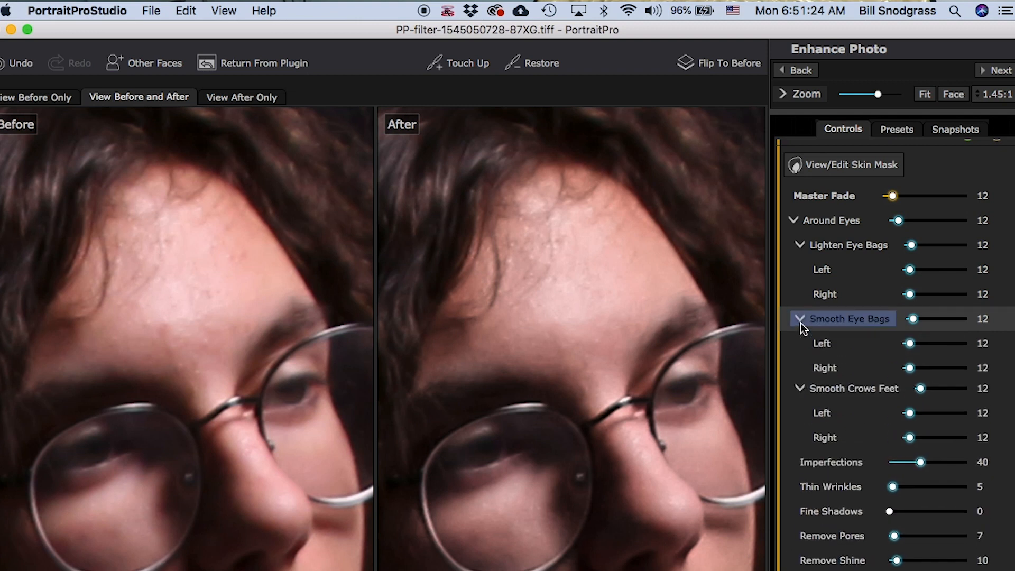
{"action": "left_click", "coordinate": [799, 318]}
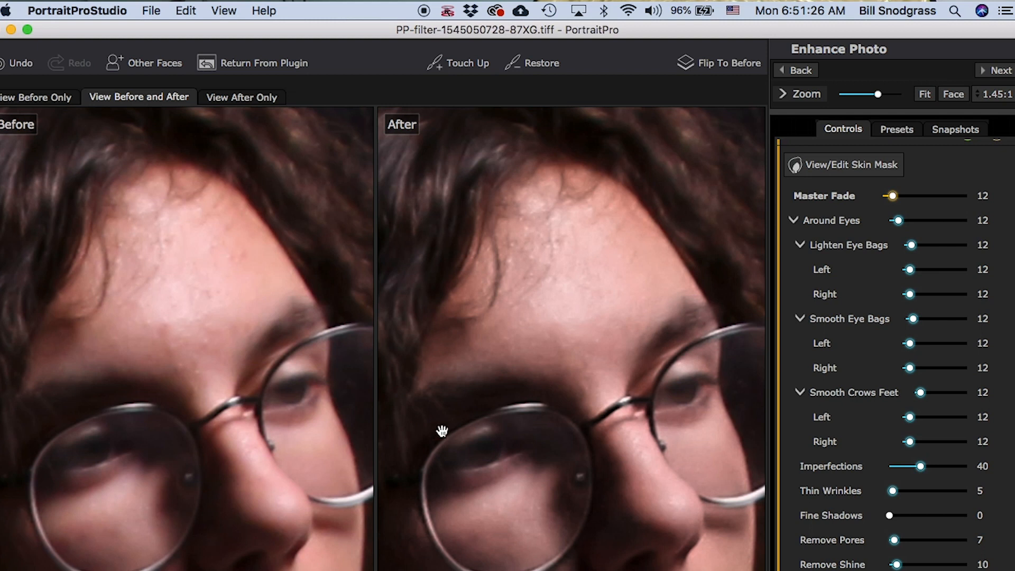
{"action": "mouse_move", "coordinate": [703, 394]}
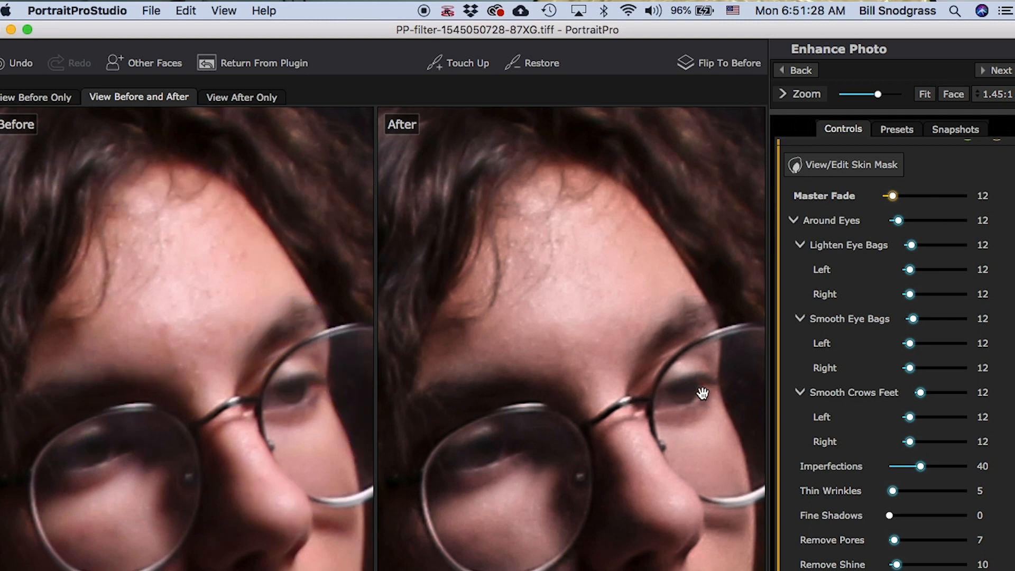
{"action": "mouse_move", "coordinate": [677, 384]}
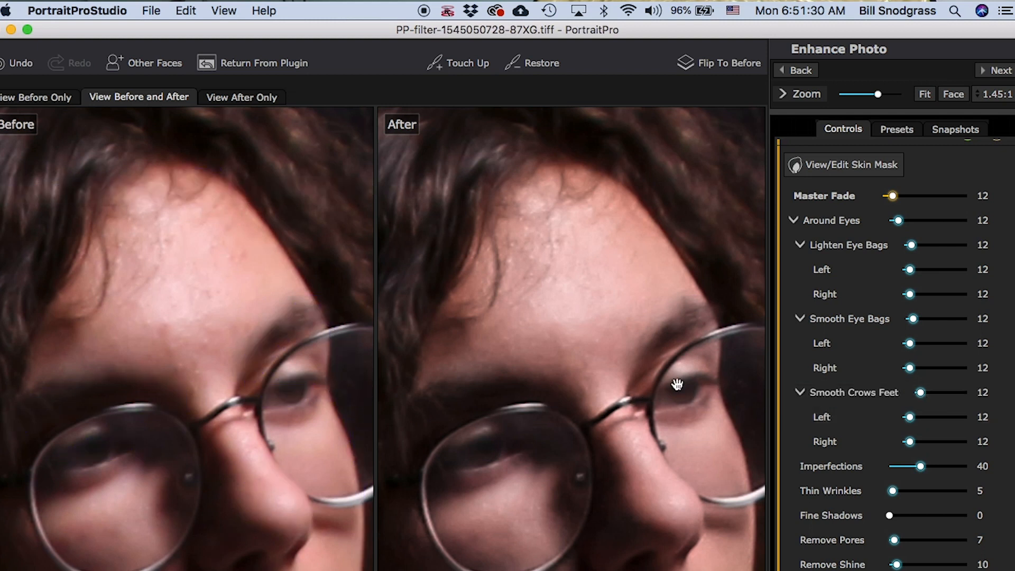
{"action": "mouse_move", "coordinate": [727, 392]}
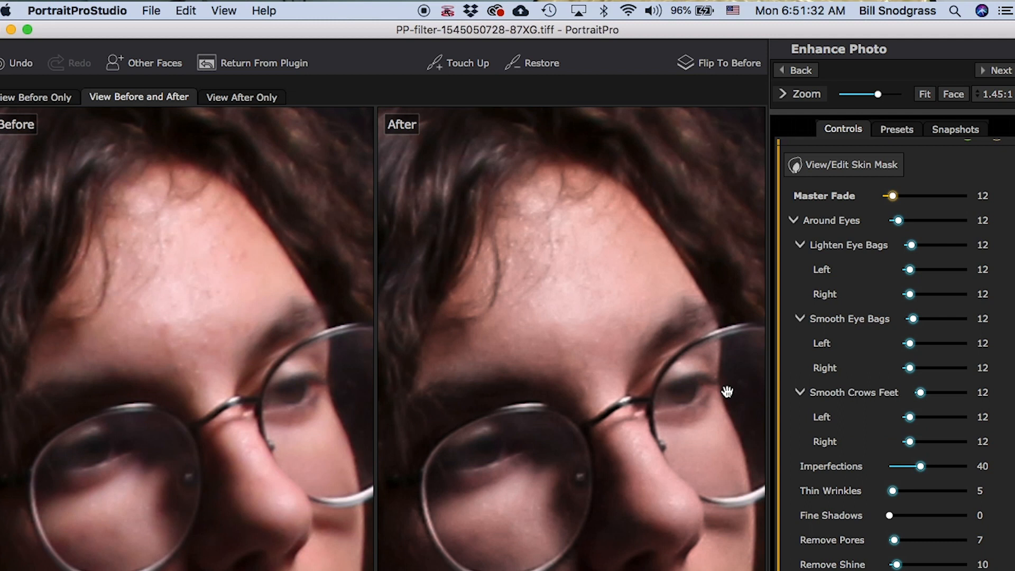
{"action": "mouse_move", "coordinate": [849, 279]}
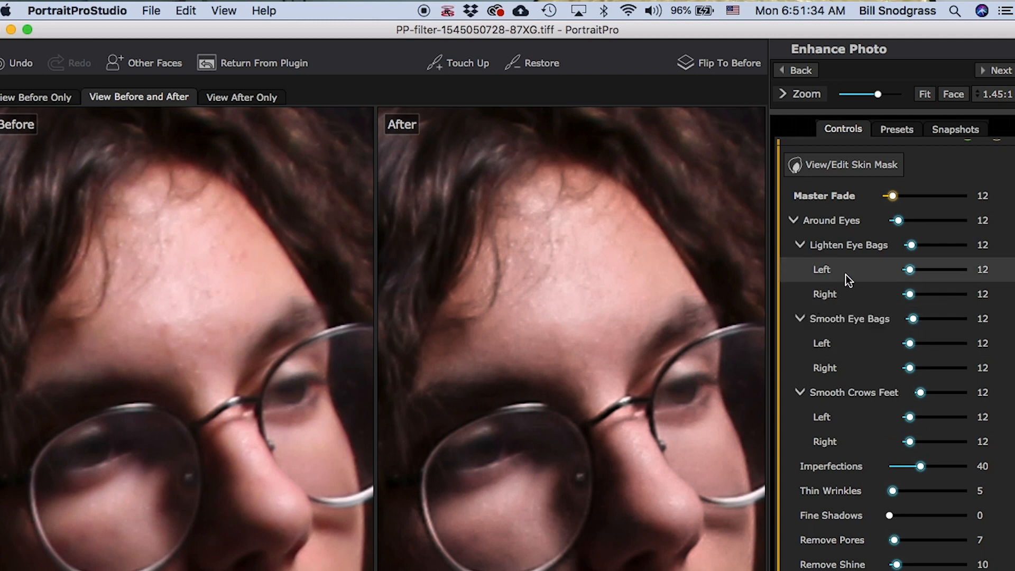
{"action": "mouse_move", "coordinate": [918, 262]}
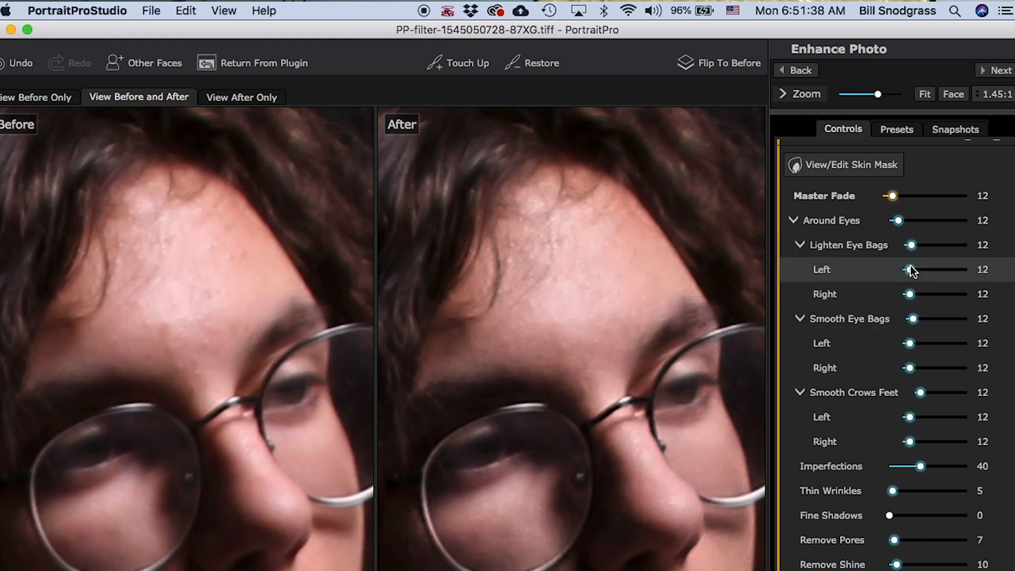
- Try several Lighten Eye Bags values before settling at 32
{"action": "left_click_drag", "start_coordinate": [910, 245], "coordinate": [916, 245]}
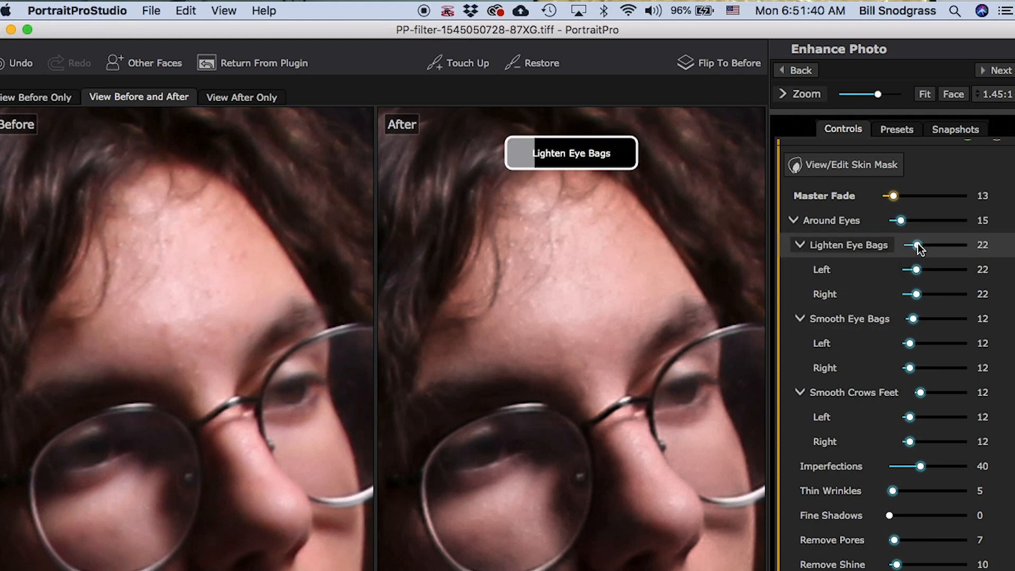
{"action": "left_click_drag", "start_coordinate": [914, 245], "coordinate": [924, 245]}
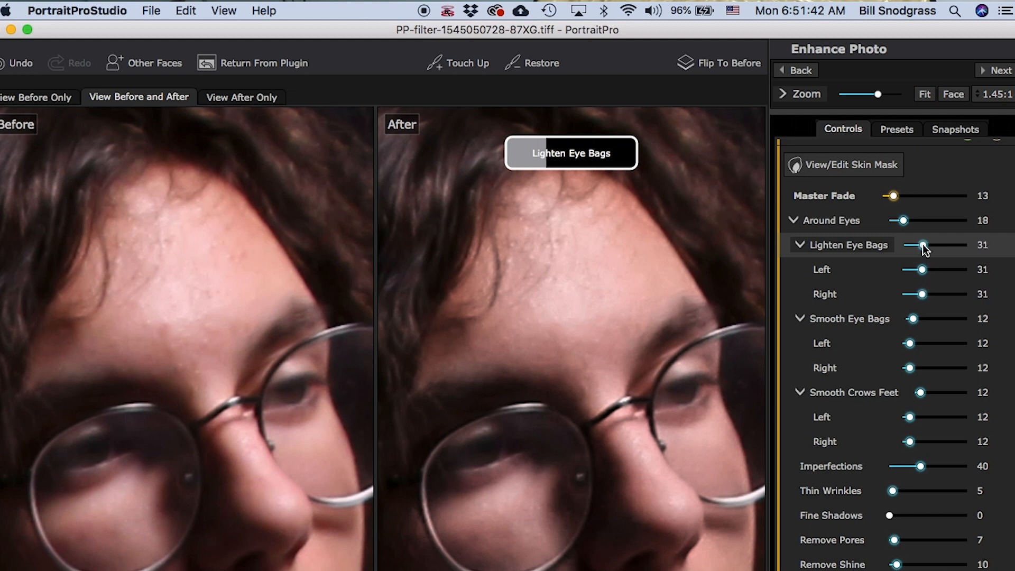
{"action": "left_click_drag", "start_coordinate": [939, 245], "coordinate": [903, 245]}
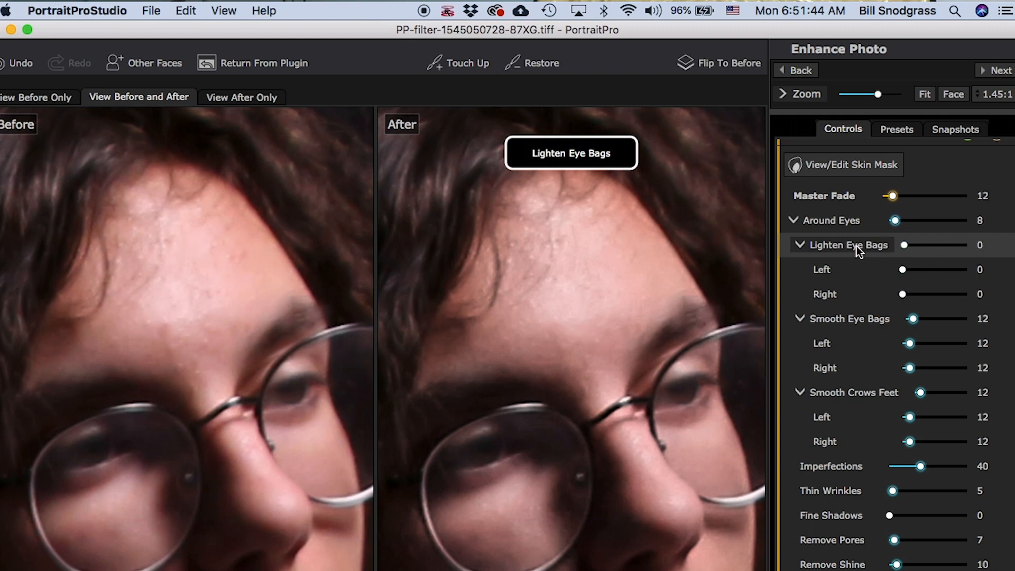
{"action": "left_click_drag", "start_coordinate": [902, 245], "coordinate": [919, 245]}
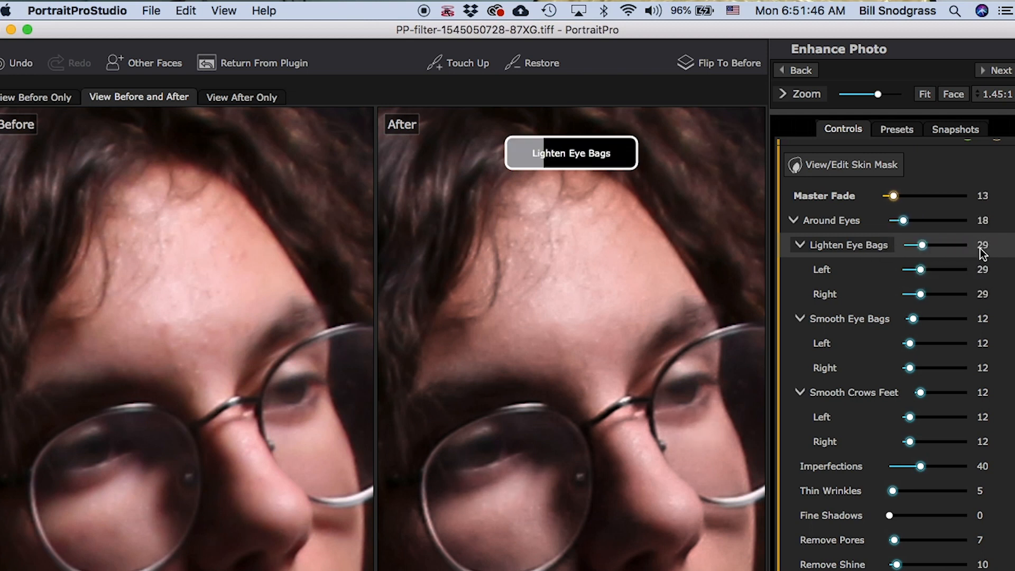
{"action": "left_click_drag", "start_coordinate": [916, 244], "coordinate": [968, 245]}
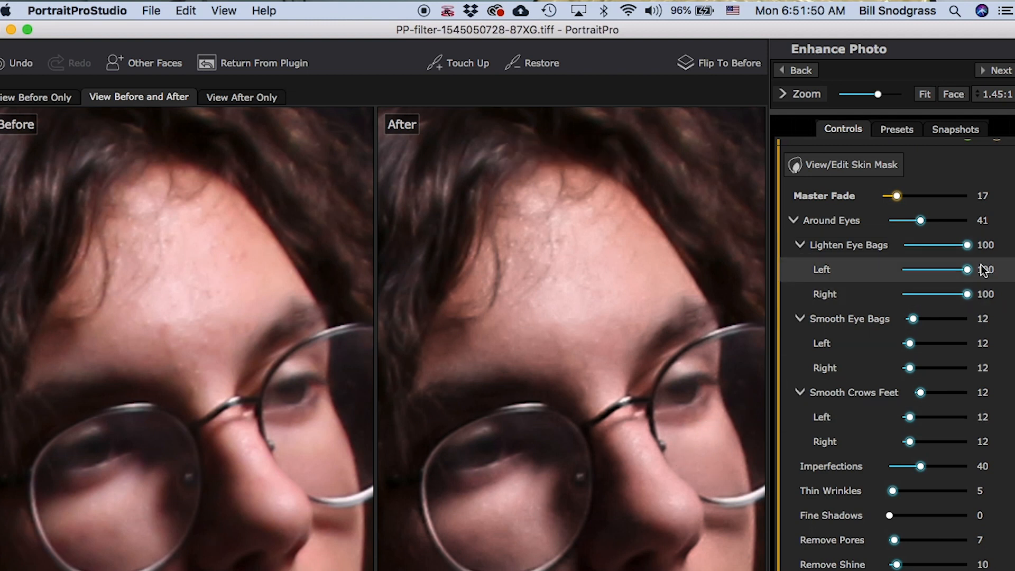
{"action": "left_click_drag", "start_coordinate": [964, 244], "coordinate": [934, 244]}
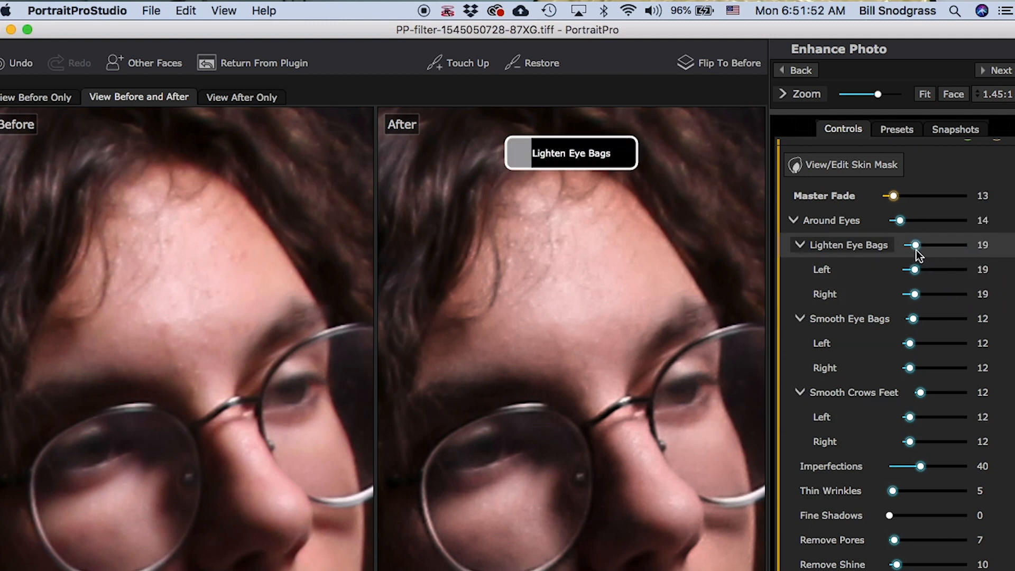
{"action": "left_click_drag", "start_coordinate": [913, 245], "coordinate": [933, 245]}
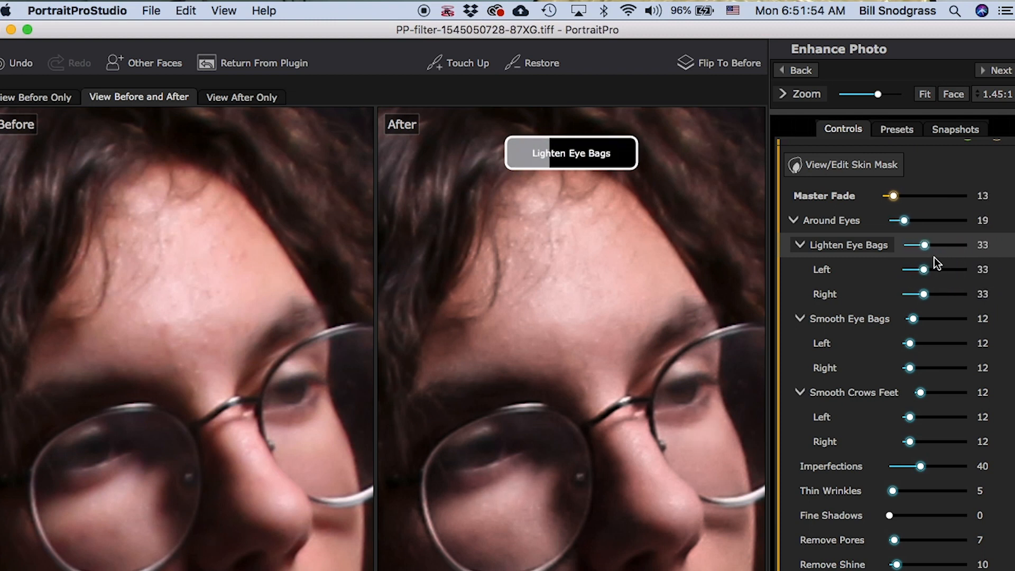
{"action": "left_click_drag", "start_coordinate": [936, 245], "coordinate": [924, 244]}
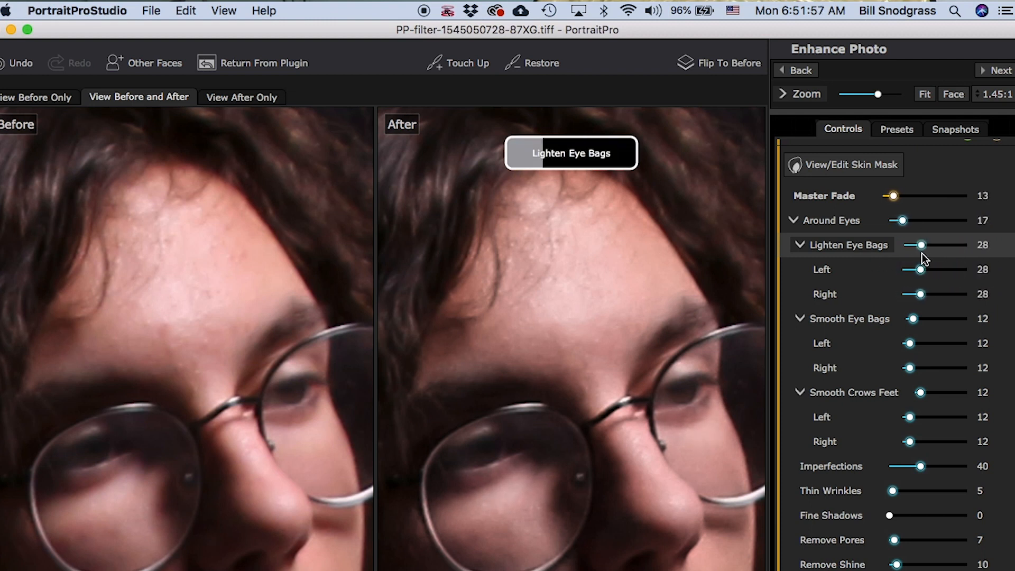
{"action": "left_click_drag", "start_coordinate": [927, 245], "coordinate": [932, 245]}
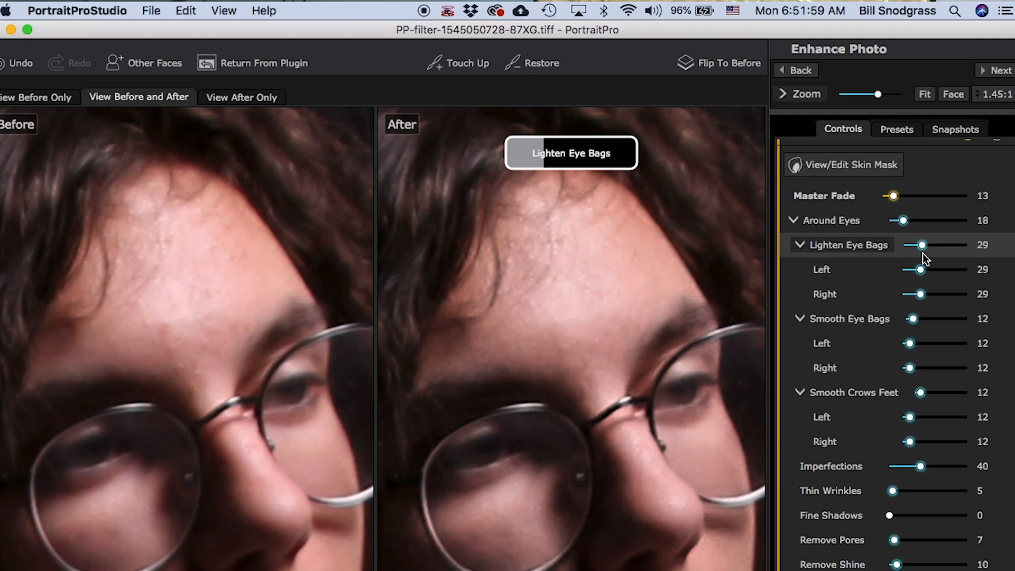
{"action": "left_click_drag", "start_coordinate": [917, 244], "coordinate": [922, 245]}
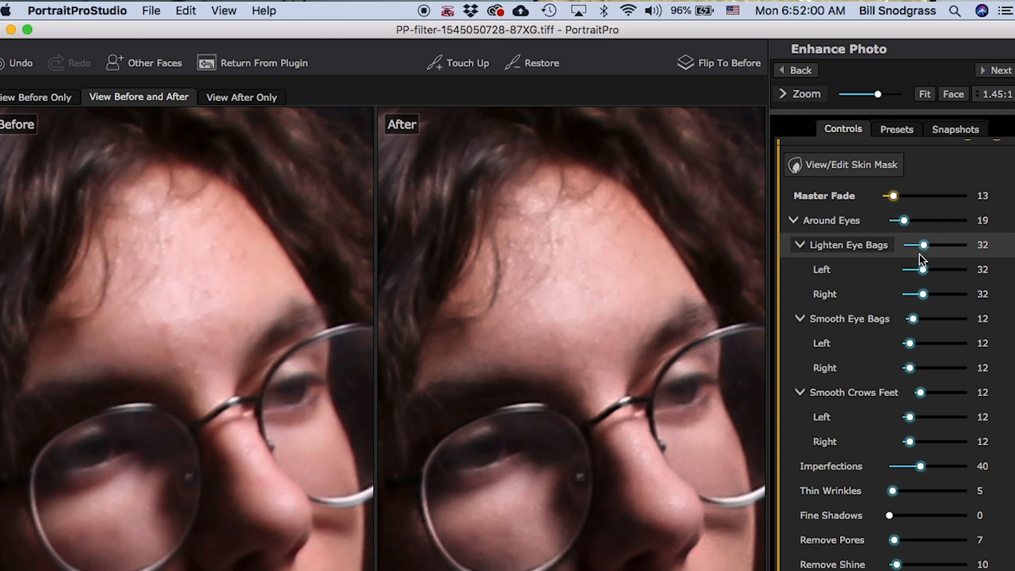
{"action": "mouse_move", "coordinate": [686, 427]}
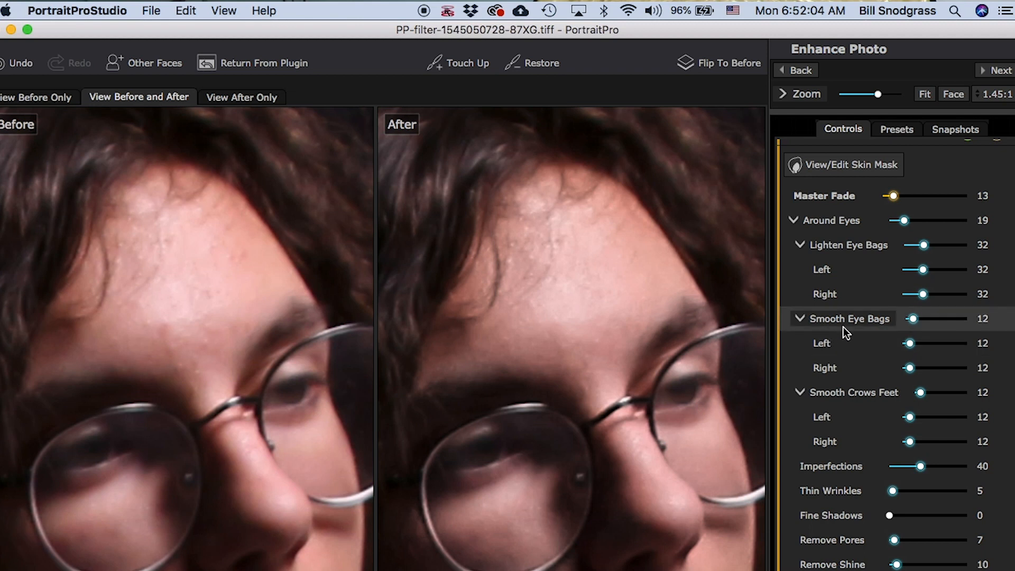
- Drag Smooth Eye Bags to 100, then ease it back down to 30
{"action": "left_click_drag", "start_coordinate": [911, 317], "coordinate": [968, 317]}
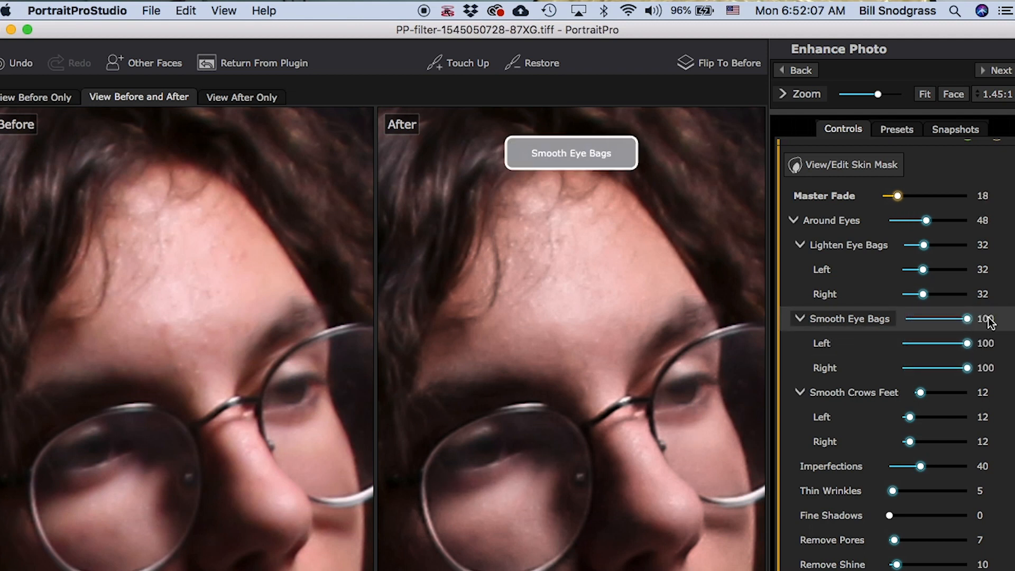
{"action": "left_click_drag", "start_coordinate": [968, 318], "coordinate": [951, 318]}
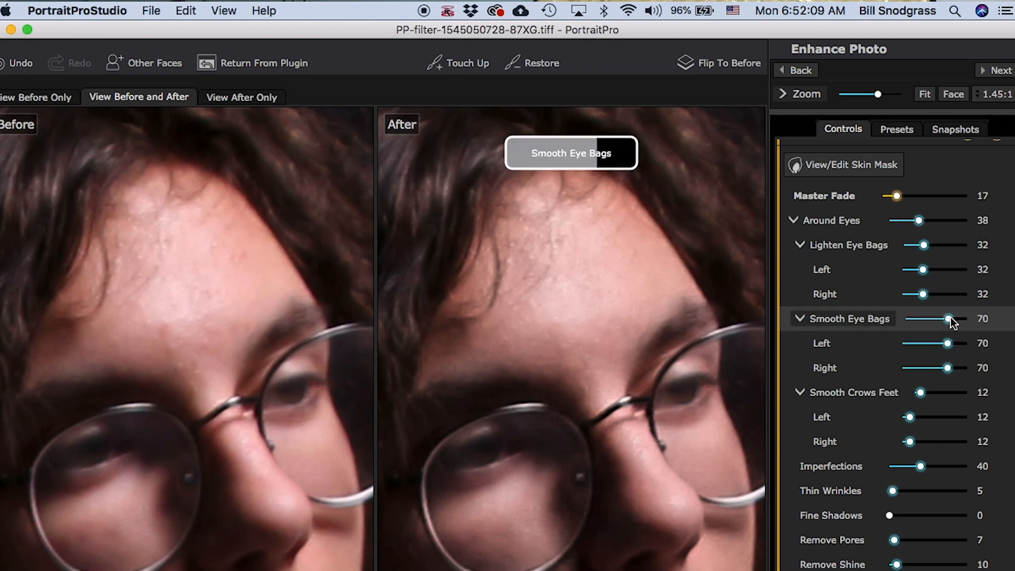
{"action": "left_click_drag", "start_coordinate": [951, 318], "coordinate": [941, 318]}
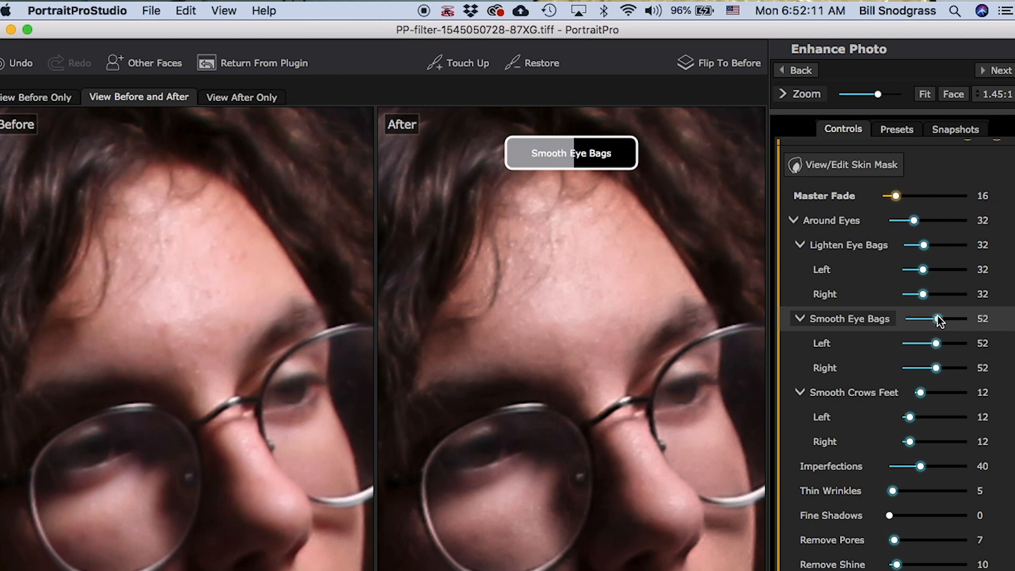
{"action": "left_click_drag", "start_coordinate": [942, 319], "coordinate": [923, 318]}
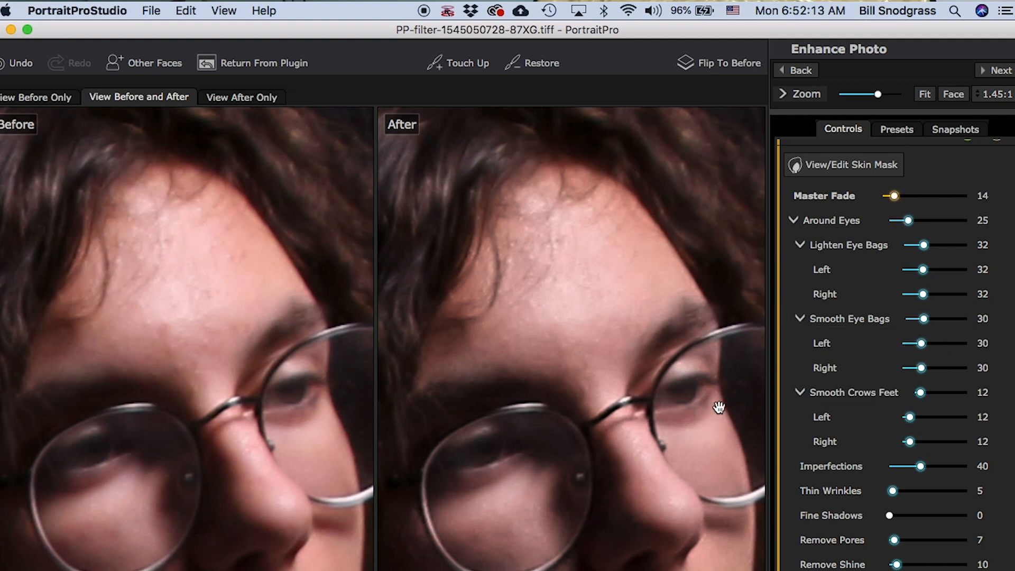
{"action": "left_click", "coordinate": [853, 392]}
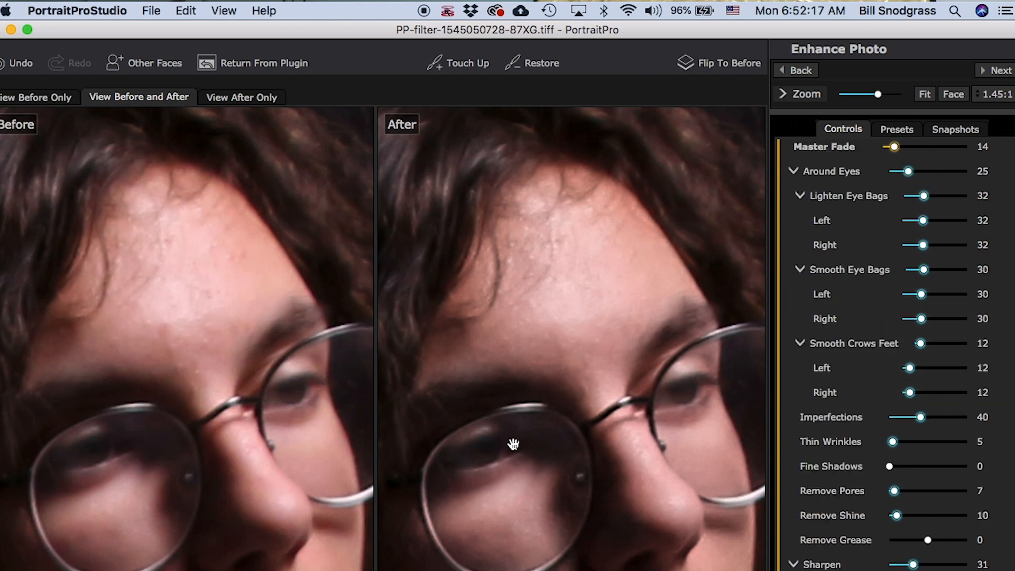
{"action": "mouse_move", "coordinate": [736, 402]}
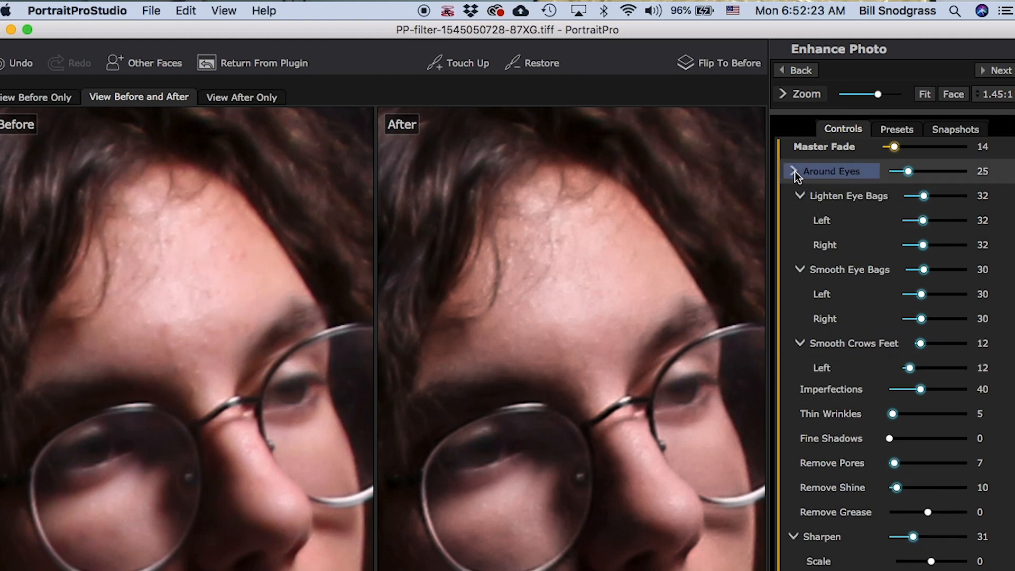
- Collapse Around Eyes, raise Imperfections to 100, and return to the retouching brush
{"action": "left_click", "coordinate": [793, 171]}
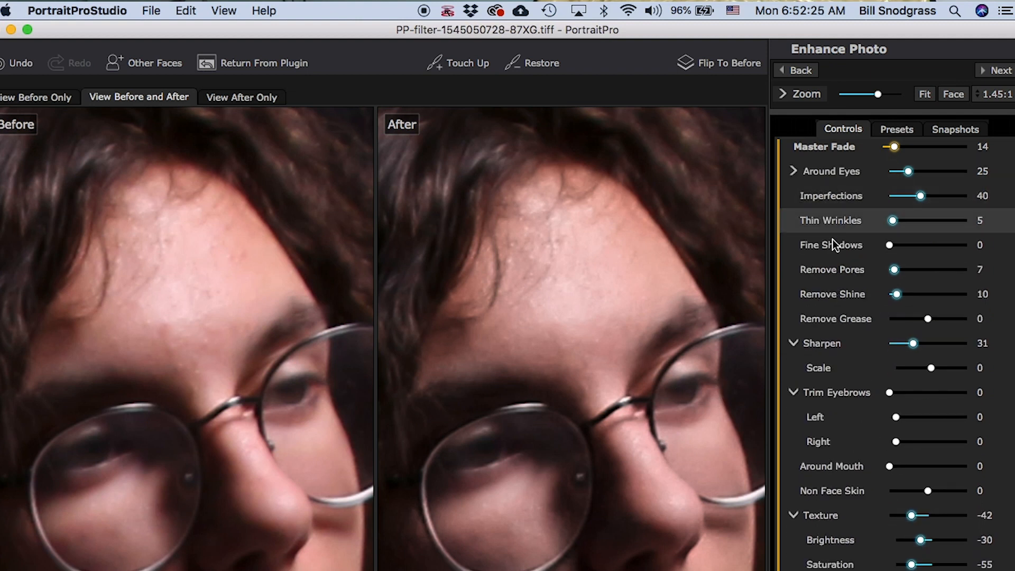
{"action": "mouse_move", "coordinate": [862, 245]}
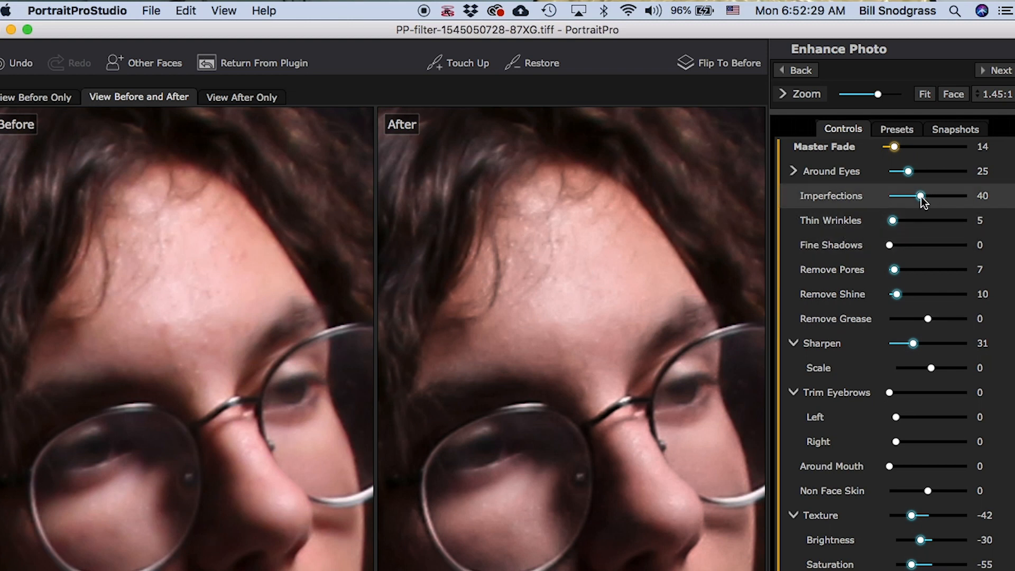
{"action": "left_click_drag", "start_coordinate": [921, 196], "coordinate": [969, 196]}
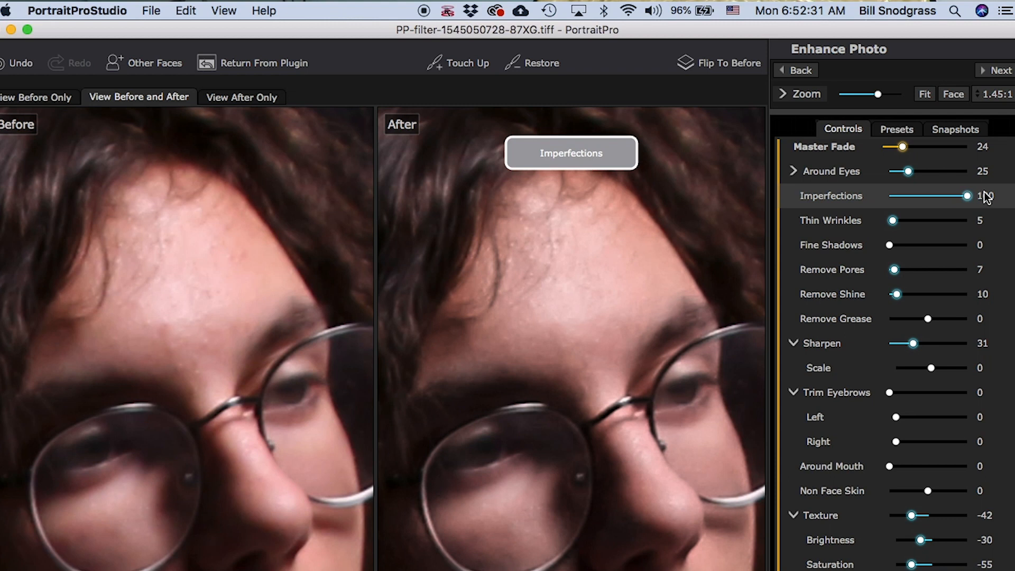
{"action": "left_click_drag", "start_coordinate": [948, 195], "coordinate": [968, 195]}
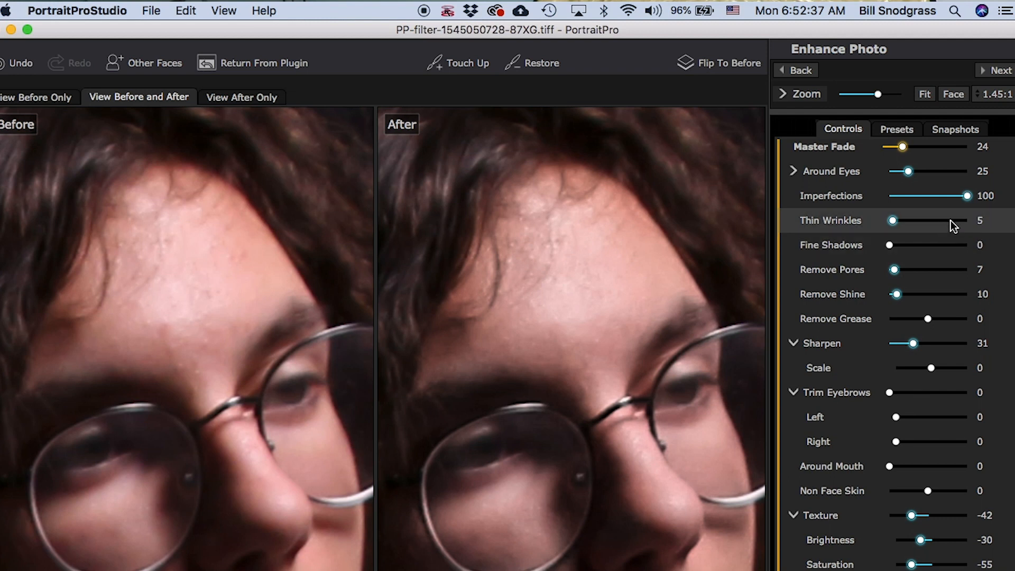
{"action": "left_click", "coordinate": [459, 63]}
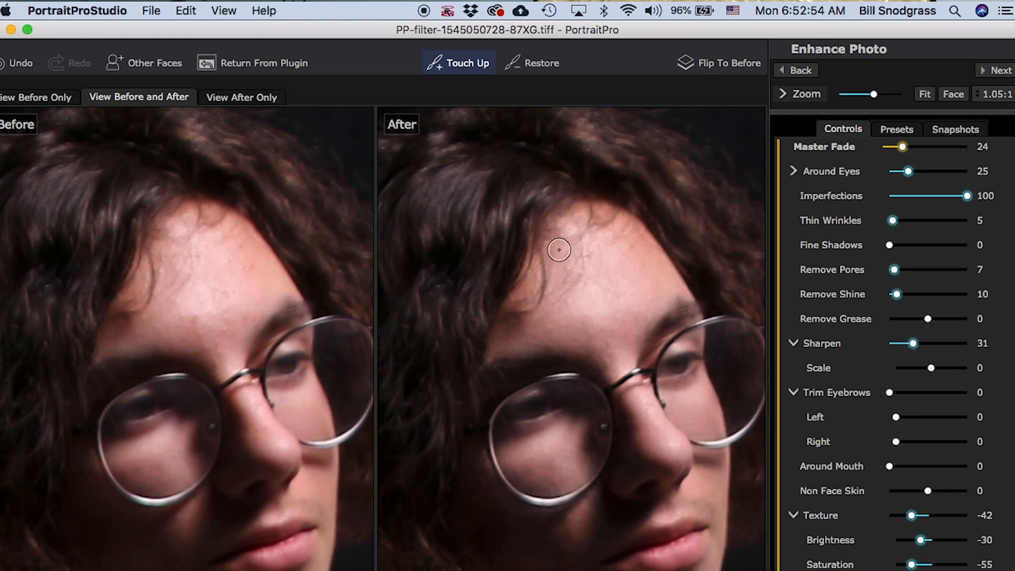
{"action": "mouse_move", "coordinate": [568, 269]}
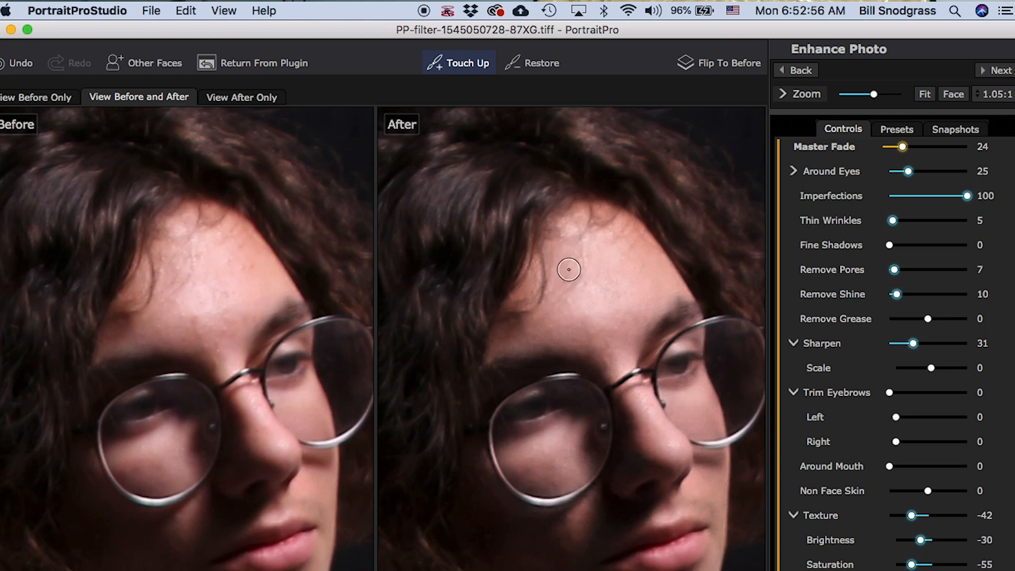
{"action": "mouse_move", "coordinate": [565, 285]}
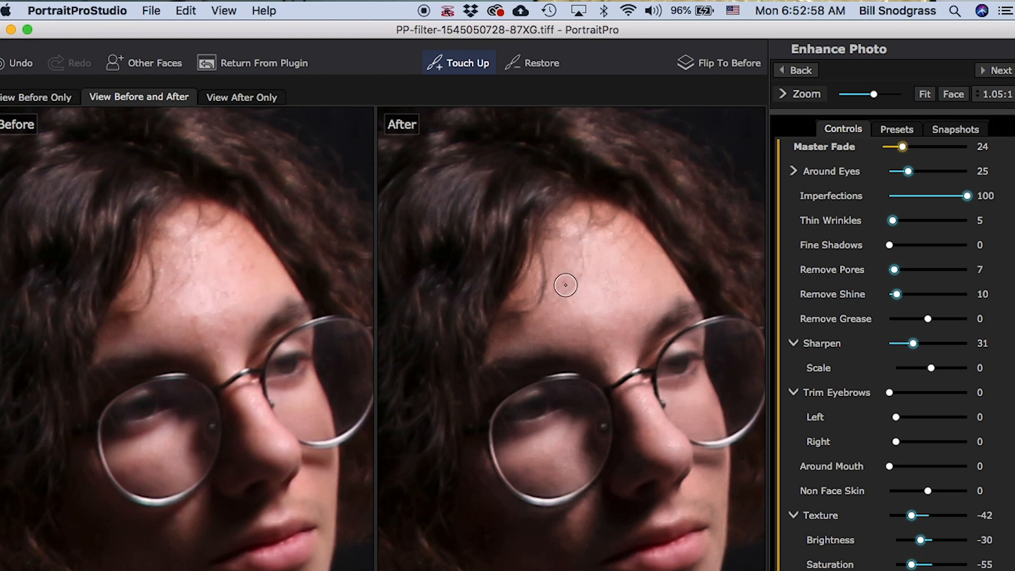
{"action": "mouse_move", "coordinate": [540, 294]}
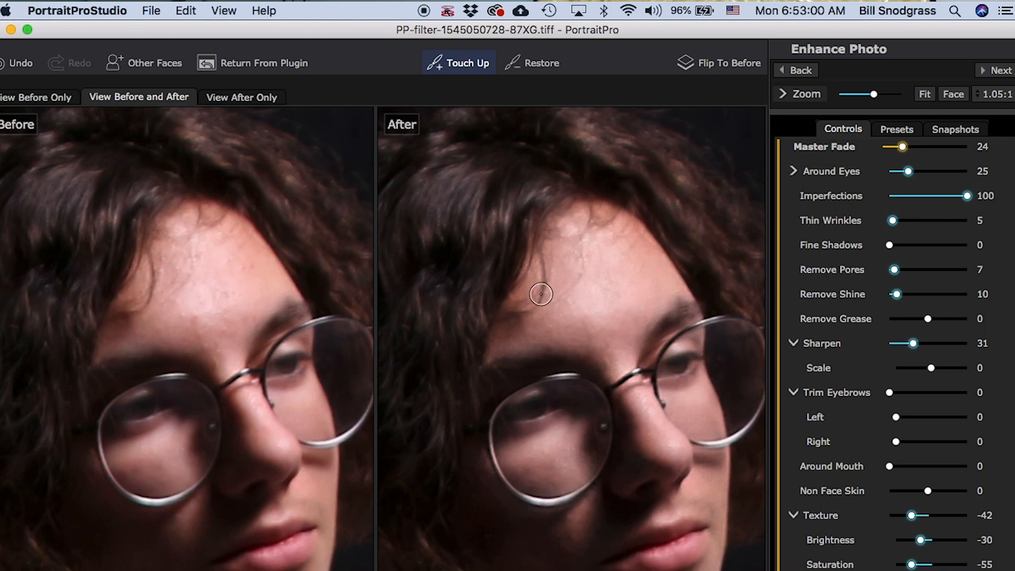
{"action": "mouse_move", "coordinate": [580, 273]}
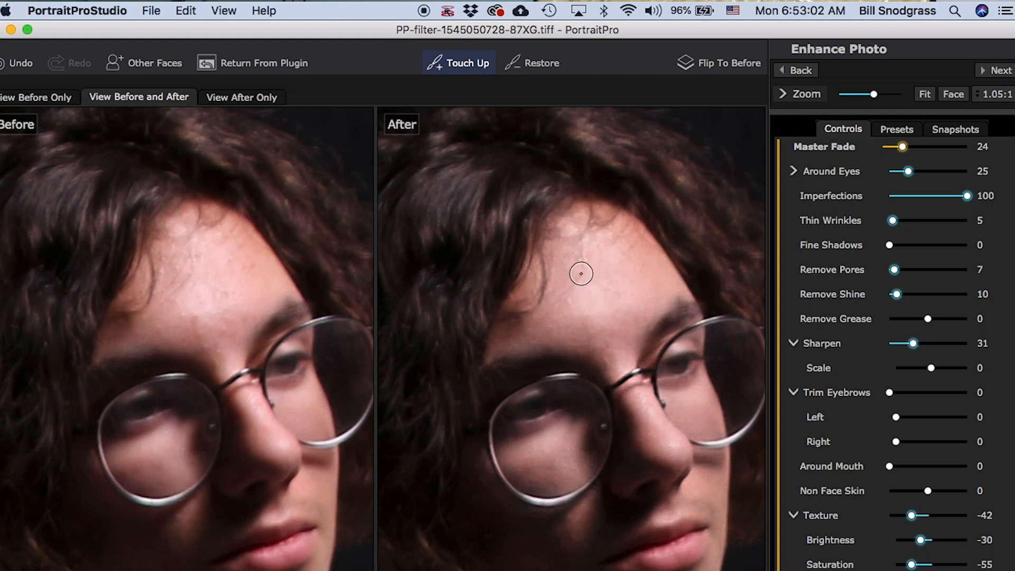
{"action": "mouse_move", "coordinate": [628, 281]}
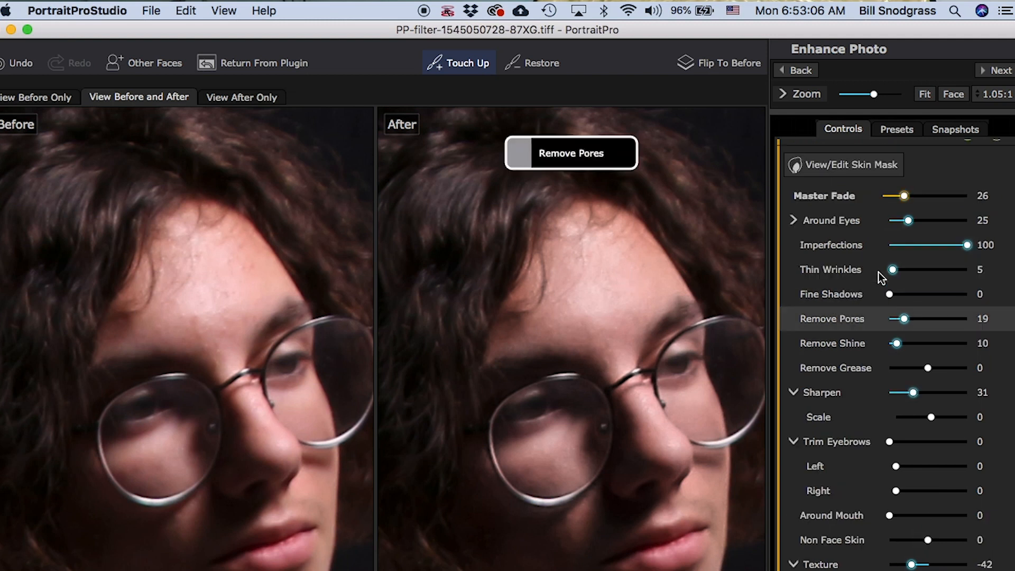
- Scroll the Controls panel down to the Texture settings and set pore removal to 19
{"action": "scroll", "scroll_direction": "down", "scroll_amount": 3}
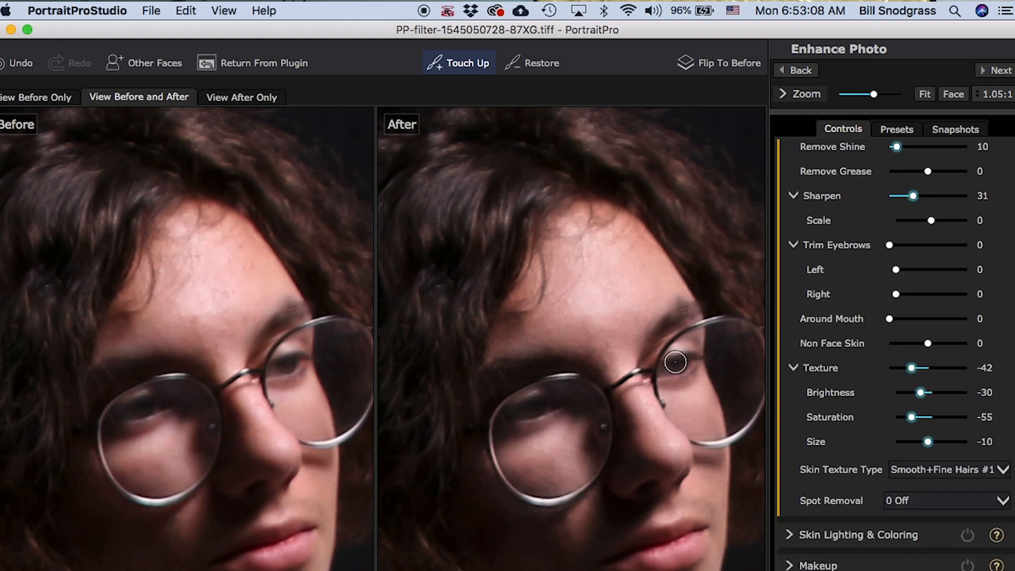
{"action": "mouse_move", "coordinate": [895, 353]}
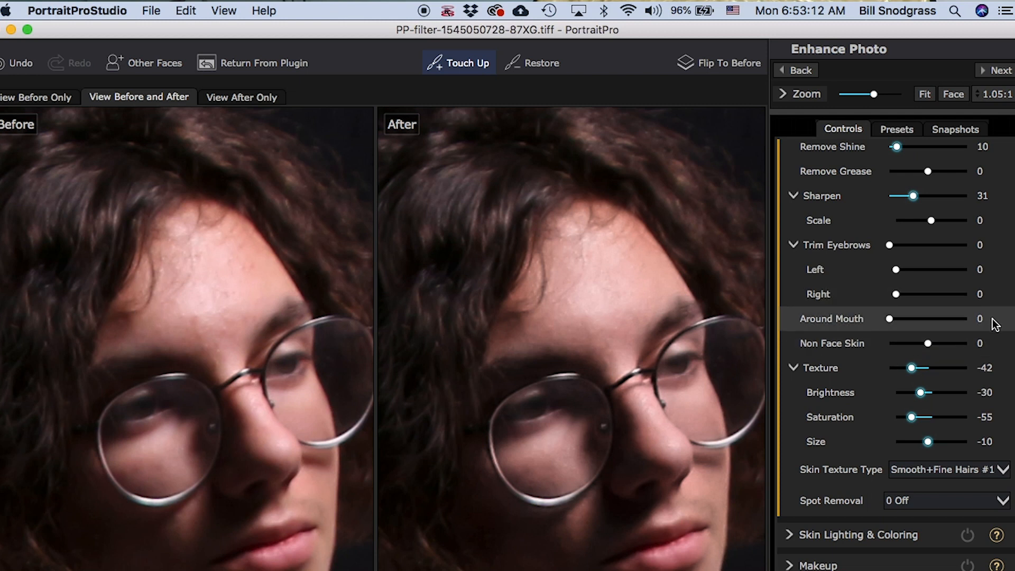
{"action": "left_click", "coordinate": [821, 368]}
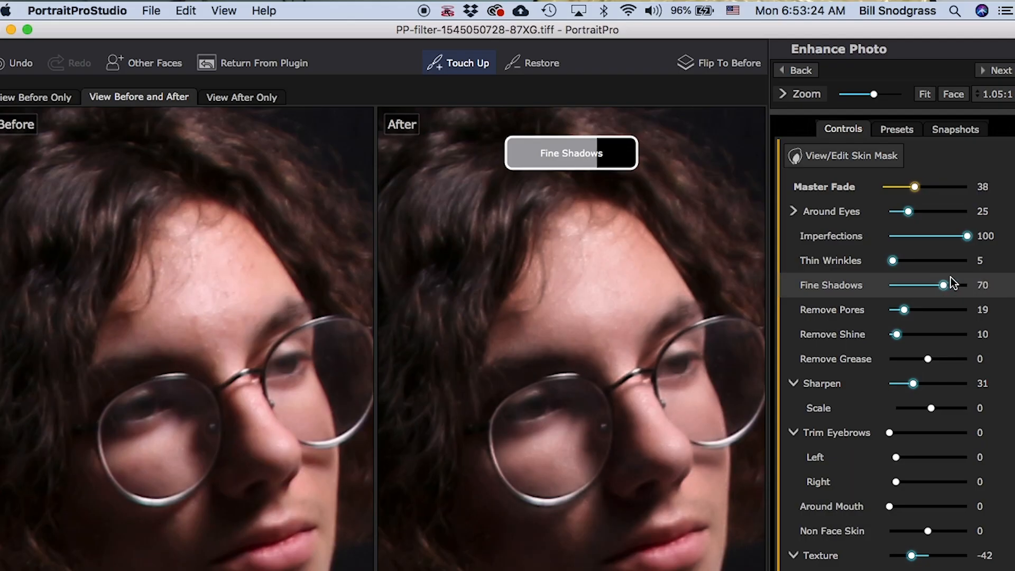
{"action": "left_click_drag", "start_coordinate": [941, 285], "coordinate": [906, 285]}
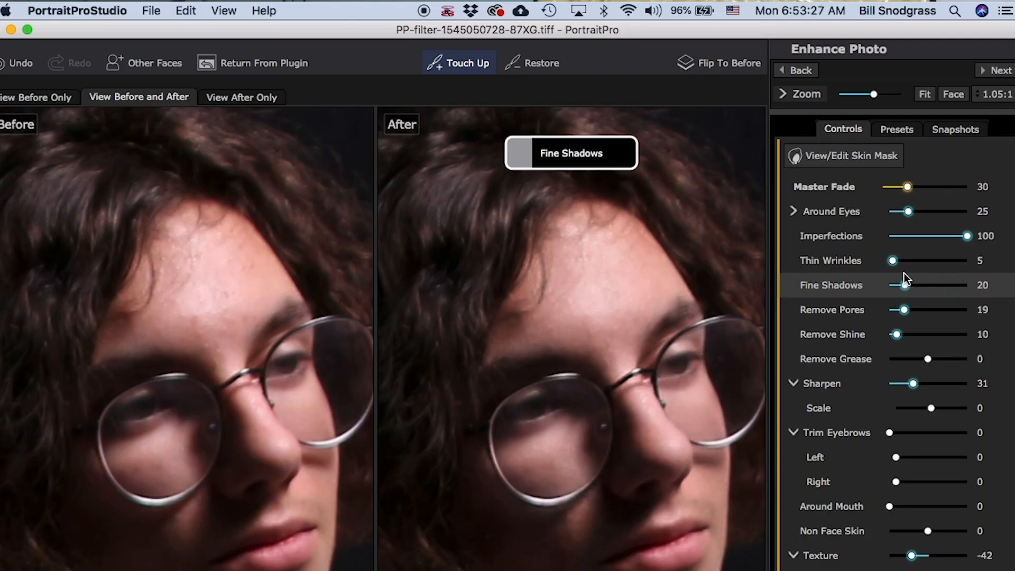
{"action": "left_click_drag", "start_coordinate": [899, 285], "coordinate": [958, 285]}
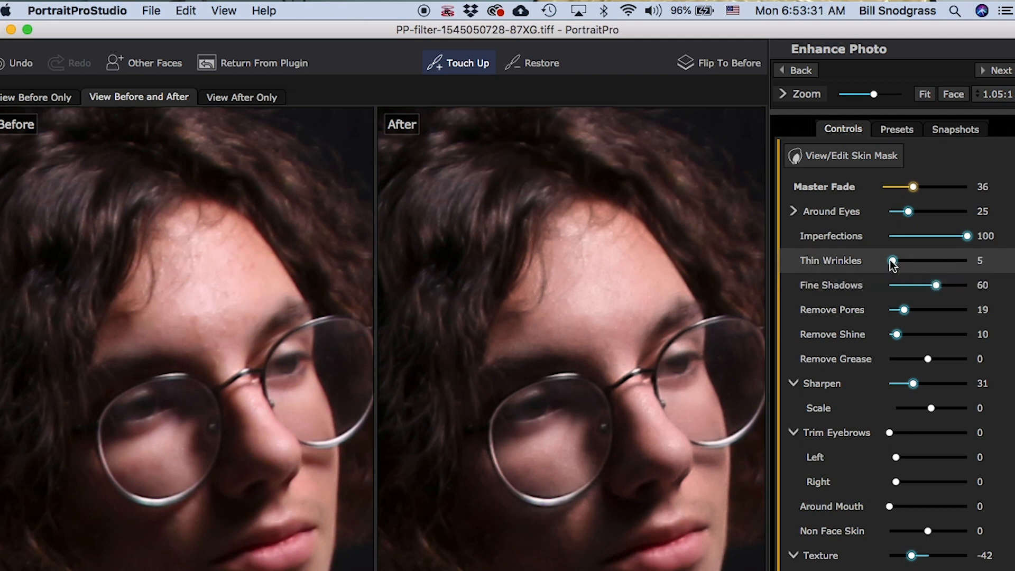
{"action": "left_click_drag", "start_coordinate": [895, 260], "coordinate": [935, 260]}
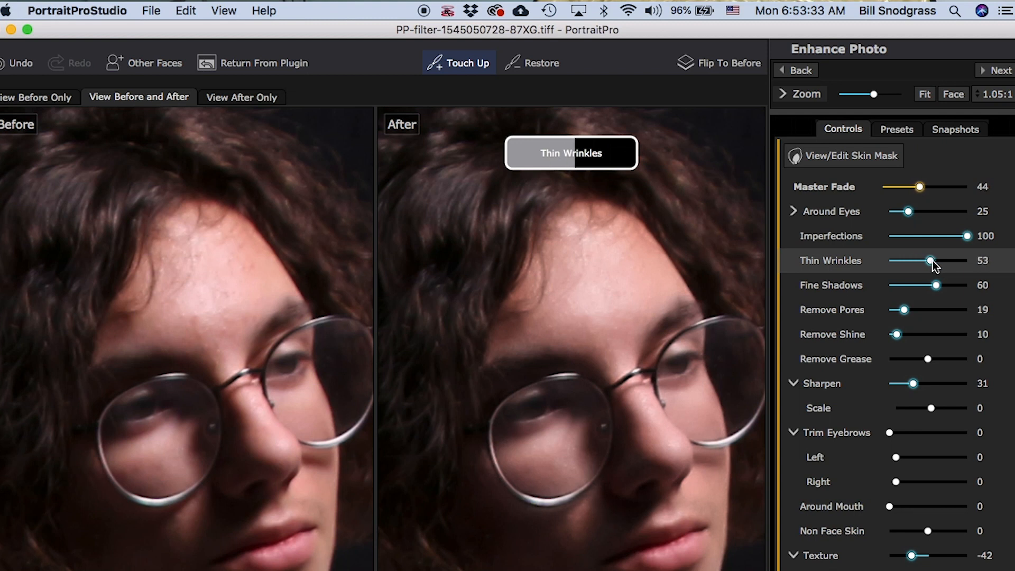
{"action": "left_click_drag", "start_coordinate": [932, 261], "coordinate": [929, 260]}
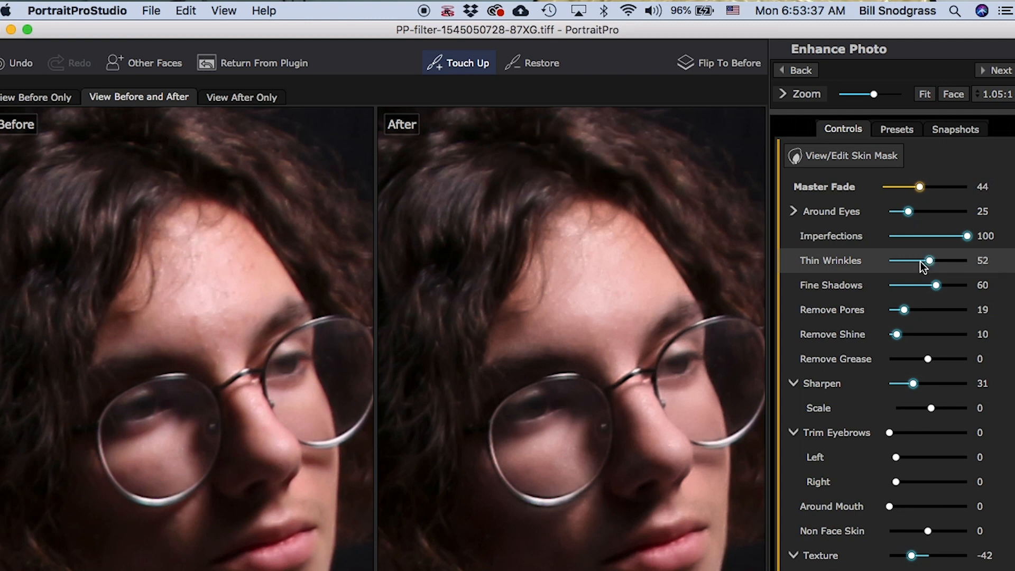
{"action": "left_click_drag", "start_coordinate": [931, 260], "coordinate": [926, 261]}
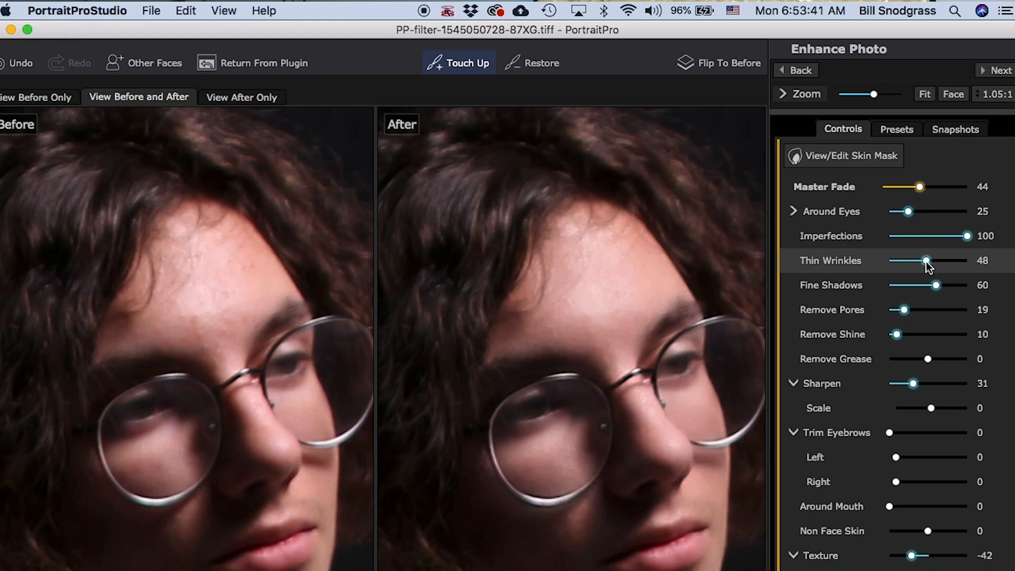
{"action": "left_click_drag", "start_coordinate": [925, 260], "coordinate": [932, 261]}
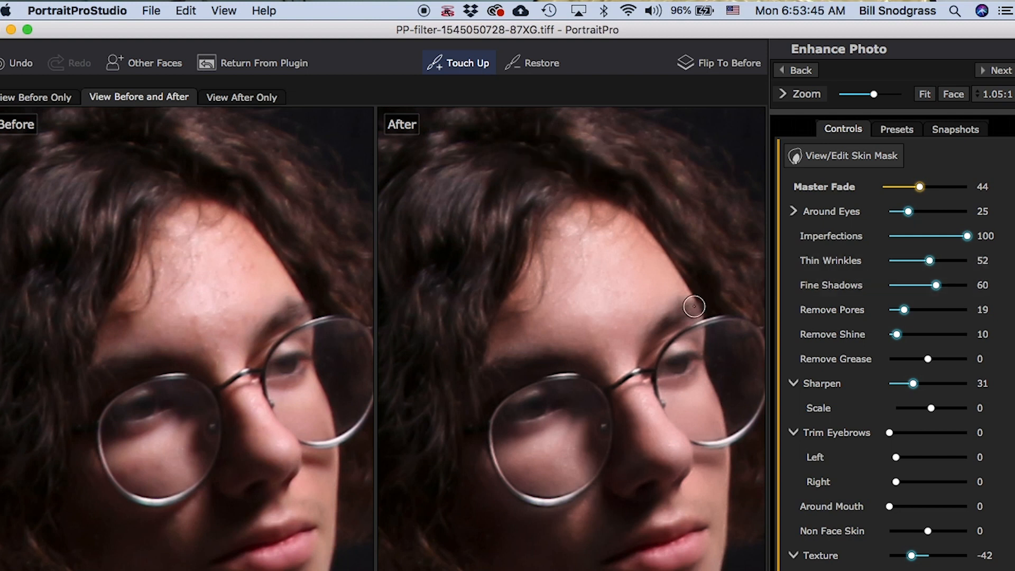
{"action": "mouse_move", "coordinate": [594, 335]}
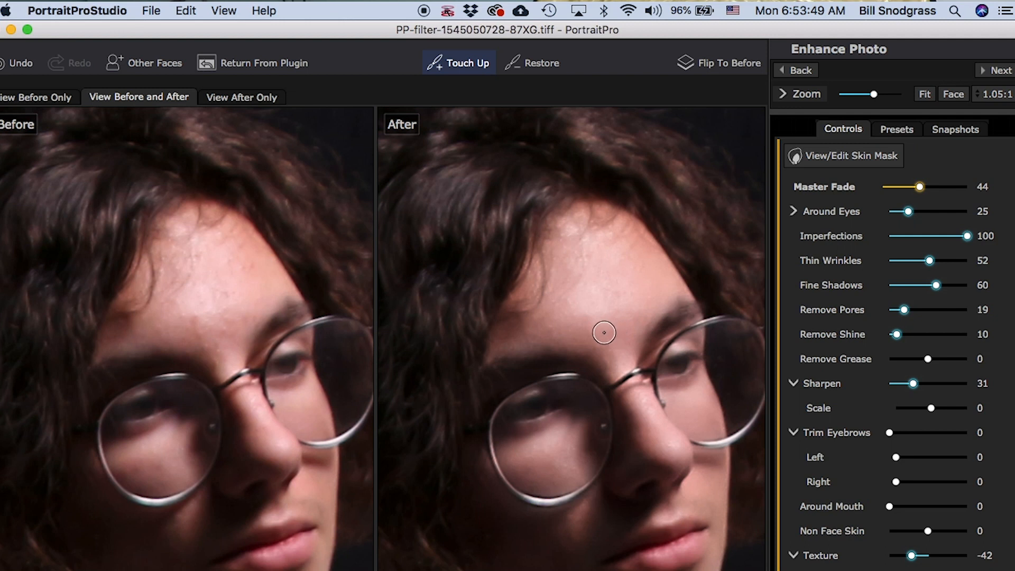
{"action": "mouse_move", "coordinate": [567, 333]}
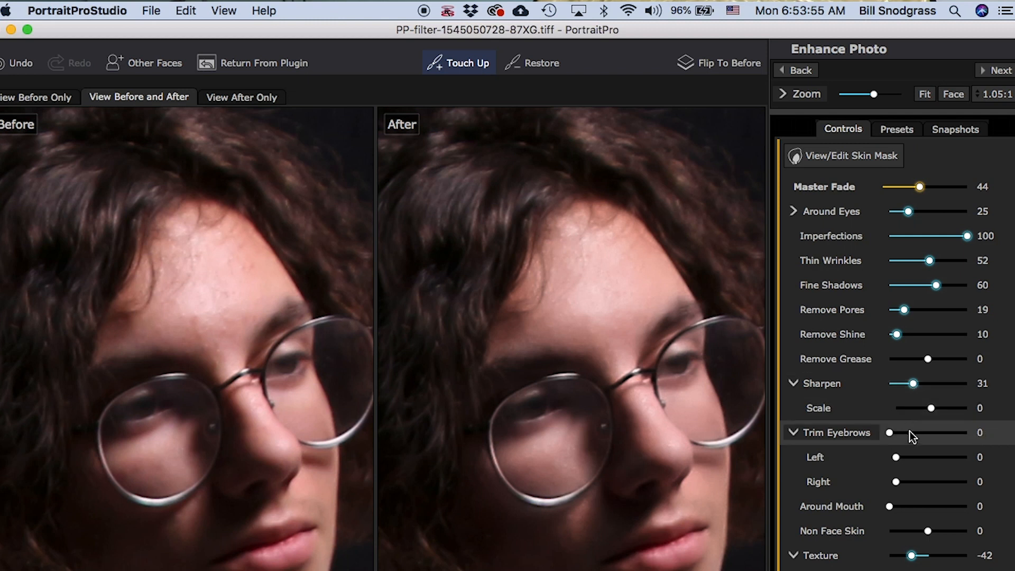
{"action": "mouse_move", "coordinate": [890, 439]}
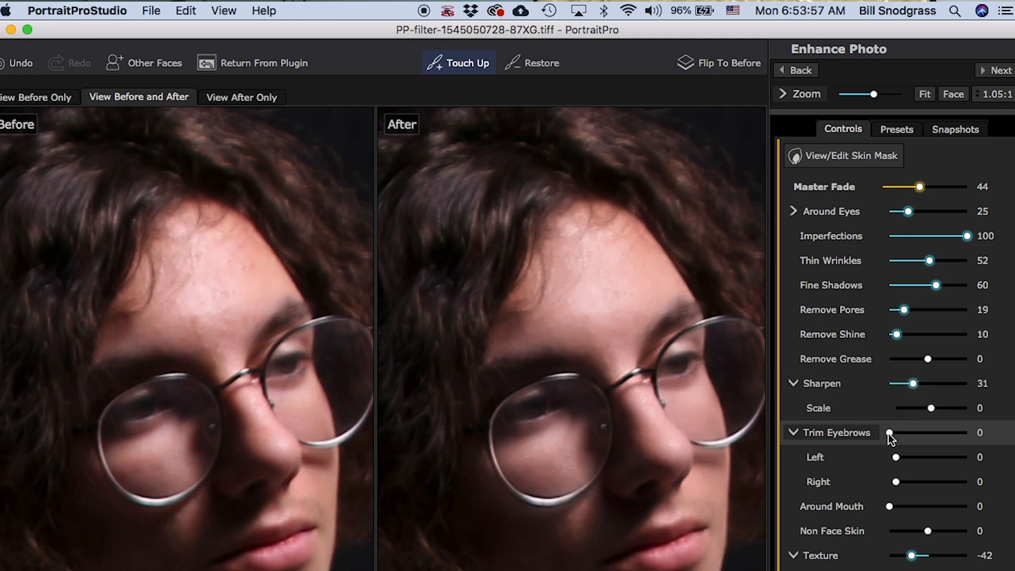
- Set Trim Eyebrows to 29 on both sides and Around Mouth smoothing to 44
{"action": "left_click_drag", "start_coordinate": [889, 432], "coordinate": [956, 432]}
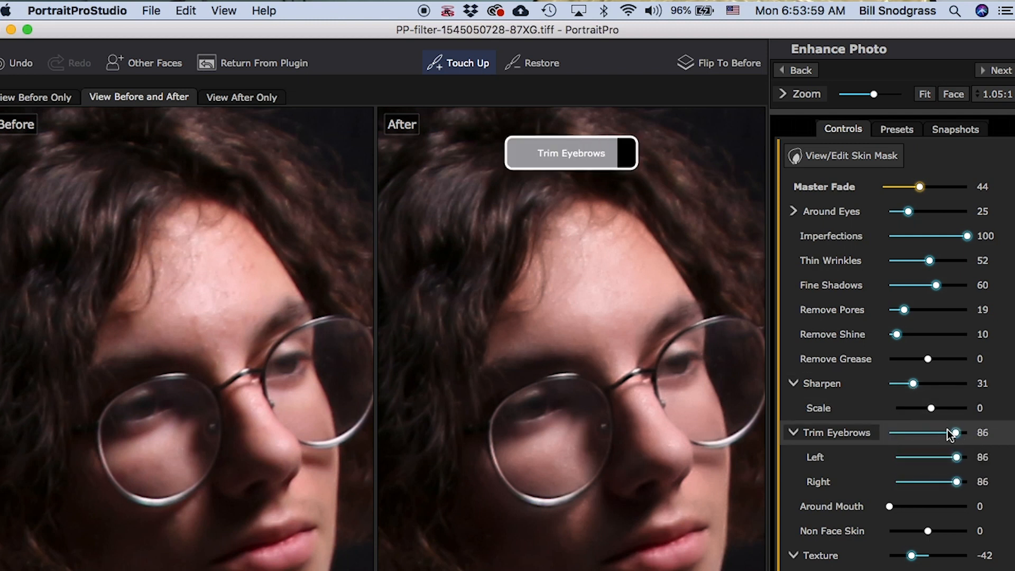
{"action": "left_click_drag", "start_coordinate": [957, 433], "coordinate": [913, 432]}
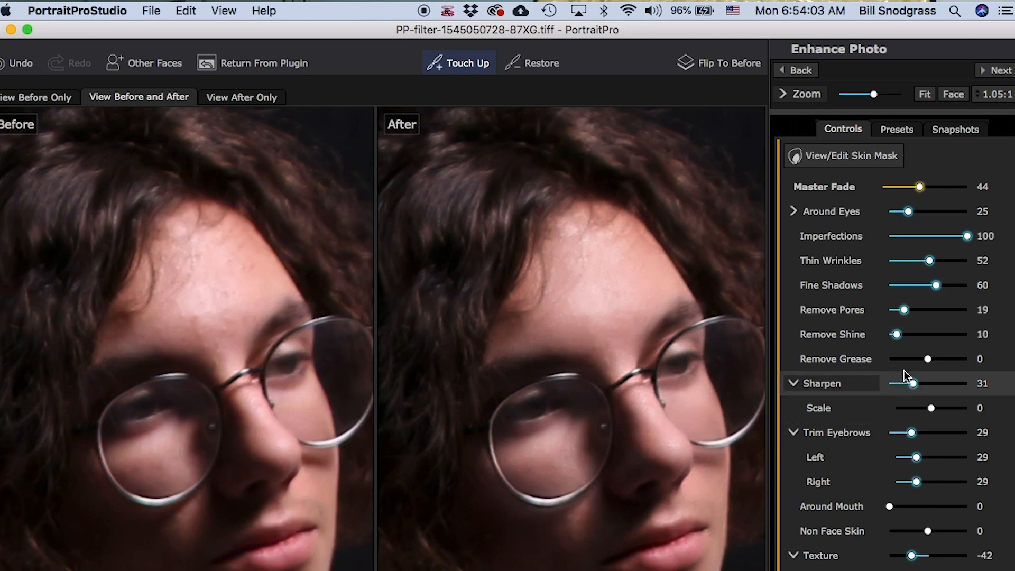
{"action": "mouse_move", "coordinate": [957, 439]}
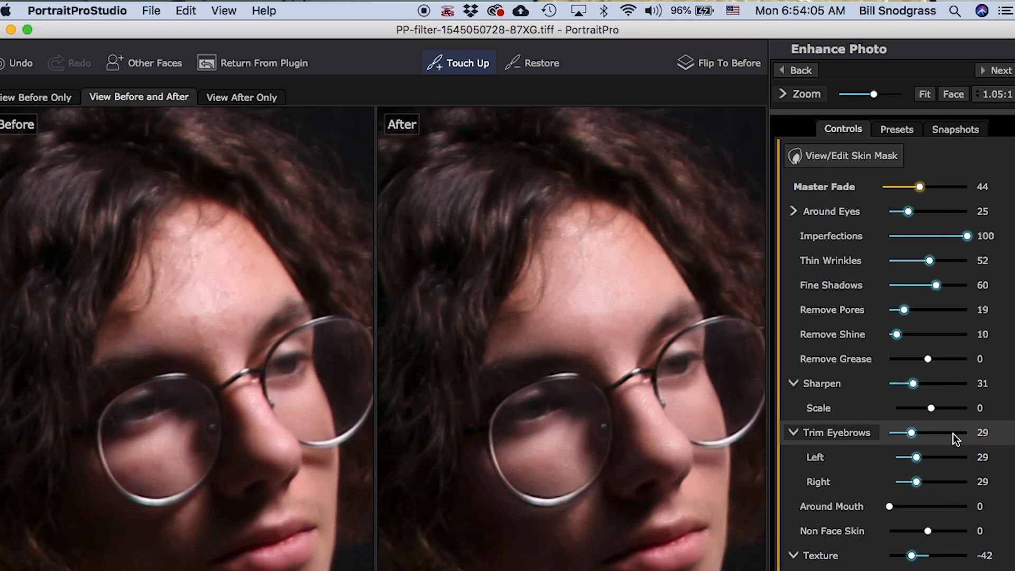
{"action": "scroll", "scroll_direction": "down", "scroll_amount": 3}
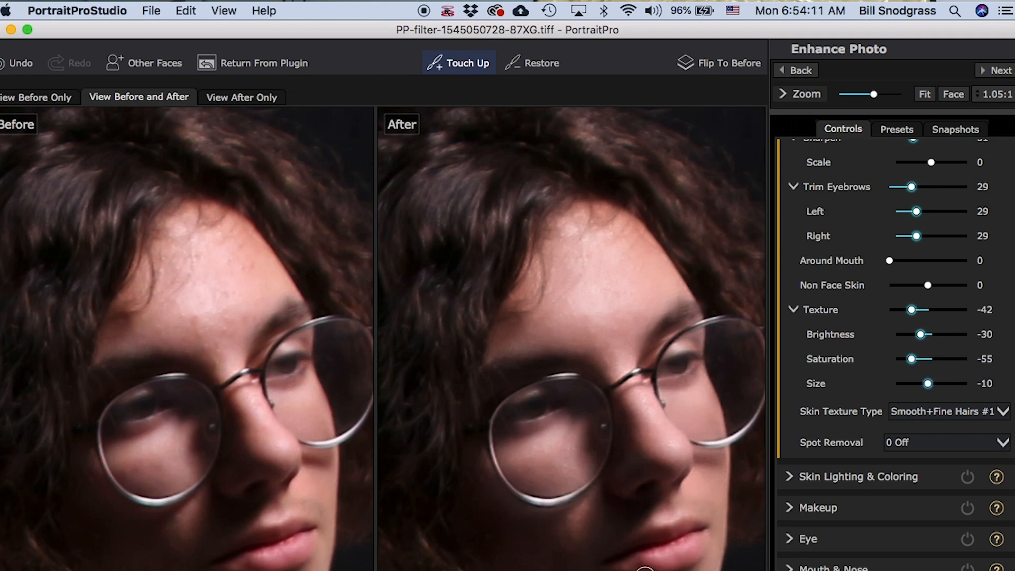
{"action": "mouse_move", "coordinate": [851, 377]}
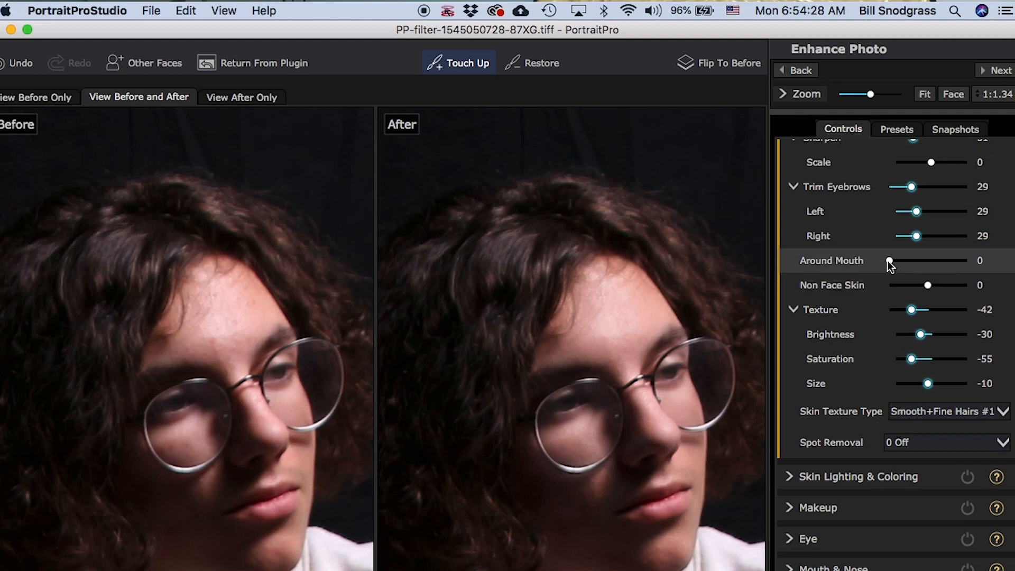
{"action": "left_click_drag", "start_coordinate": [890, 260], "coordinate": [923, 260]}
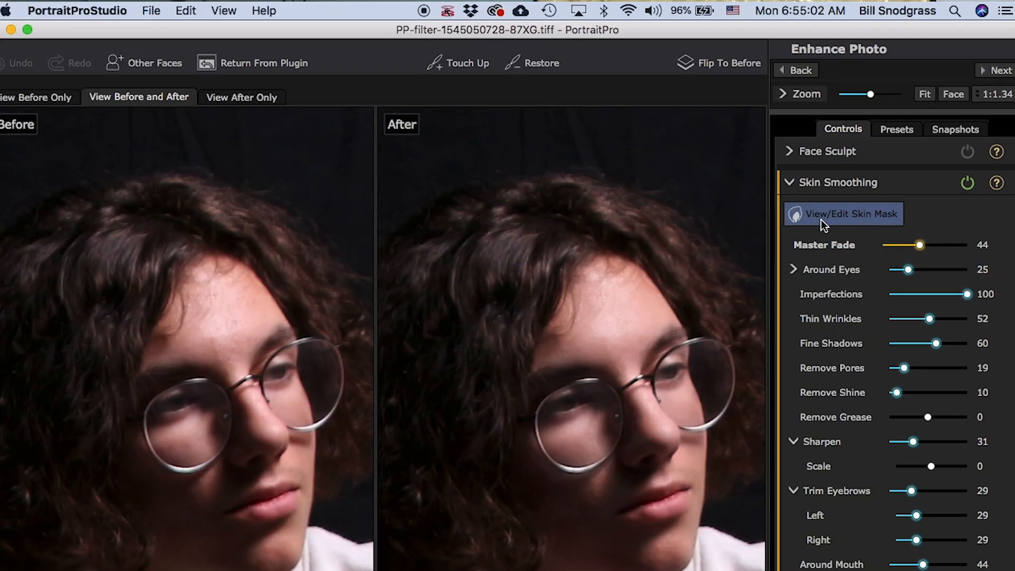
- Paint the skin mask over the upper hand's knuckles, wrist and forearm with the Extend brush
{"action": "left_click", "coordinate": [843, 213]}
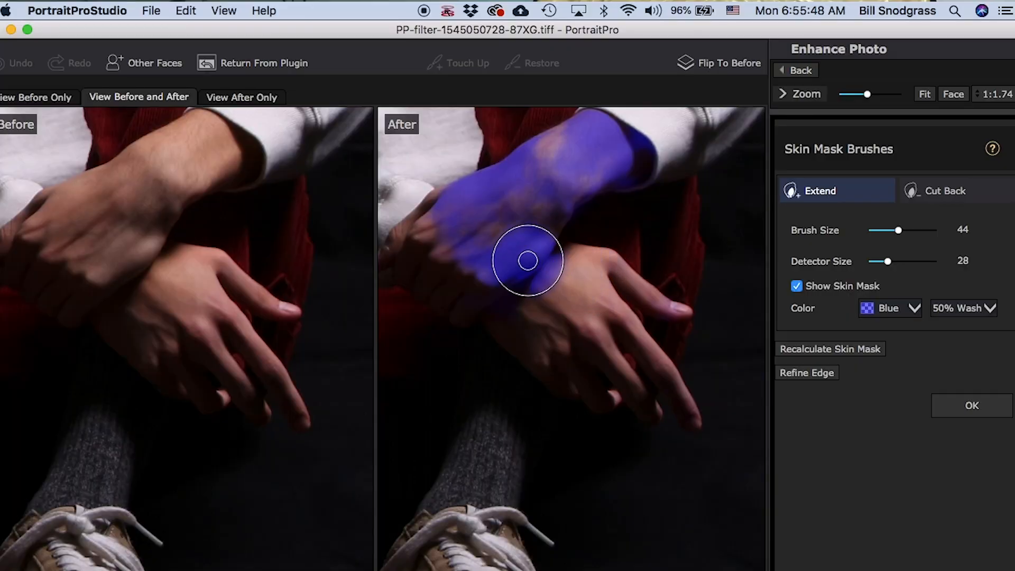
{"action": "left_click_drag", "start_coordinate": [527, 260], "coordinate": [491, 187]}
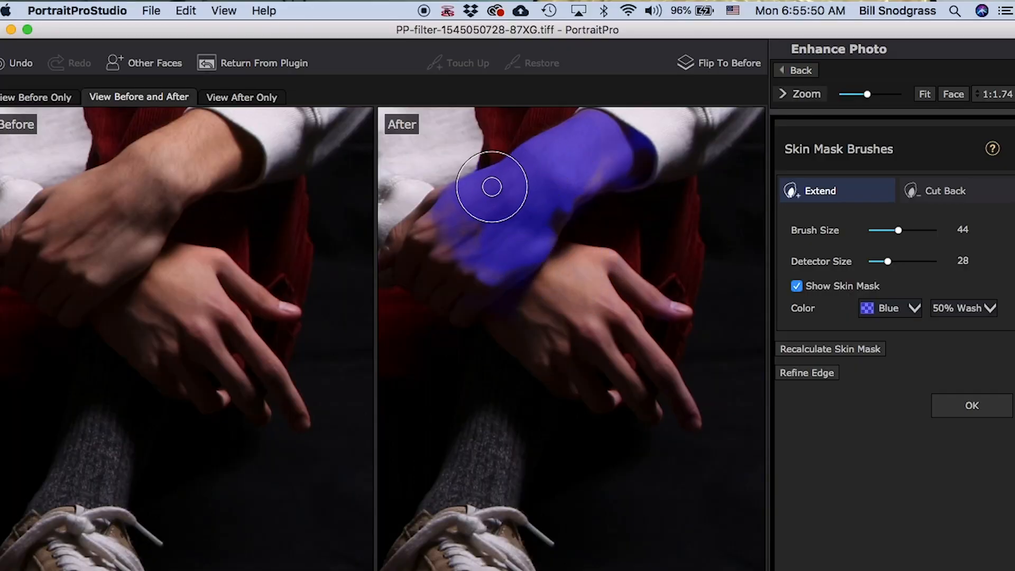
{"action": "left_click_drag", "start_coordinate": [491, 186], "coordinate": [583, 164]}
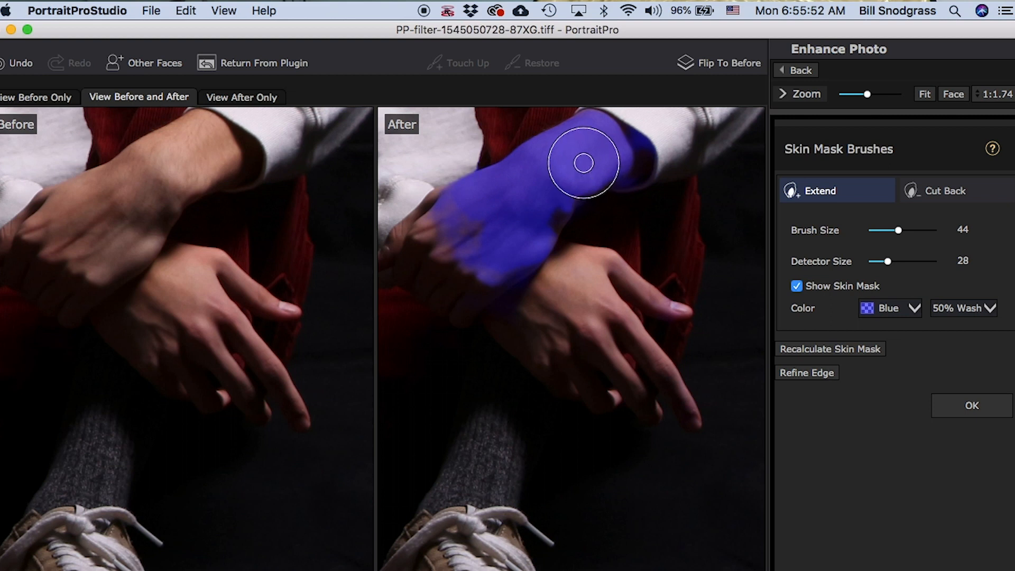
{"action": "left_click_drag", "start_coordinate": [583, 164], "coordinate": [525, 183]}
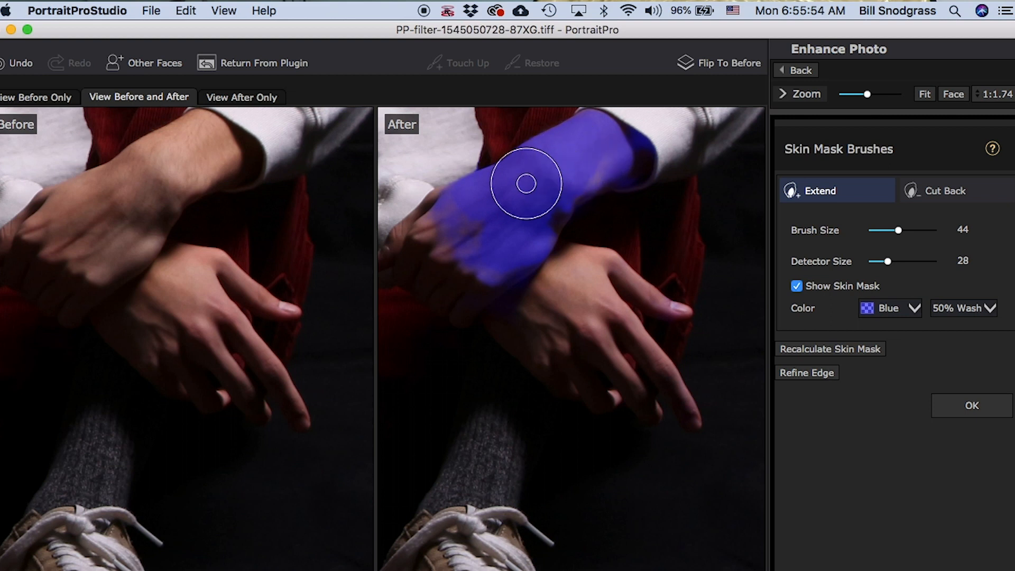
{"action": "left_click_drag", "start_coordinate": [526, 184], "coordinate": [536, 202]}
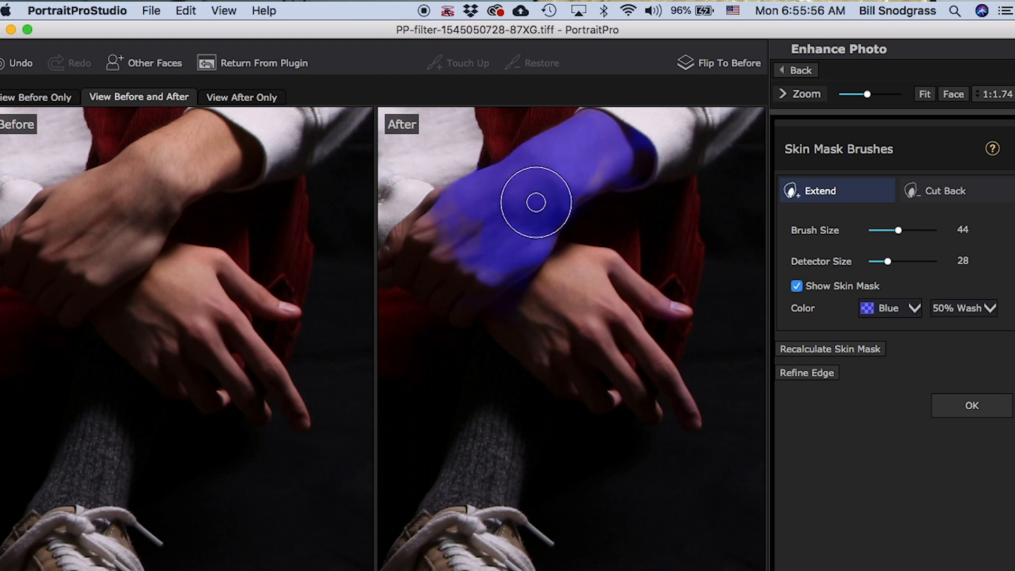
{"action": "left_click_drag", "start_coordinate": [536, 201], "coordinate": [582, 173]}
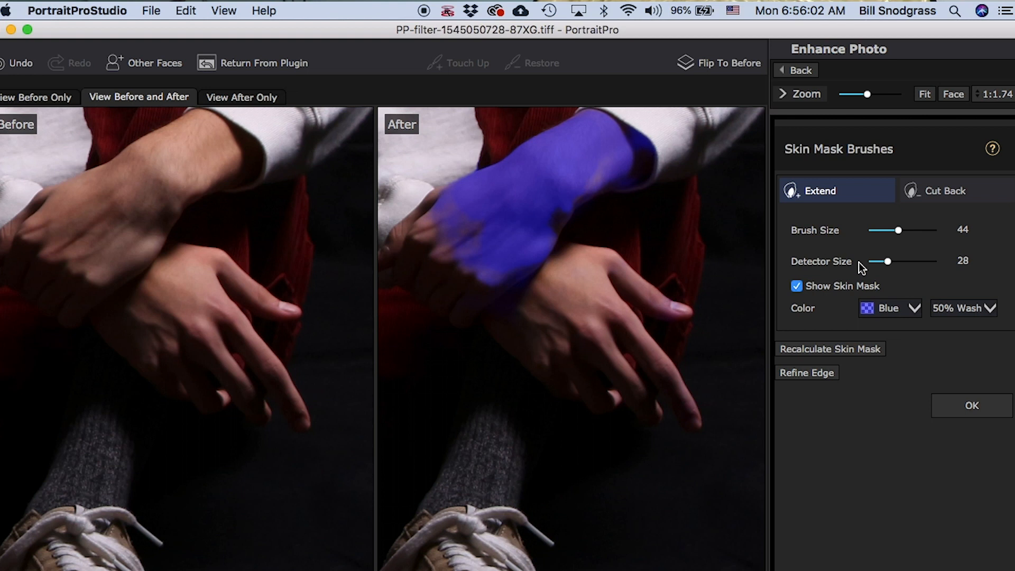
- Shrink the mask brush and paint the lower hand's back and knuckles into the mask
{"action": "left_click_drag", "start_coordinate": [887, 260], "coordinate": [892, 261]}
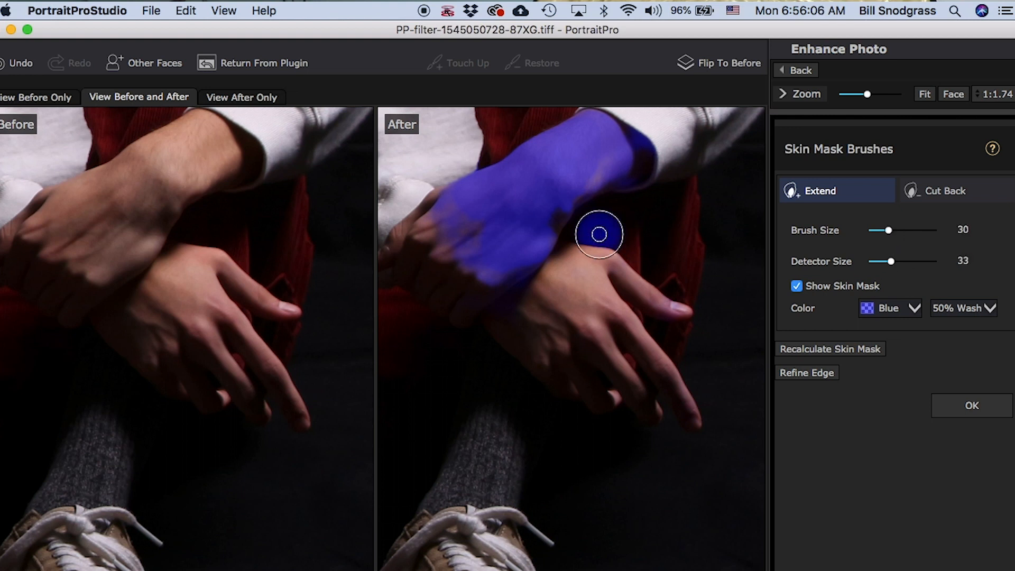
{"action": "left_click_drag", "start_coordinate": [599, 234], "coordinate": [563, 293]}
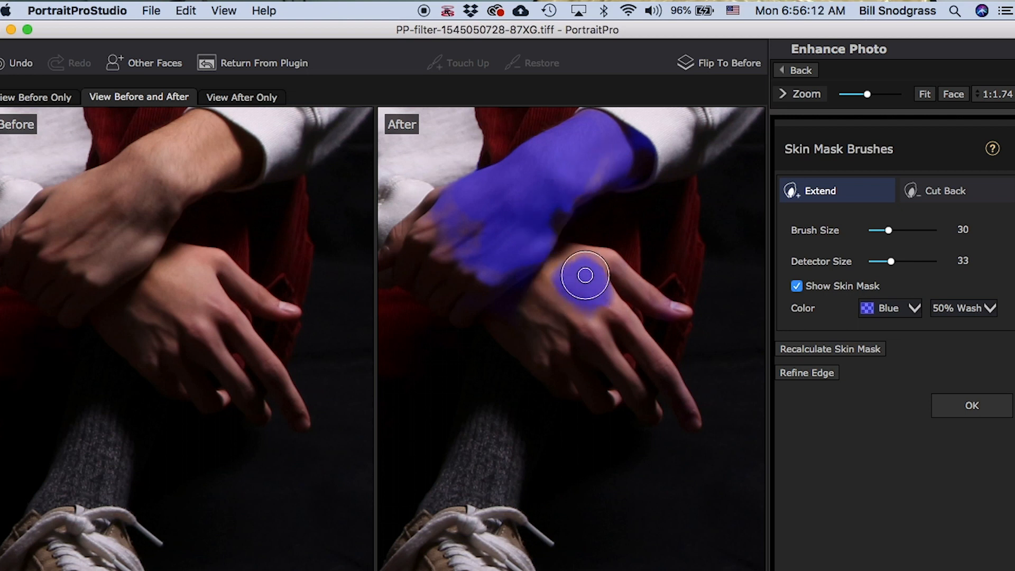
{"action": "left_click_drag", "start_coordinate": [585, 275], "coordinate": [563, 262]}
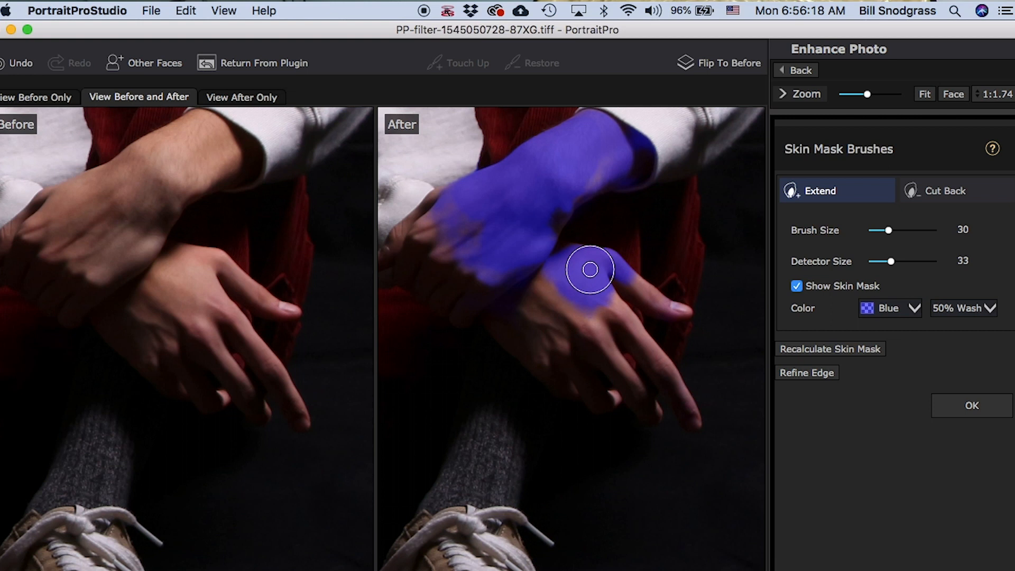
{"action": "left_click_drag", "start_coordinate": [589, 269], "coordinate": [613, 315]}
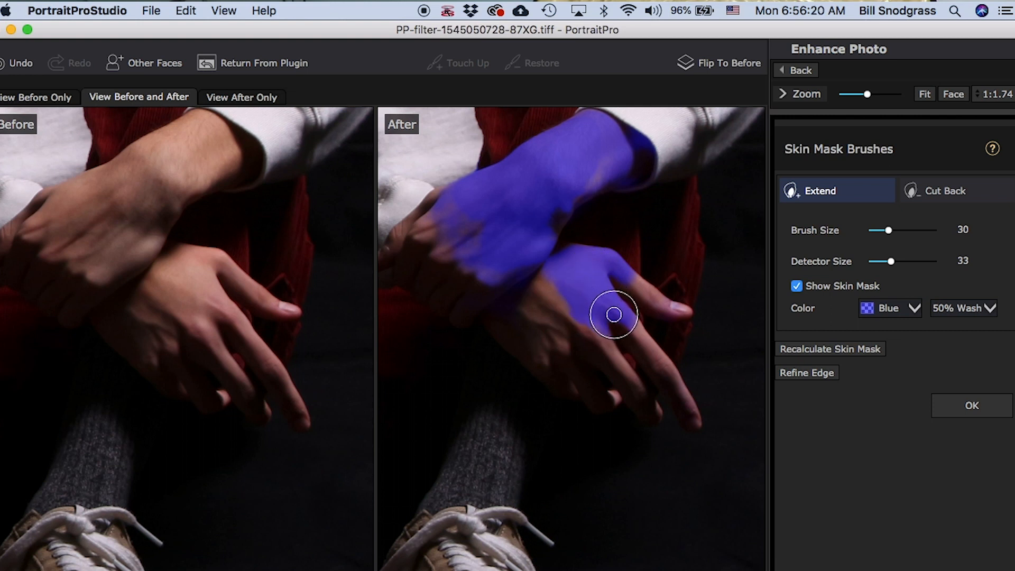
{"action": "left_click_drag", "start_coordinate": [614, 315], "coordinate": [544, 298]}
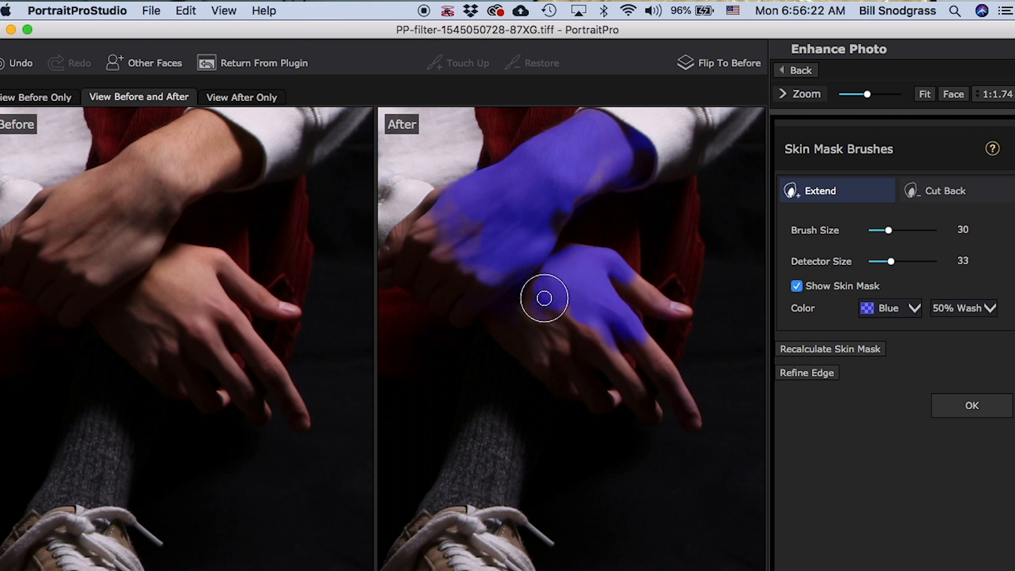
{"action": "left_click_drag", "start_coordinate": [544, 298], "coordinate": [445, 219]}
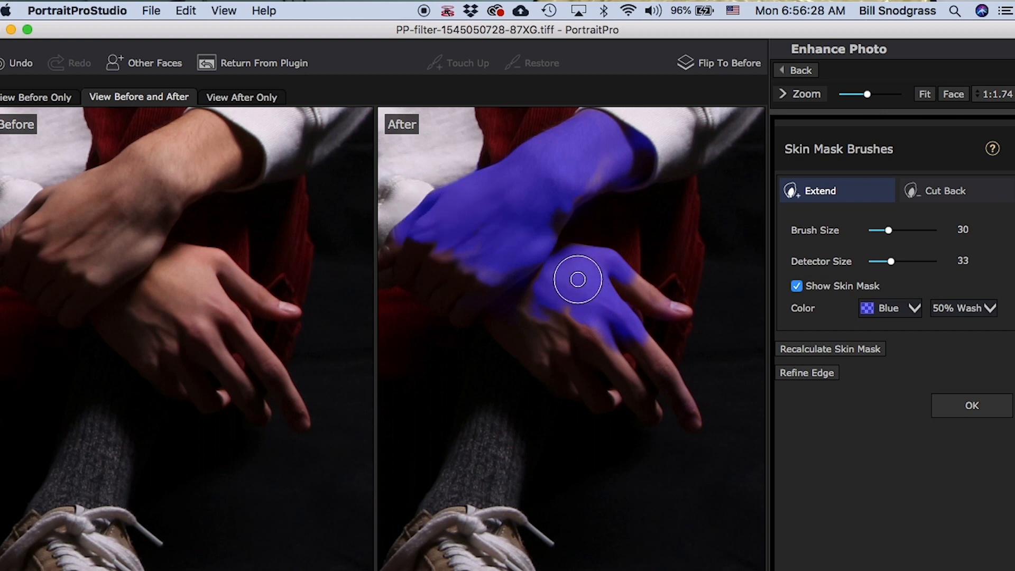
- Mask the upper fingers, forearm, gaps between hands and the lower hand's fingers
{"action": "left_click_drag", "start_coordinate": [577, 279], "coordinate": [602, 142]}
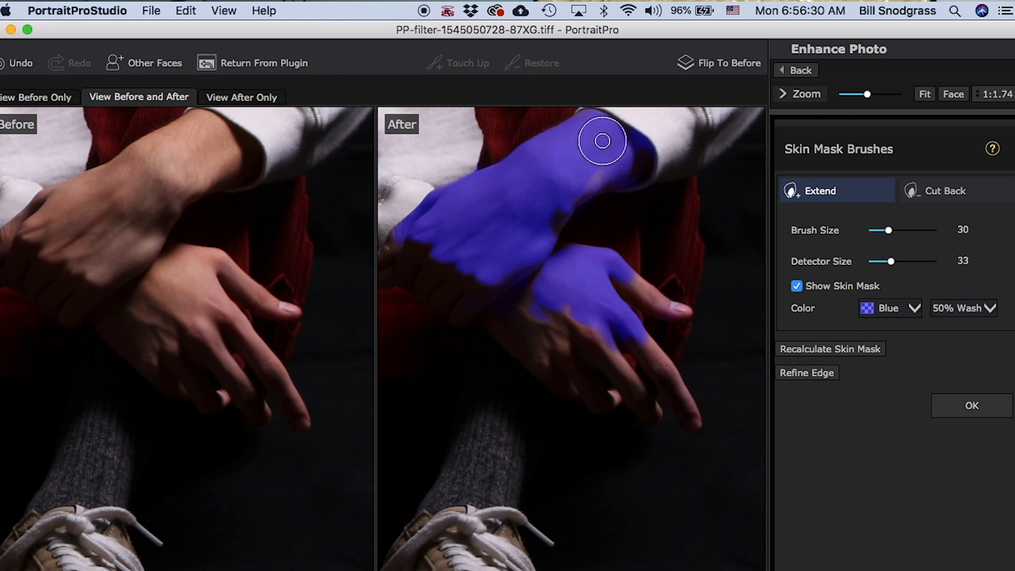
{"action": "left_click_drag", "start_coordinate": [601, 141], "coordinate": [548, 285]}
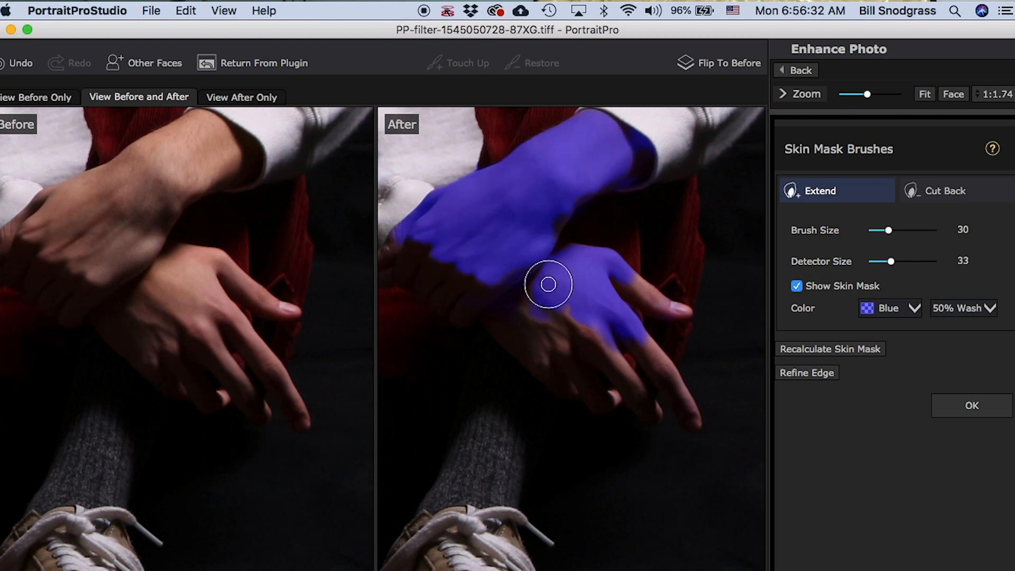
{"action": "left_click_drag", "start_coordinate": [547, 283], "coordinate": [666, 304]}
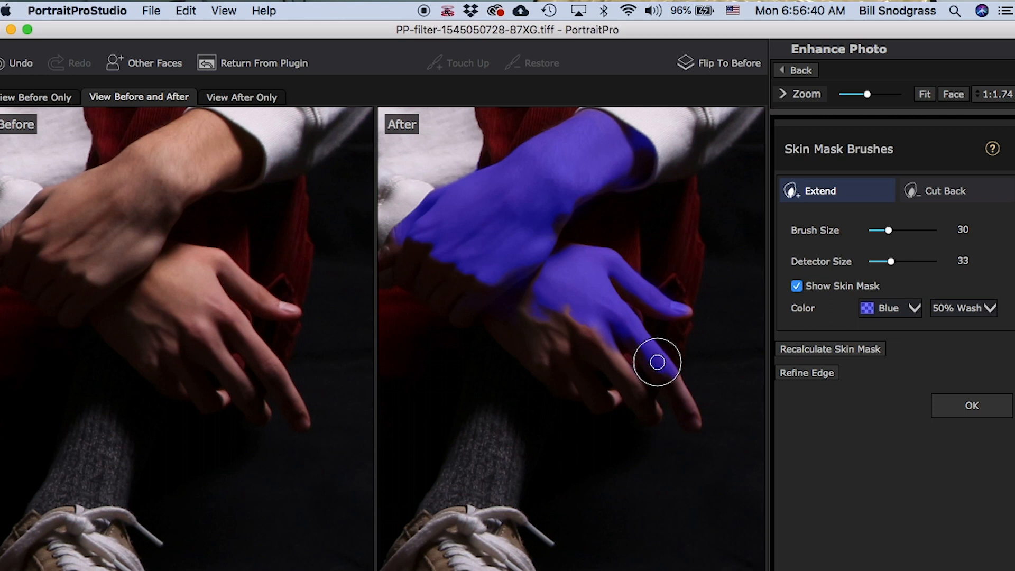
{"action": "left_click_drag", "start_coordinate": [657, 361], "coordinate": [577, 361]}
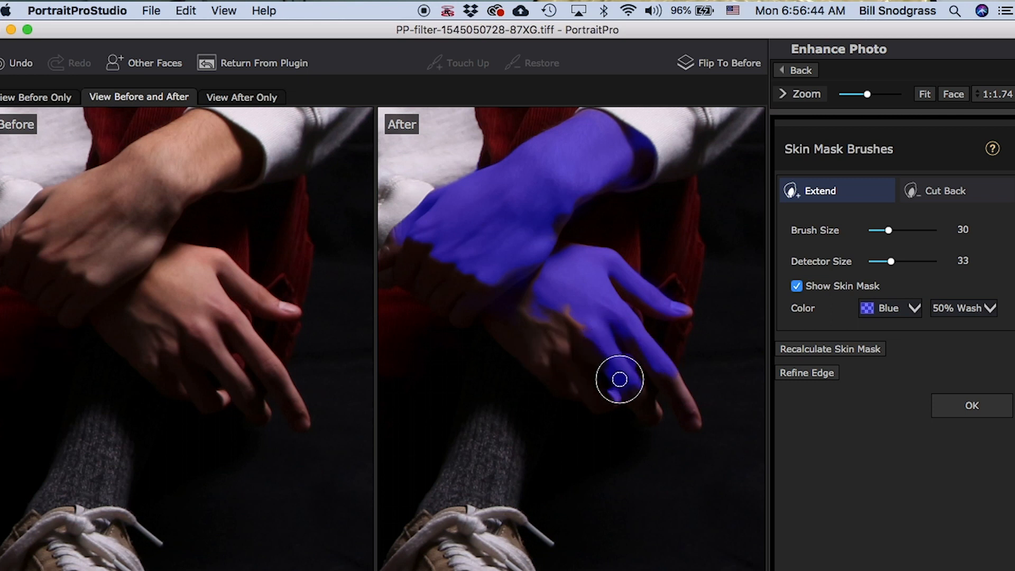
{"action": "left_click_drag", "start_coordinate": [620, 379], "coordinate": [551, 340]}
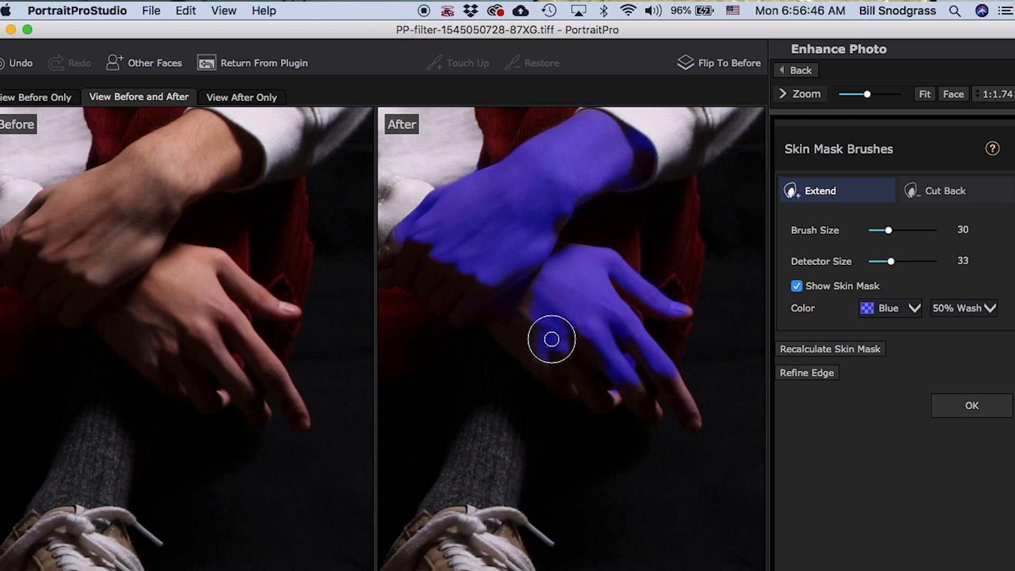
{"action": "left_click_drag", "start_coordinate": [552, 339], "coordinate": [588, 321]}
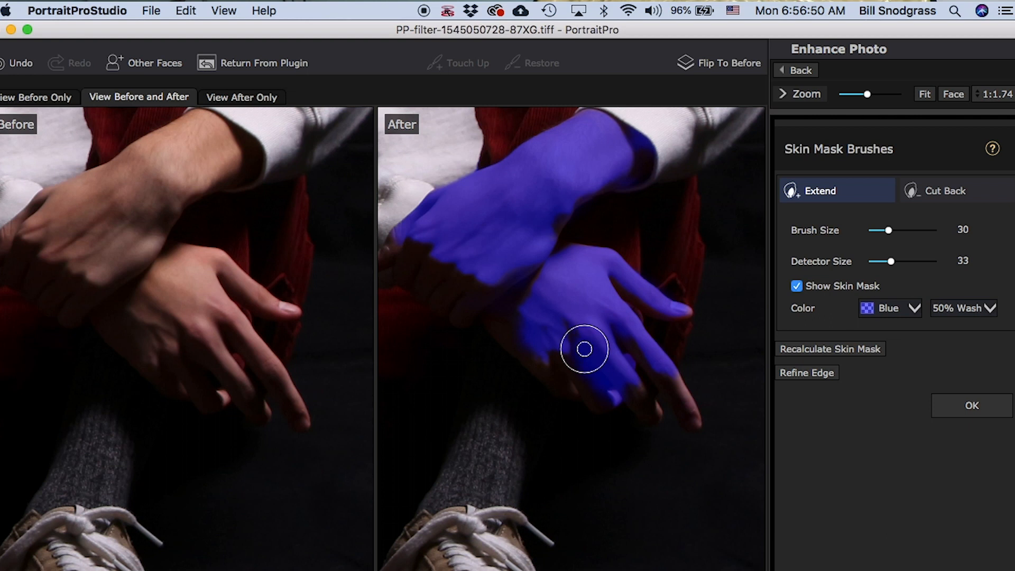
{"action": "left_click_drag", "start_coordinate": [582, 348], "coordinate": [530, 259]}
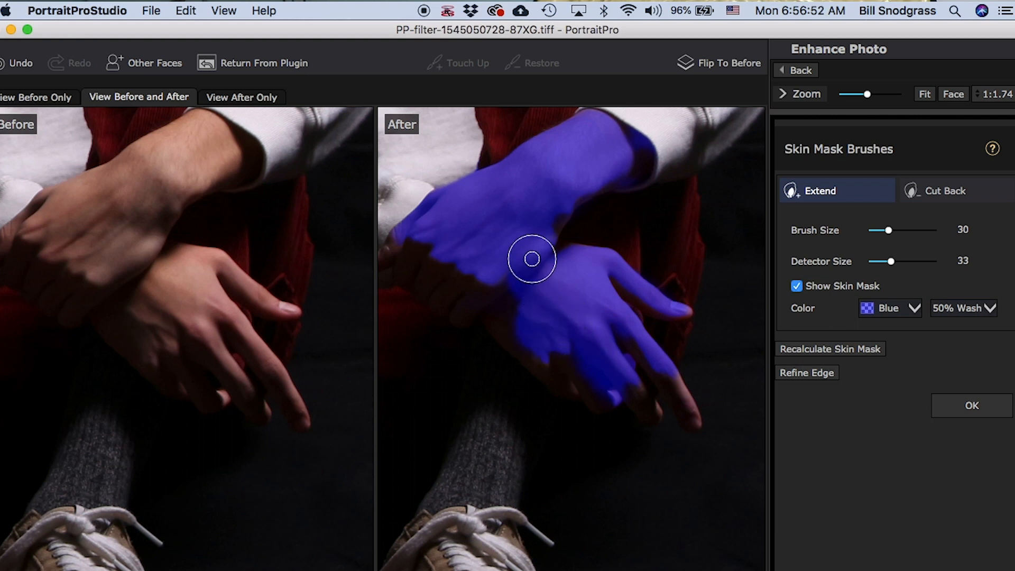
{"action": "left_click_drag", "start_coordinate": [531, 259], "coordinate": [674, 392]}
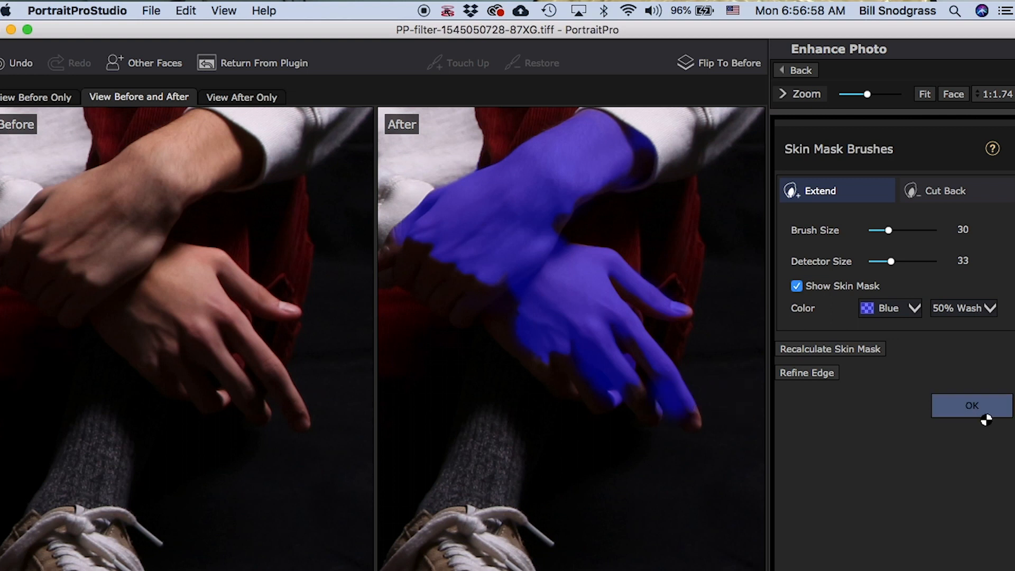
{"action": "mouse_move", "coordinate": [895, 398]}
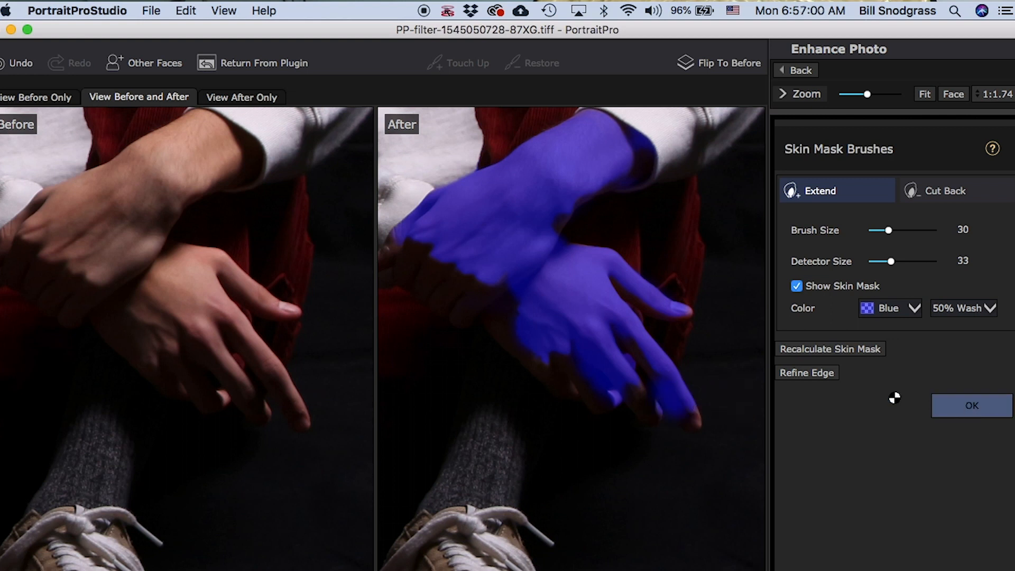
- Accept the hand mask, then paint the face mask up the forehead and accept it
{"action": "left_click", "coordinate": [971, 405]}
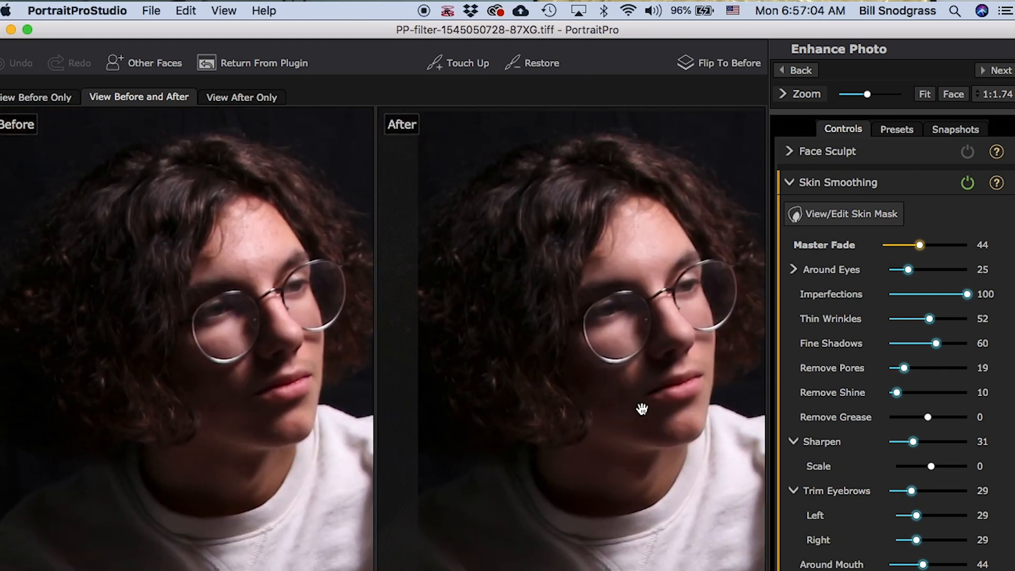
{"action": "left_click", "coordinate": [851, 213]}
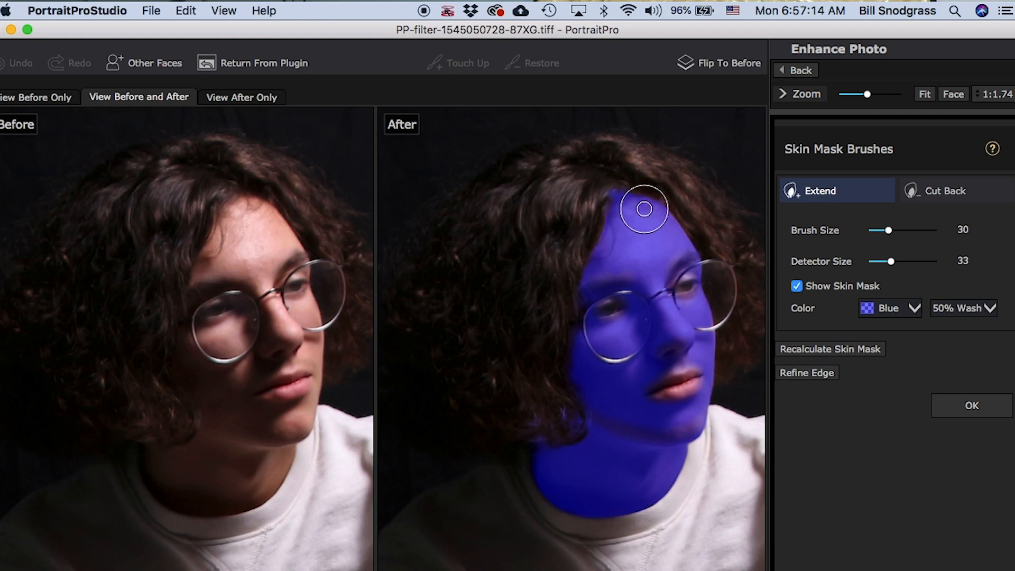
{"action": "left_click_drag", "start_coordinate": [643, 209], "coordinate": [681, 369]}
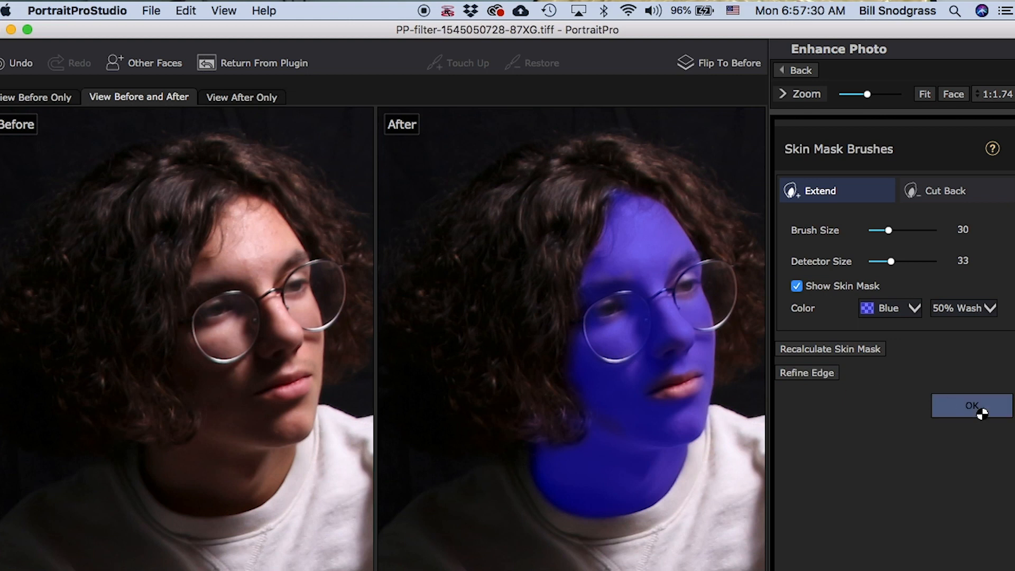
{"action": "left_click", "coordinate": [971, 405]}
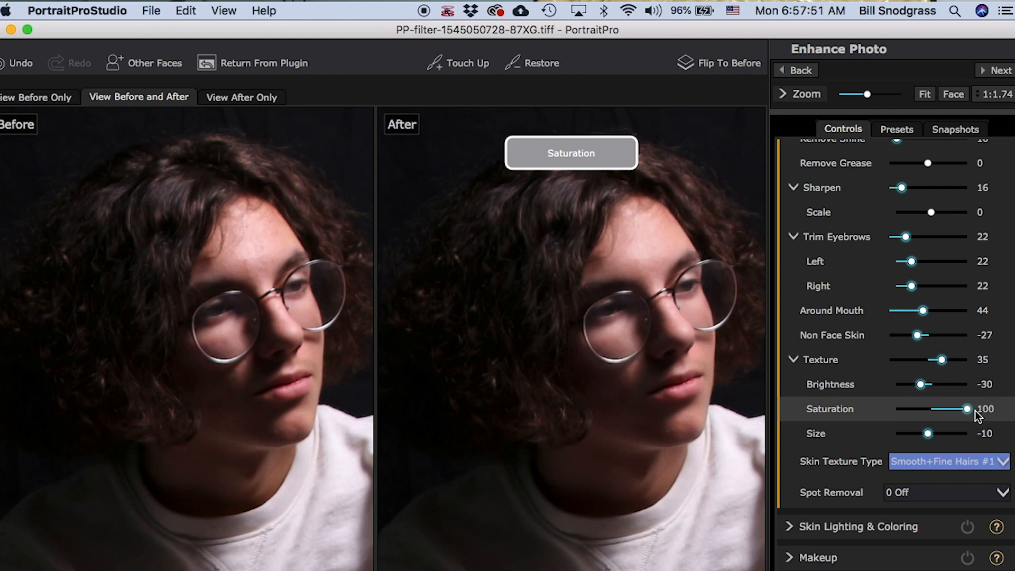
- Adjust the skin texture sliders to texture 49, brightness 22 and saturation 76
{"action": "left_click_drag", "start_coordinate": [968, 409], "coordinate": [948, 409]}
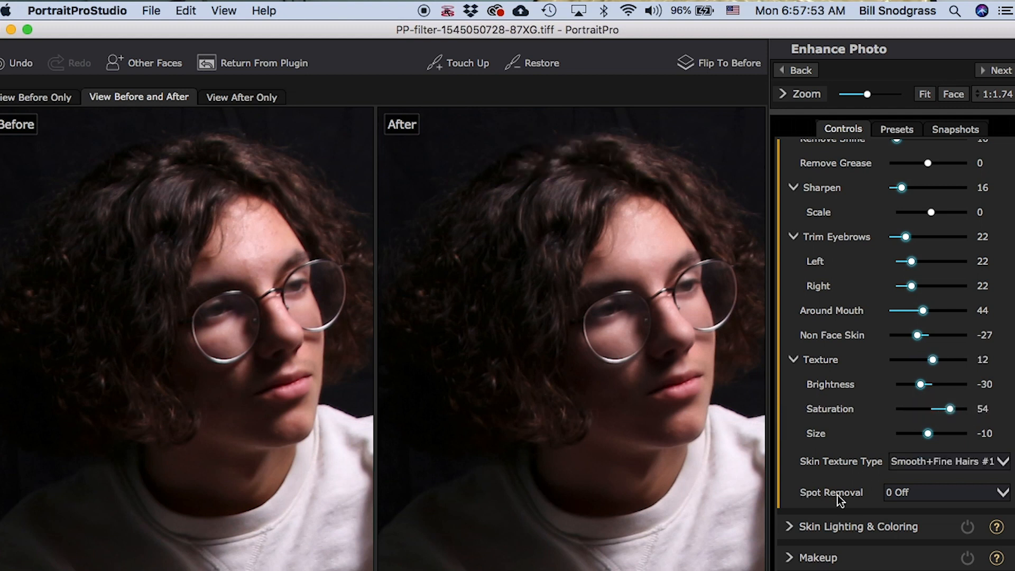
{"action": "left_click", "coordinate": [942, 492]}
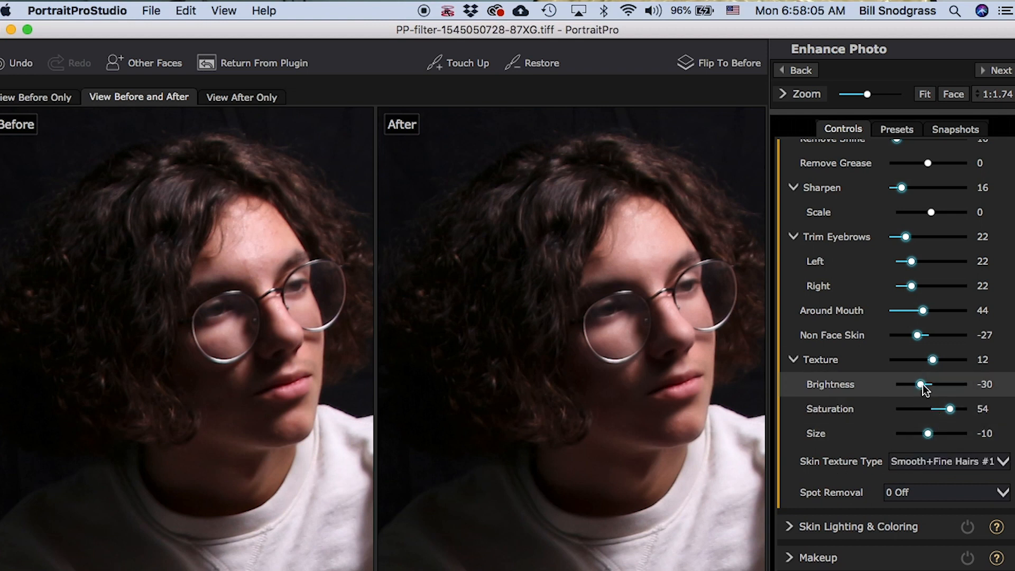
{"action": "left_click_drag", "start_coordinate": [923, 384], "coordinate": [907, 384]}
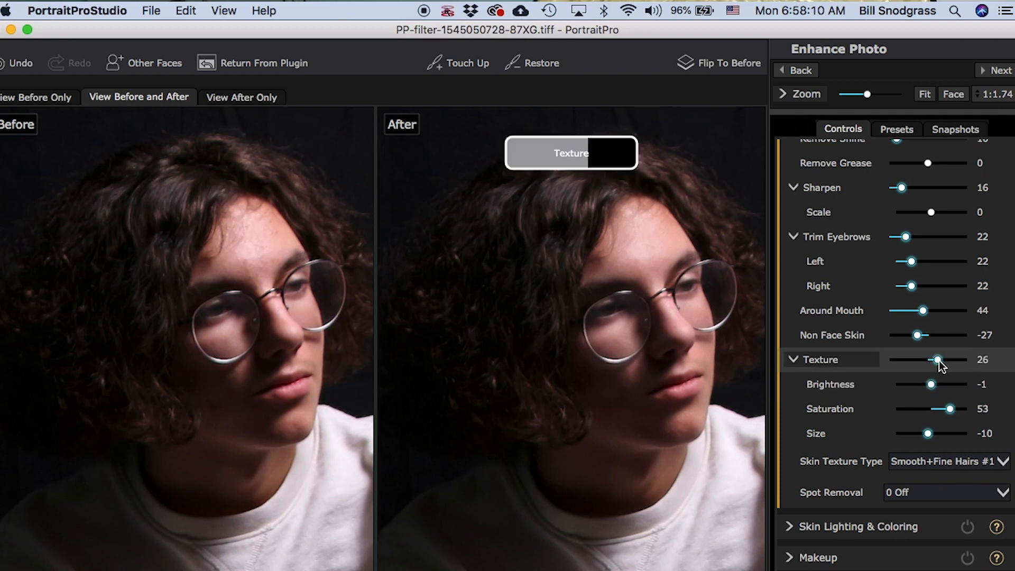
{"action": "left_click_drag", "start_coordinate": [937, 359], "coordinate": [964, 360]}
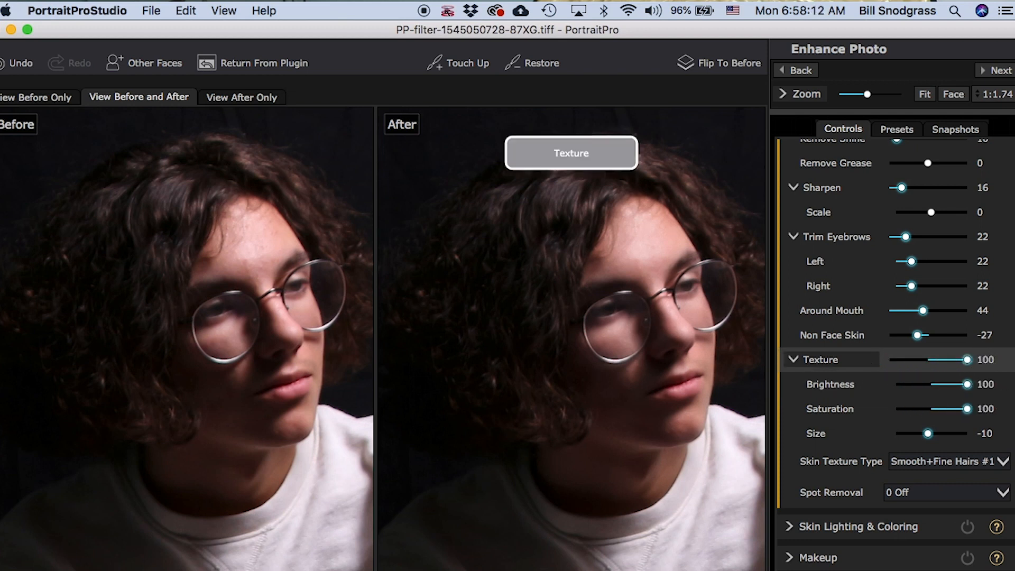
{"action": "left_click_drag", "start_coordinate": [967, 360], "coordinate": [948, 360]}
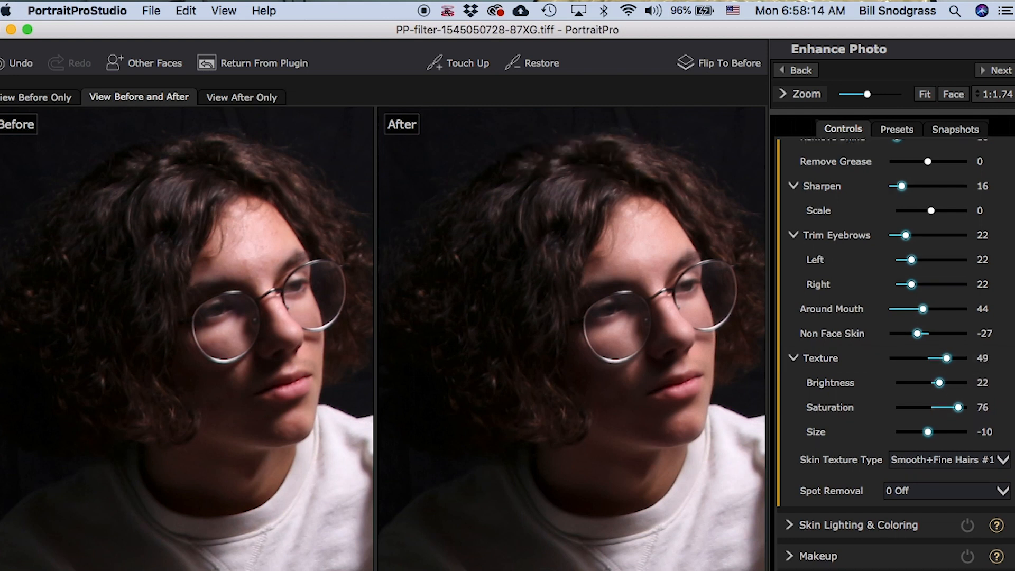
- Choose the Smooth+Fine Hairs #2 texture type and Medium Sensitivity spot removal
{"action": "left_click", "coordinate": [945, 459]}
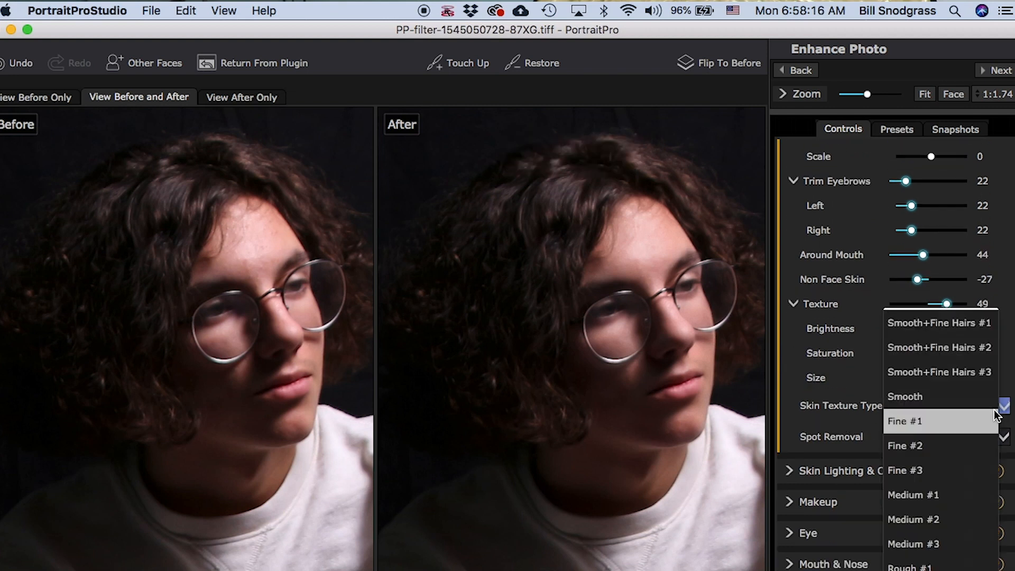
{"action": "left_click", "coordinate": [939, 323]}
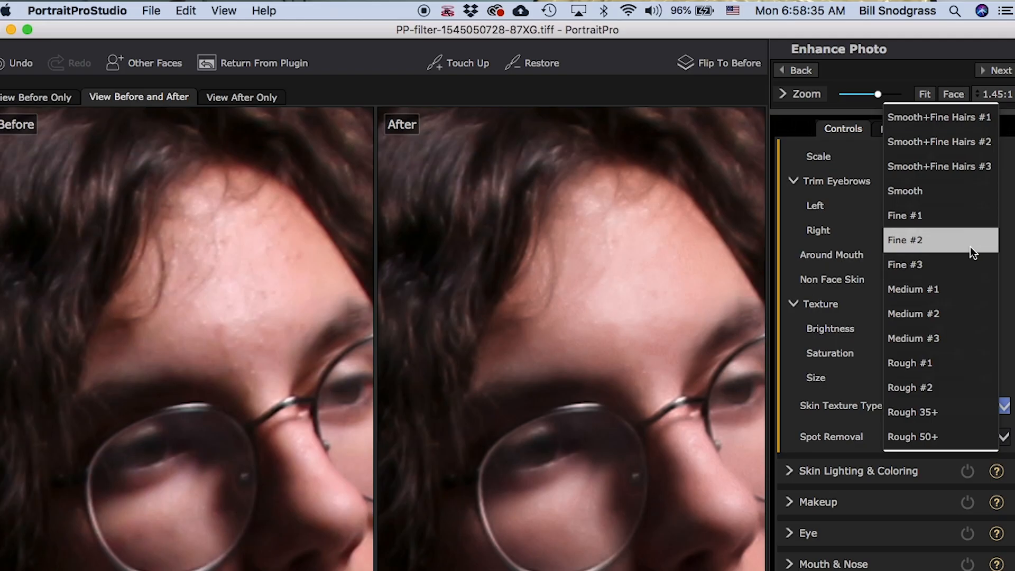
{"action": "left_click", "coordinate": [909, 240]}
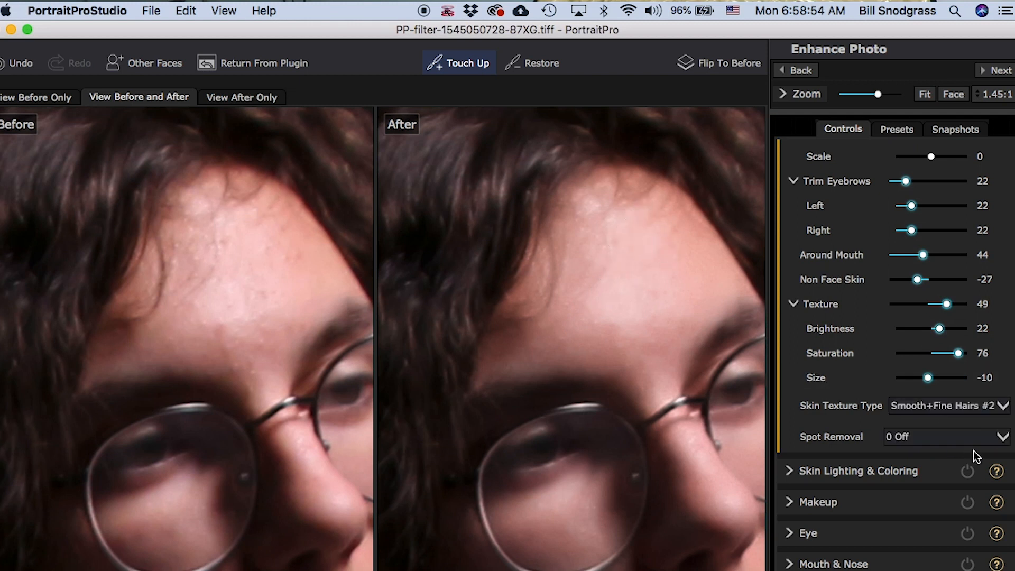
{"action": "left_click", "coordinate": [946, 436]}
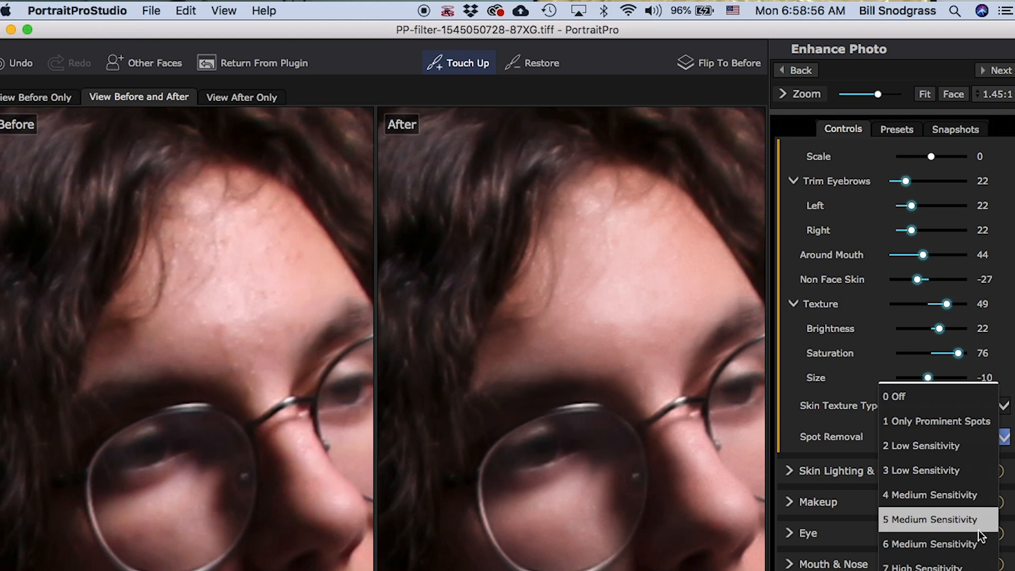
{"action": "left_click", "coordinate": [930, 543]}
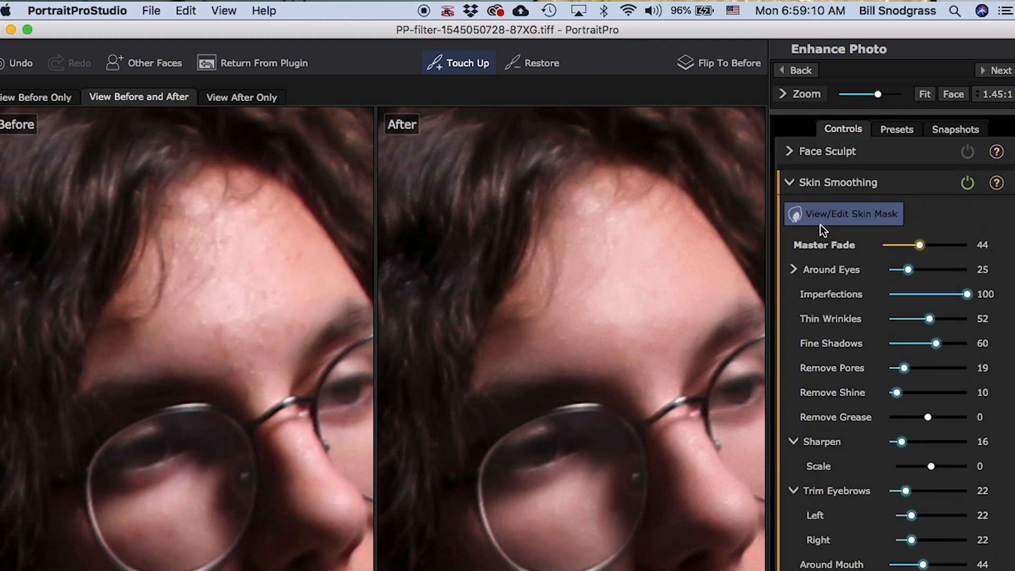
{"action": "mouse_move", "coordinate": [844, 213]}
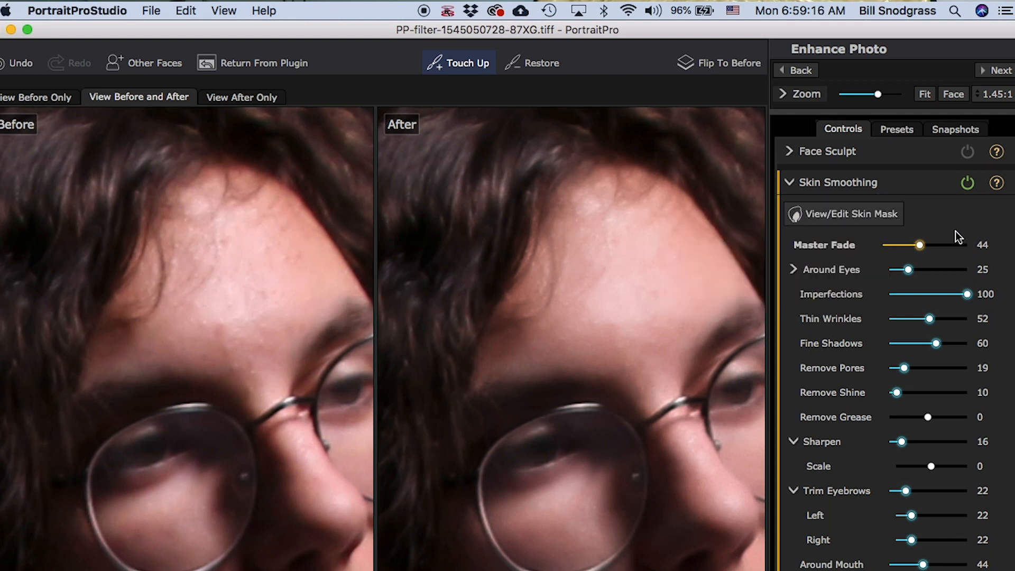
- Lower the Skin Smoothing imperfections slider to 57
{"action": "scroll", "scroll_direction": "down", "scroll_amount": 3}
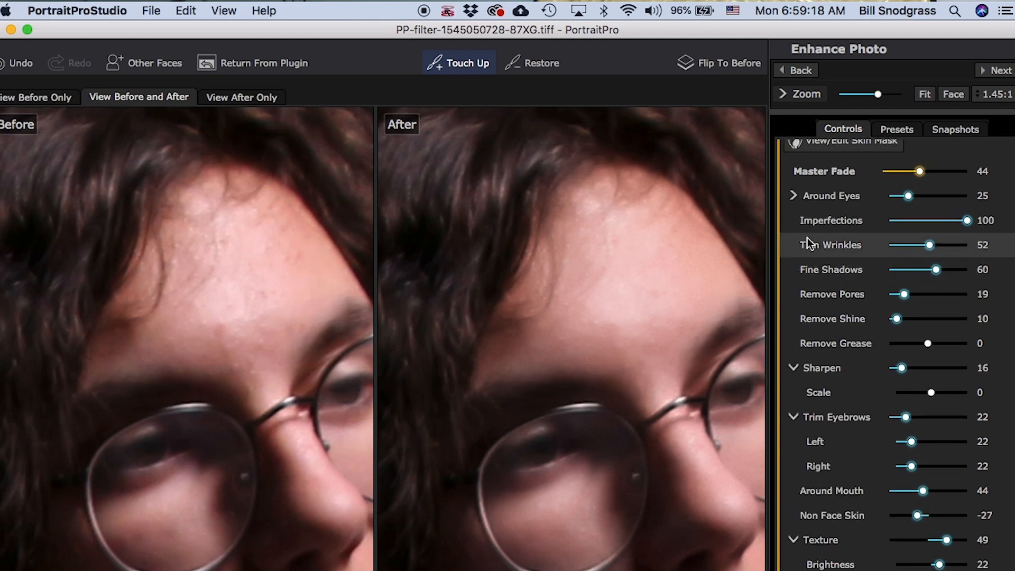
{"action": "left_click_drag", "start_coordinate": [919, 171], "coordinate": [913, 171]}
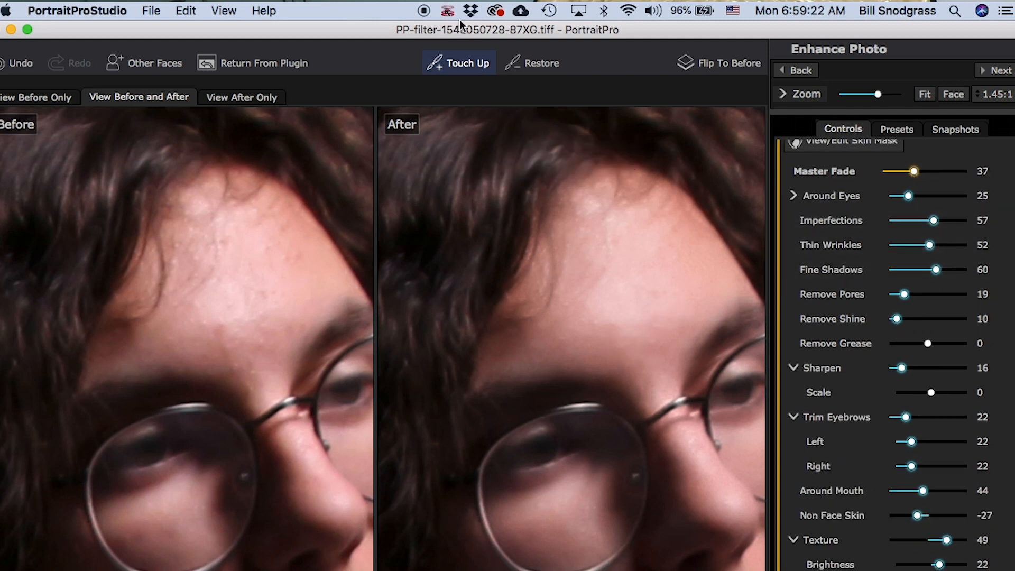
{"action": "scroll", "scroll_direction": "down", "scroll_amount": 3}
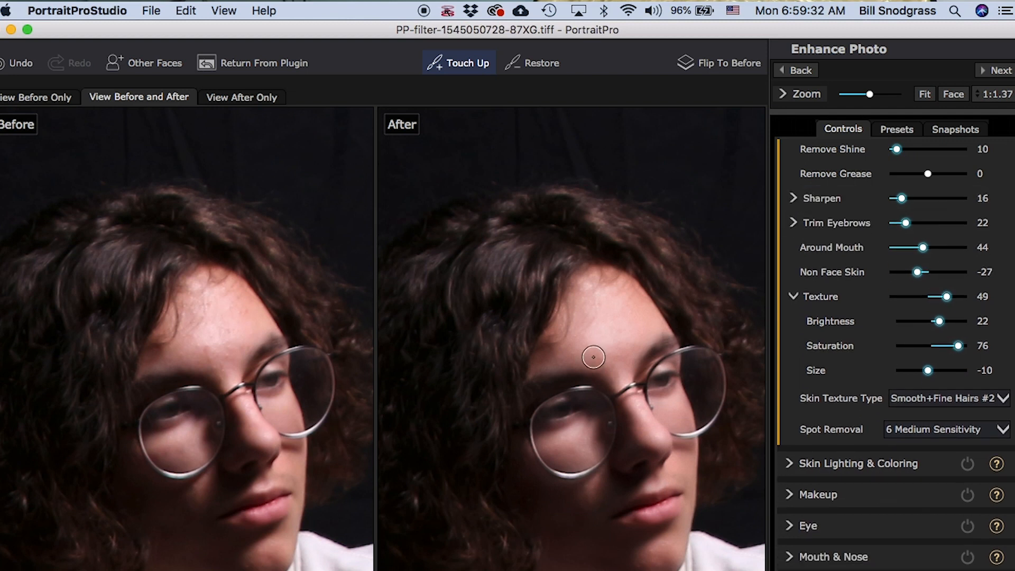
{"action": "mouse_move", "coordinate": [617, 341]}
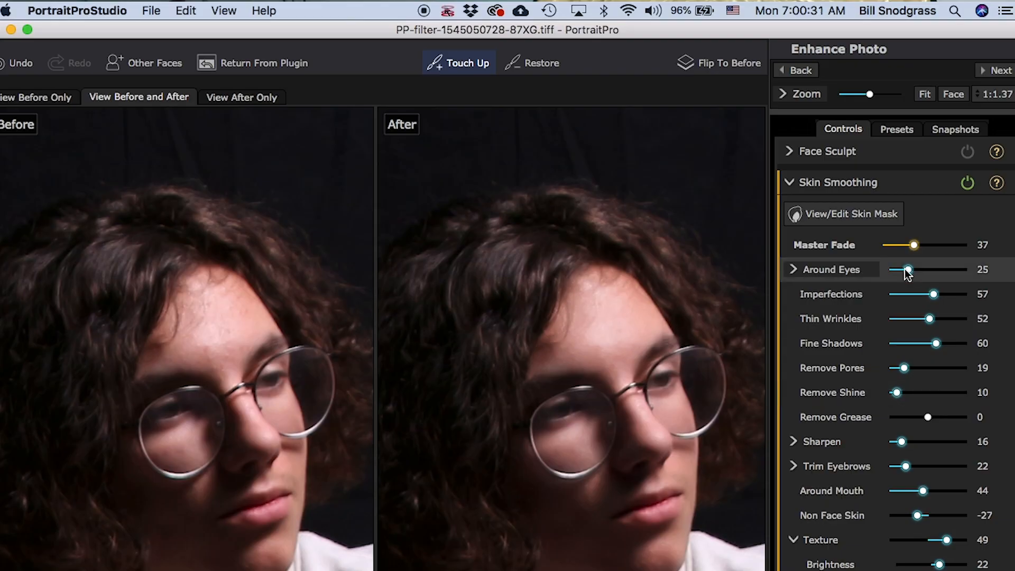
- Expand the Sharpen settings (scale 26) and fold away the Skin Smoothing section
{"action": "left_click", "coordinate": [793, 441]}
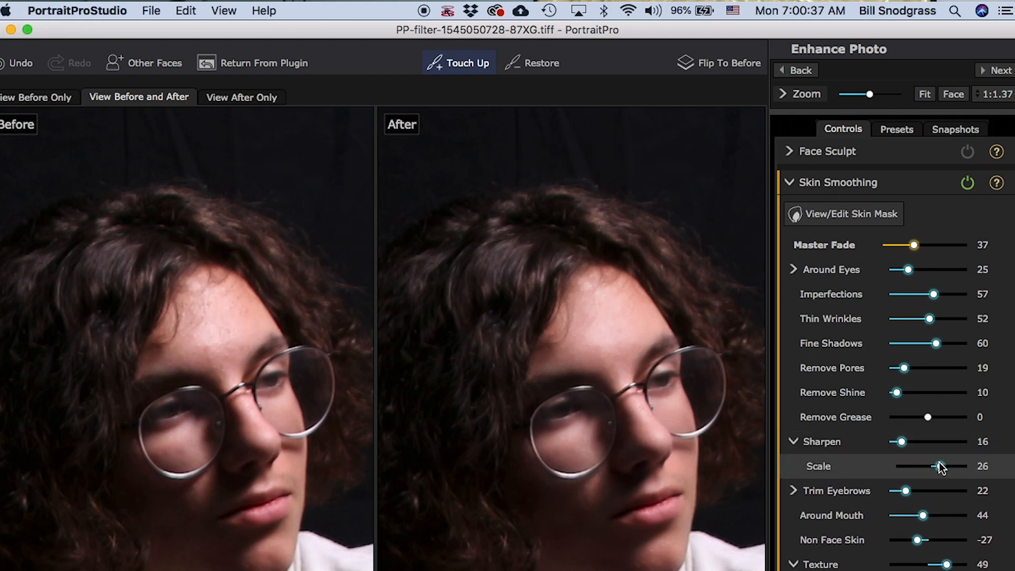
{"action": "left_click", "coordinate": [789, 182]}
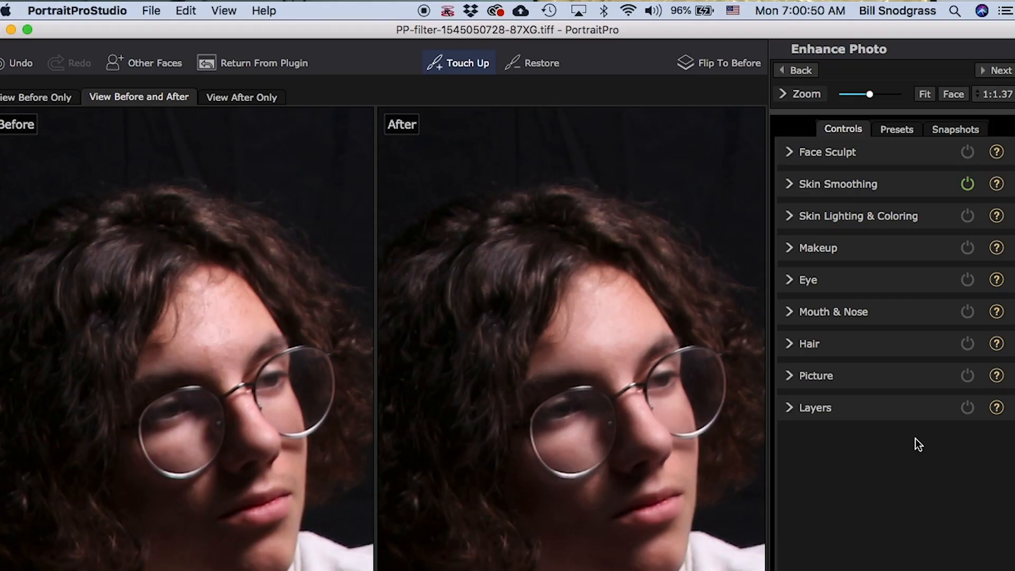
{"action": "mouse_move", "coordinate": [899, 450]}
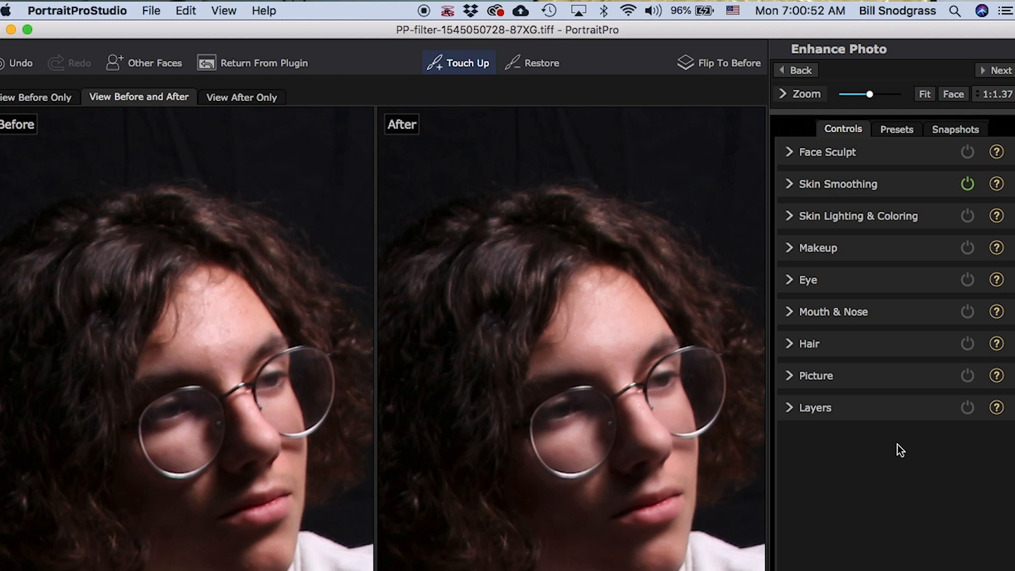
{"action": "mouse_move", "coordinate": [813, 511]}
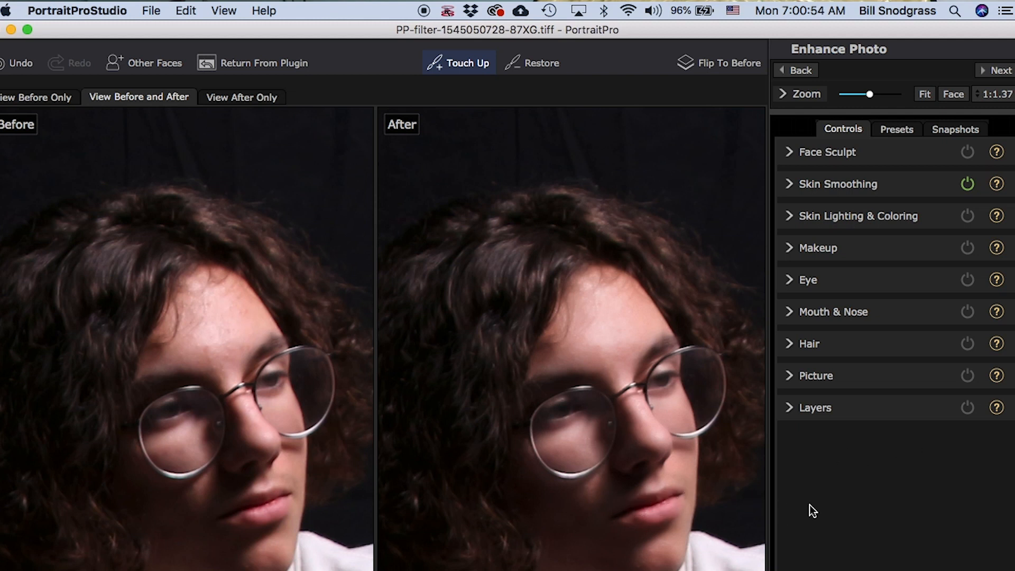